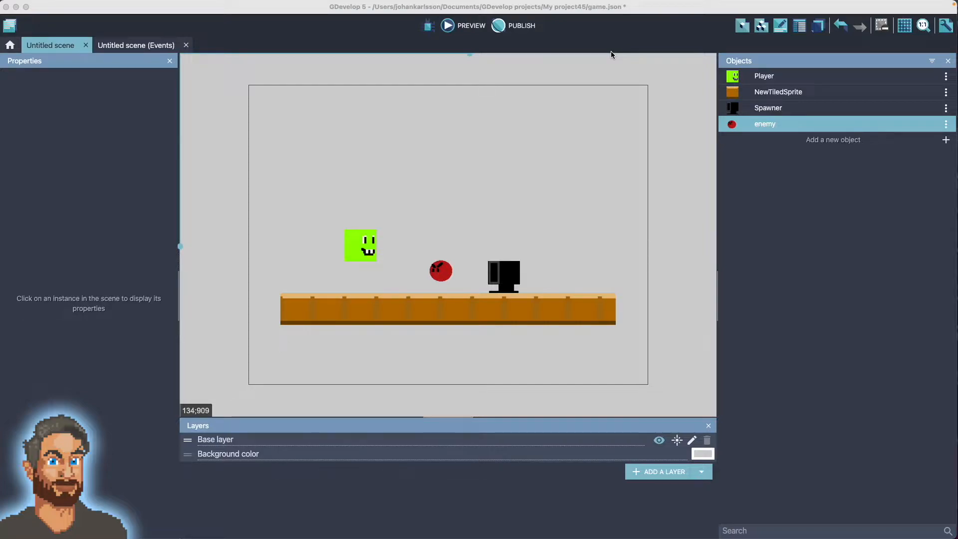
mouse_move(615, 49)
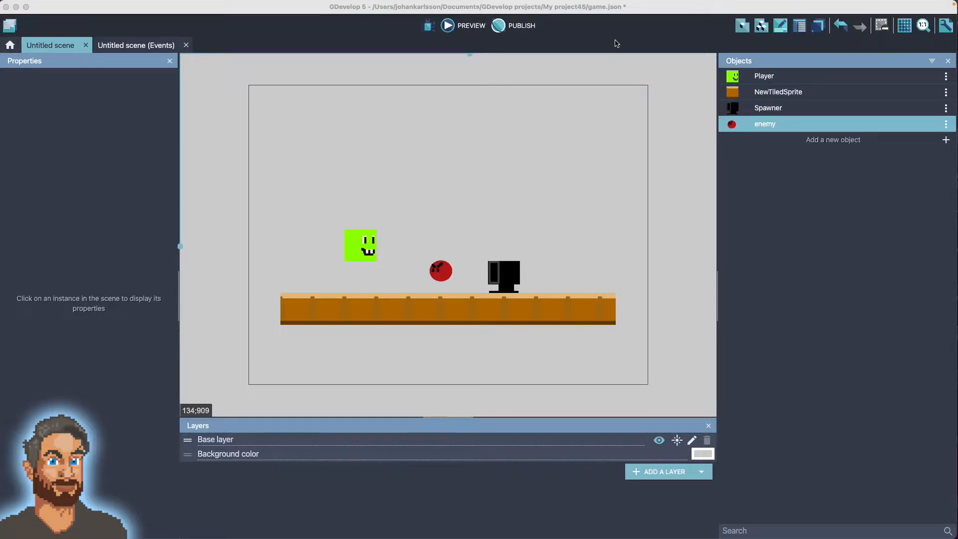
mouse_move(449, 32)
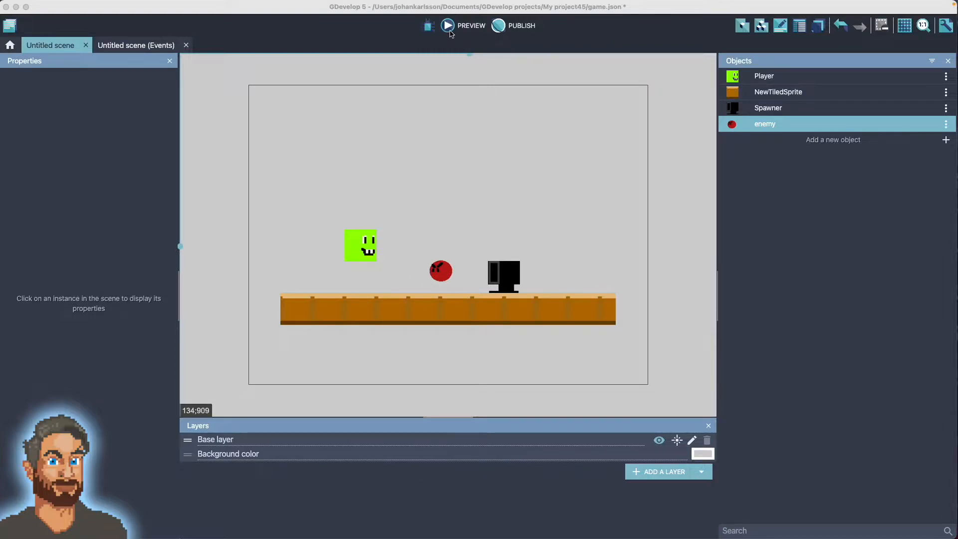
mouse_move(448, 32)
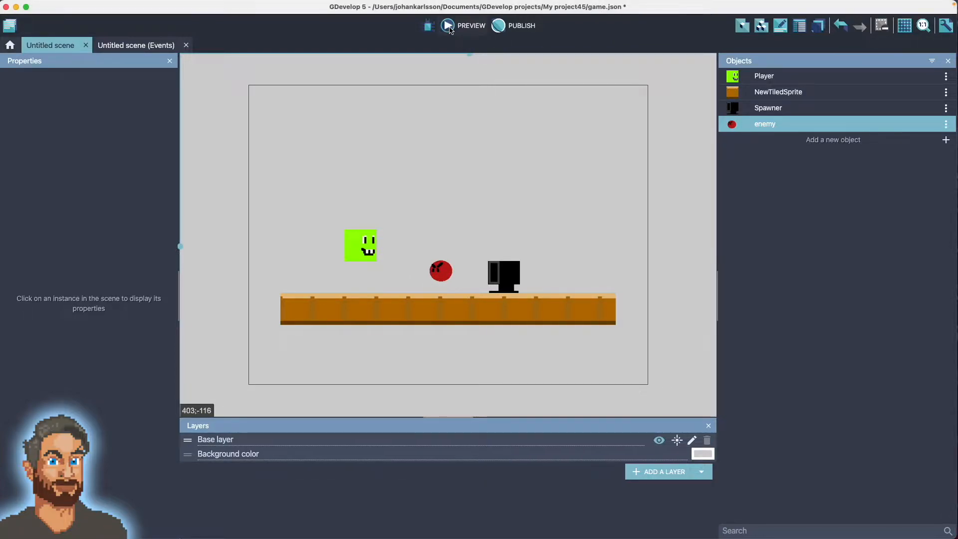
mouse_move(451, 26)
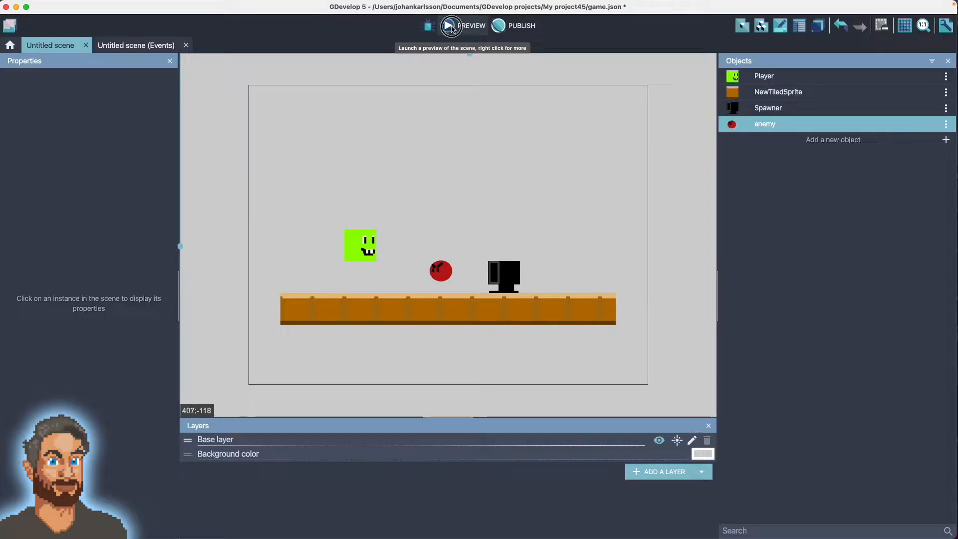
Launch a preview of the platformer scene to watch it run.
click(451, 26)
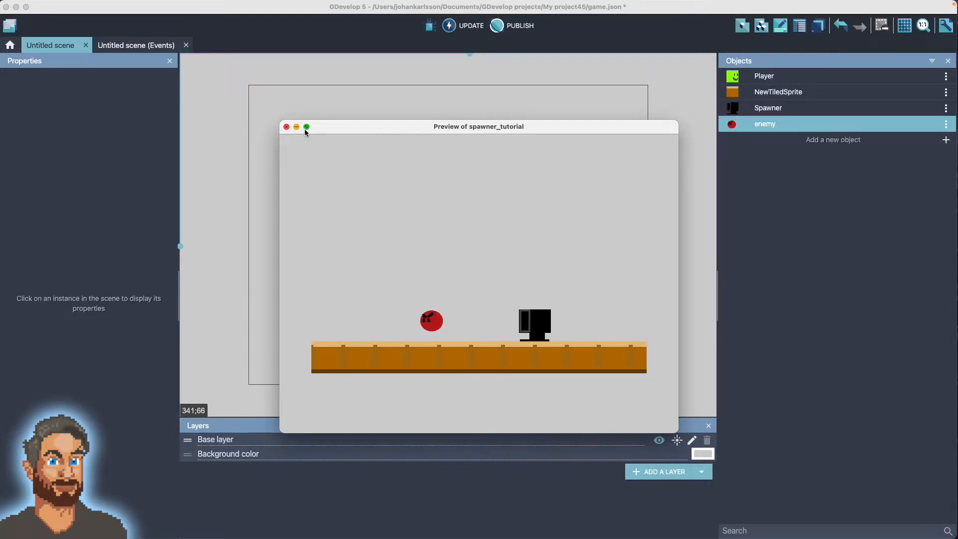
Close the running preview and return to the scene editor.
click(287, 126)
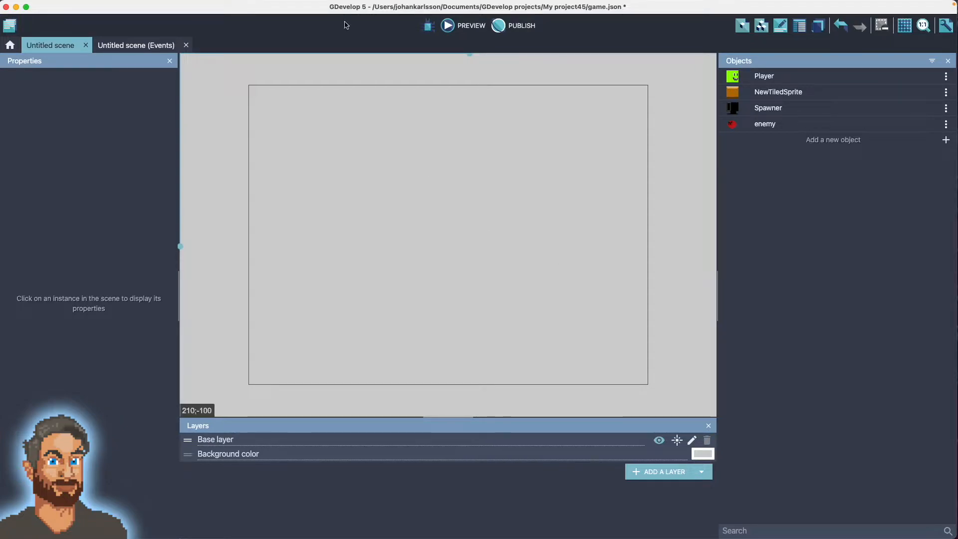
mouse_move(296, 10)
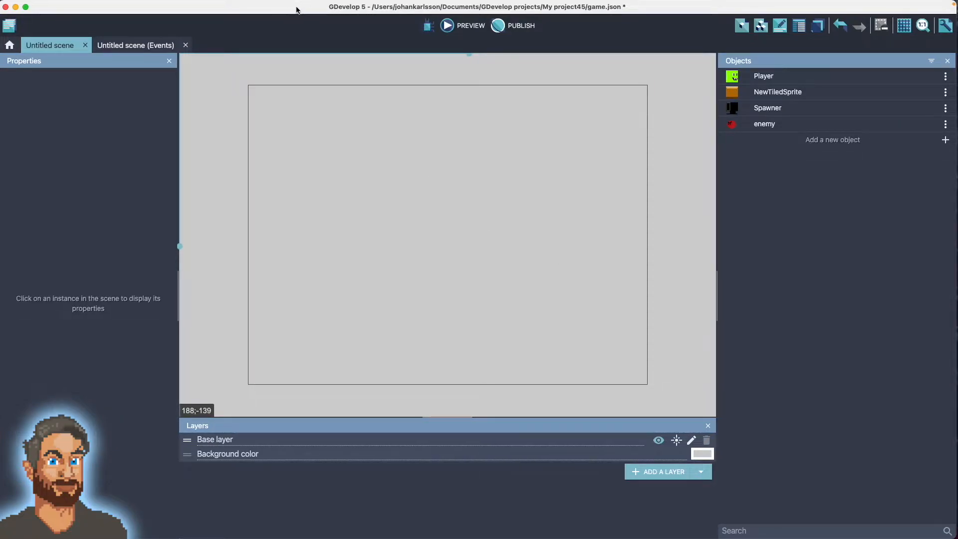
mouse_move(201, 19)
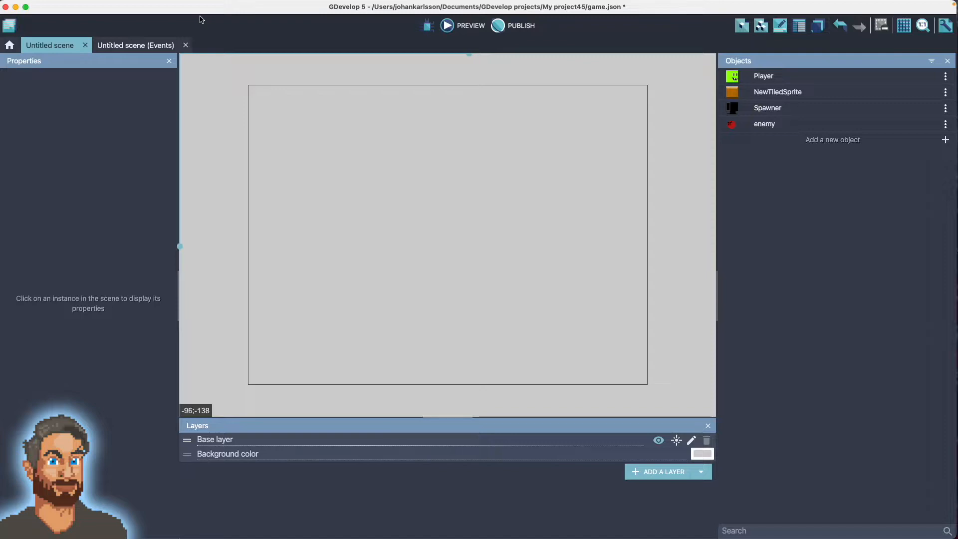
mouse_move(196, 15)
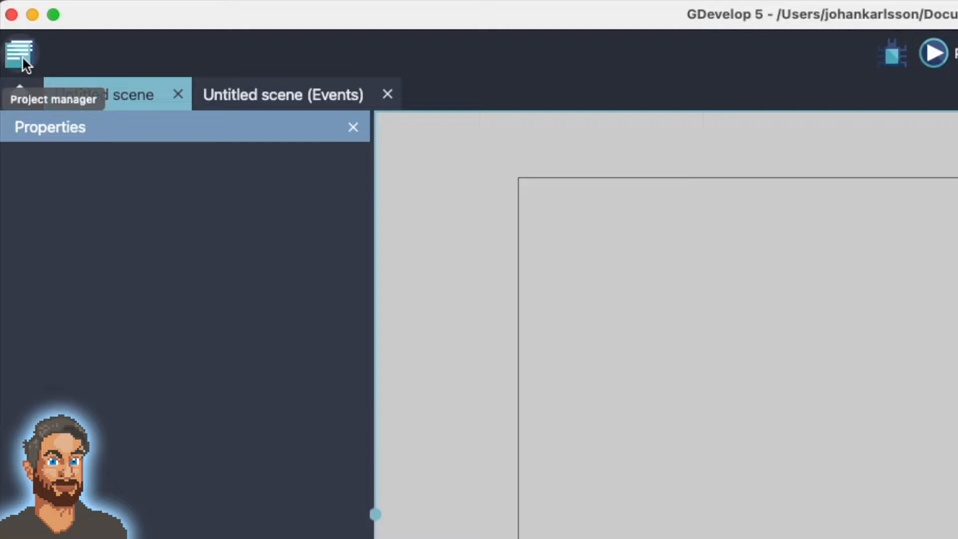
Search new extensions for 'bullet' and install Linear Movement into the project.
click(20, 52)
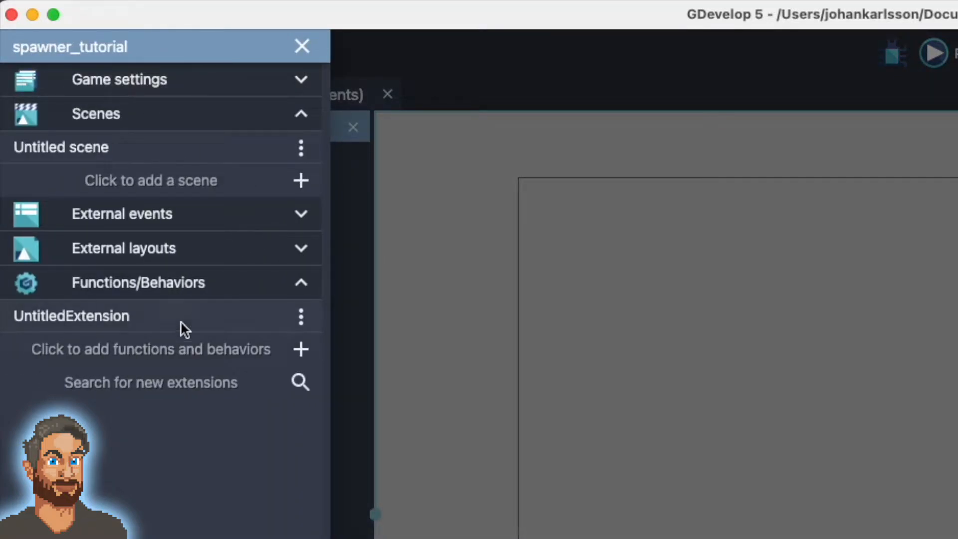
mouse_move(210, 379)
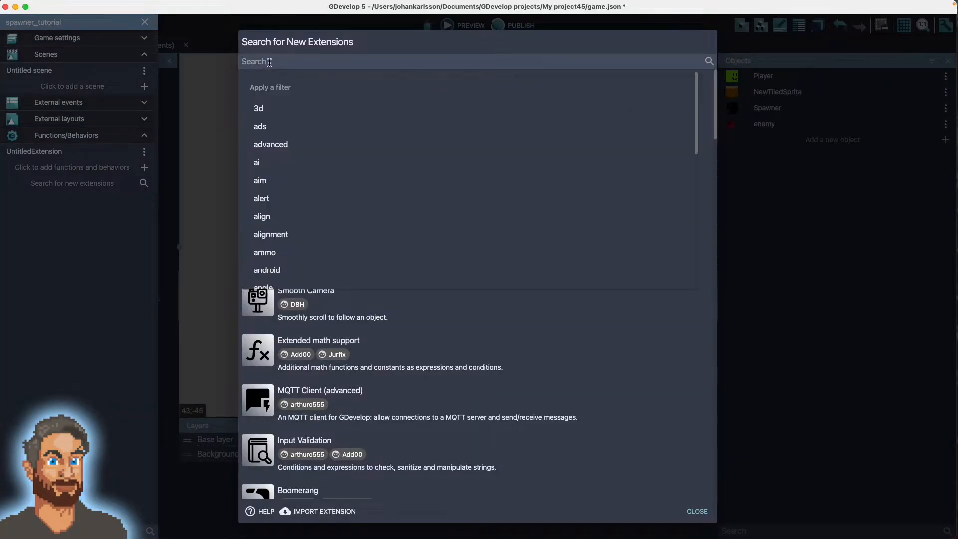
text(bull)
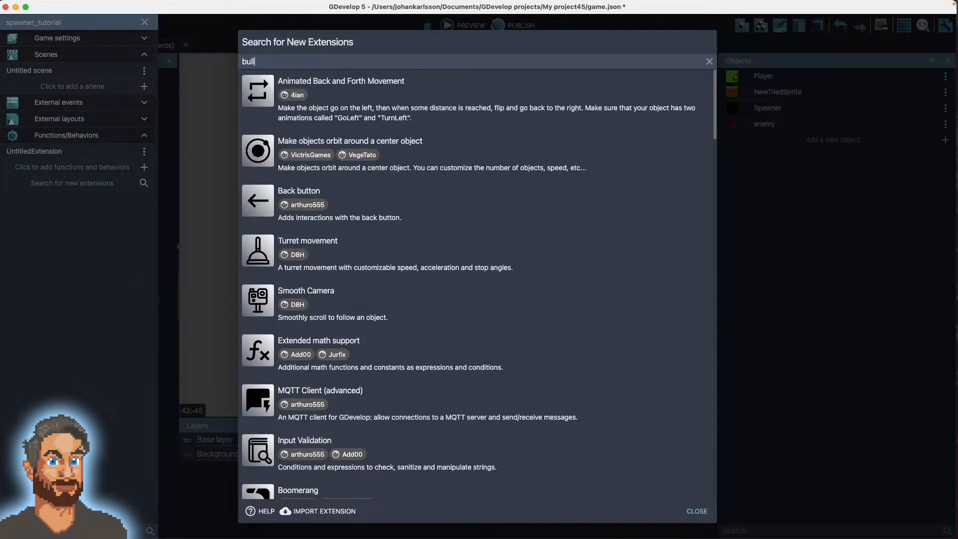
text(et)
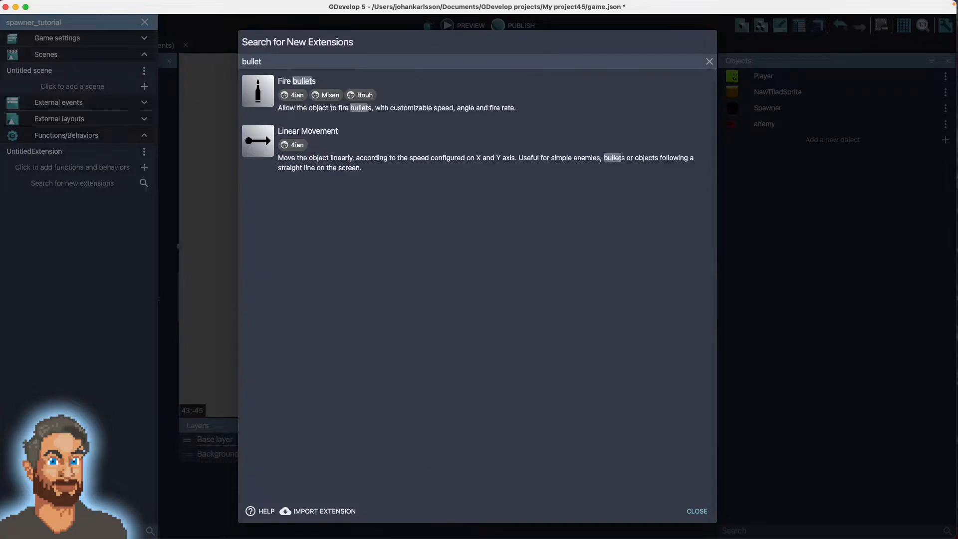
mouse_move(401, 154)
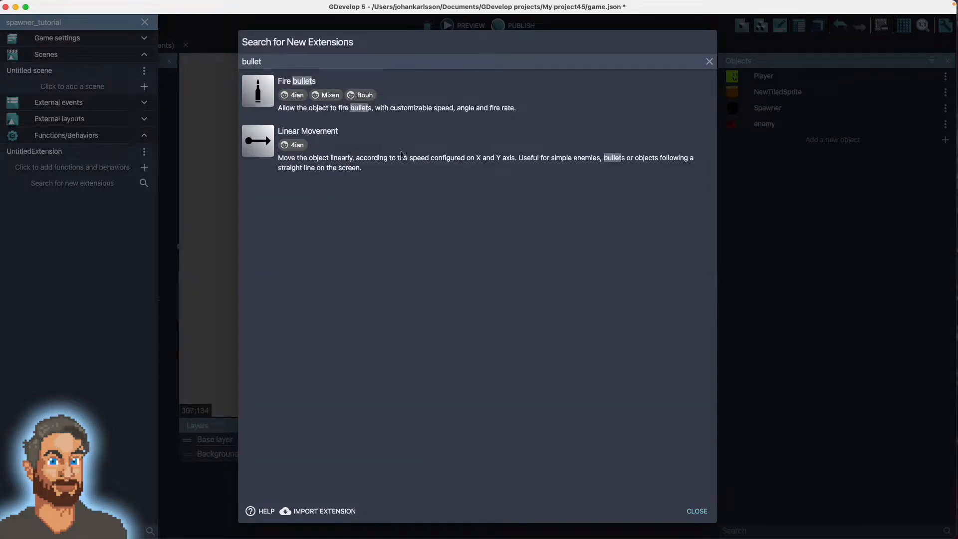
mouse_move(396, 154)
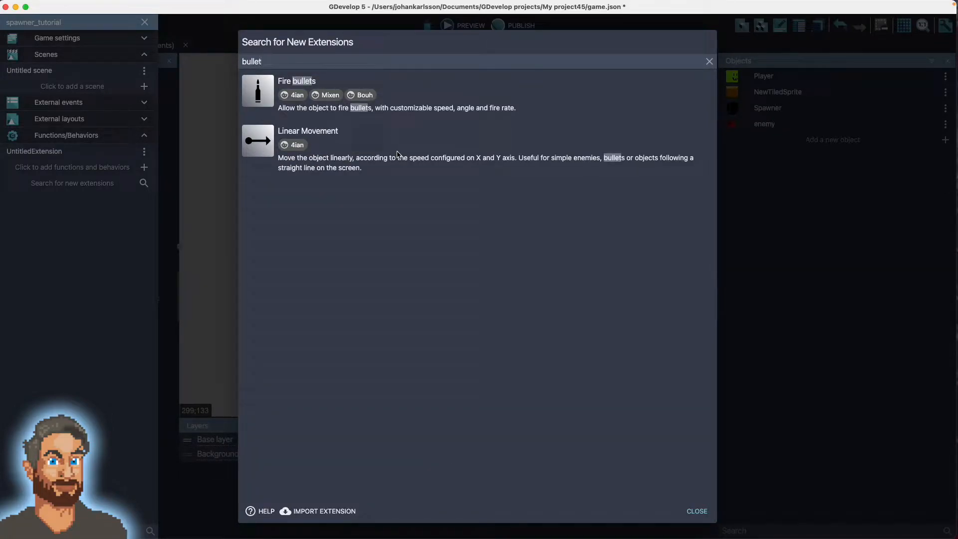
mouse_move(323, 168)
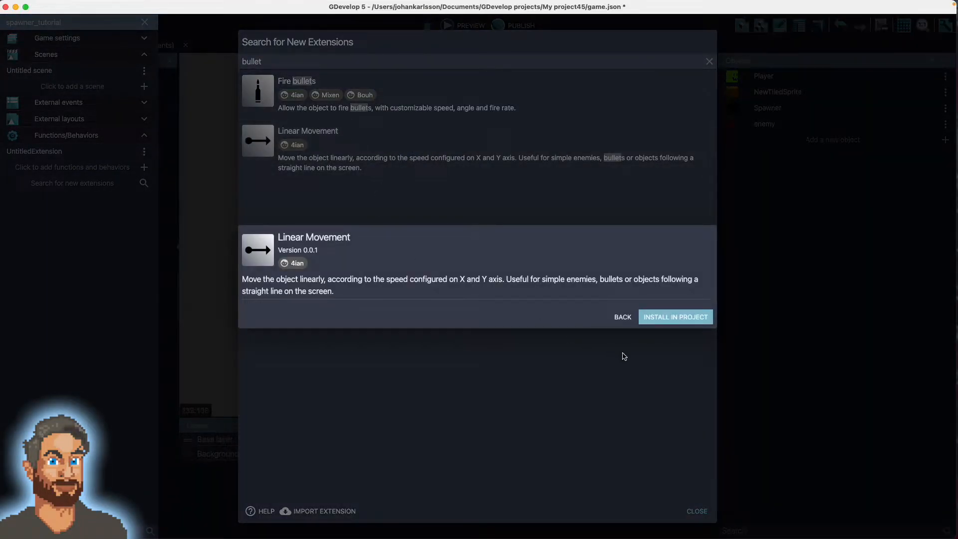
click(675, 316)
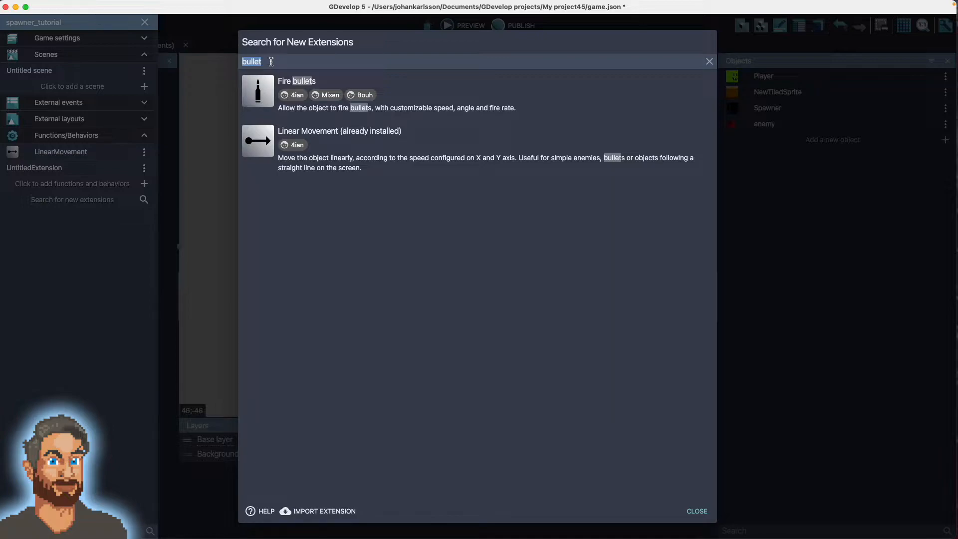
mouse_move(393, 268)
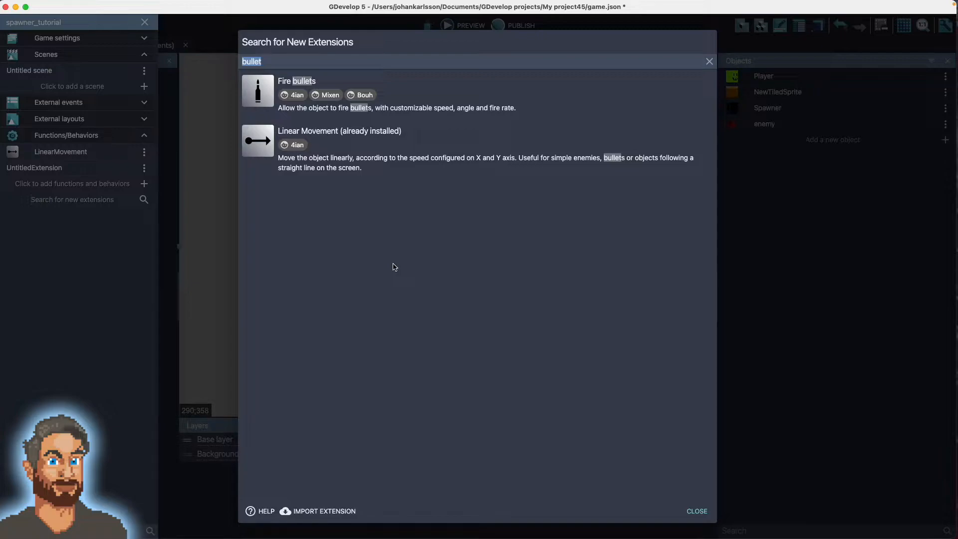
mouse_move(390, 250)
text(screen)
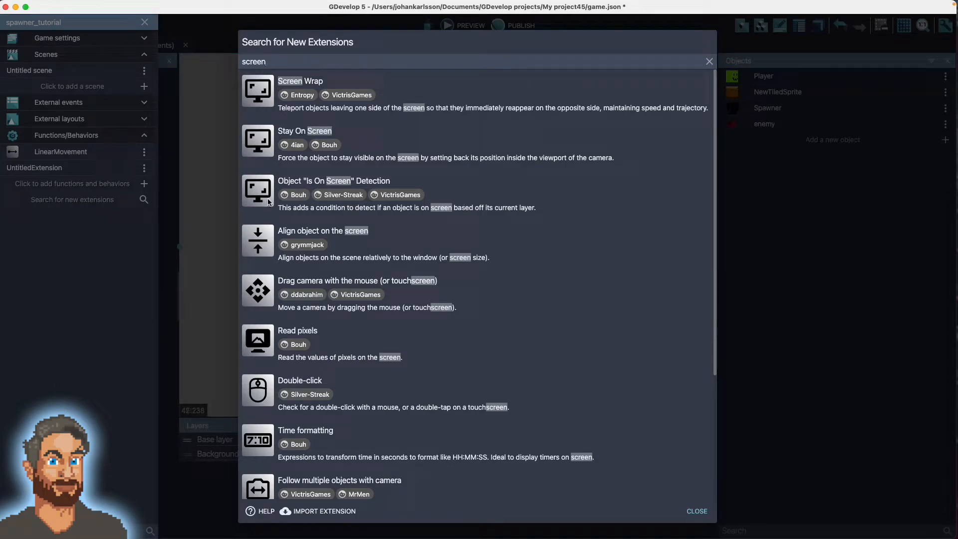
View the details of the Object "Is On Screen" Detection extension.
click(333, 180)
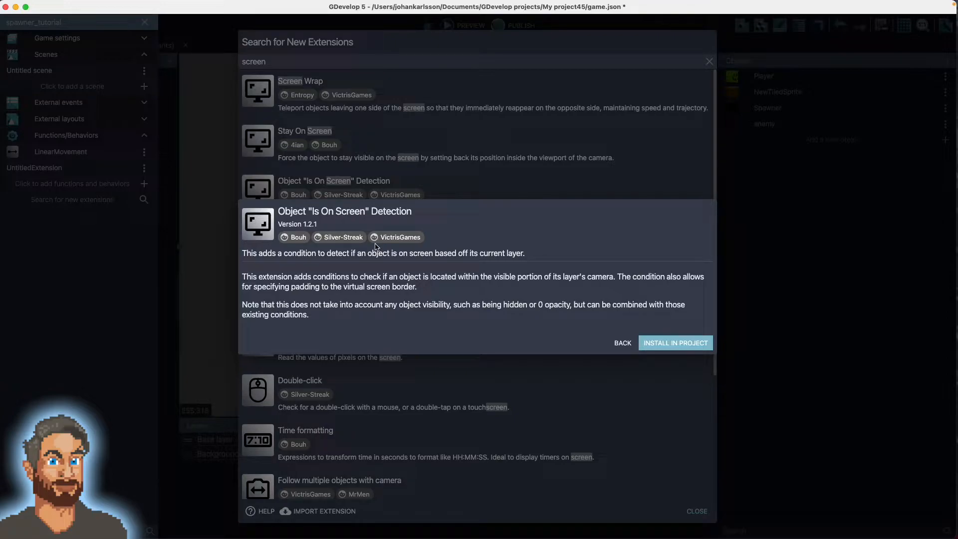
mouse_move(437, 280)
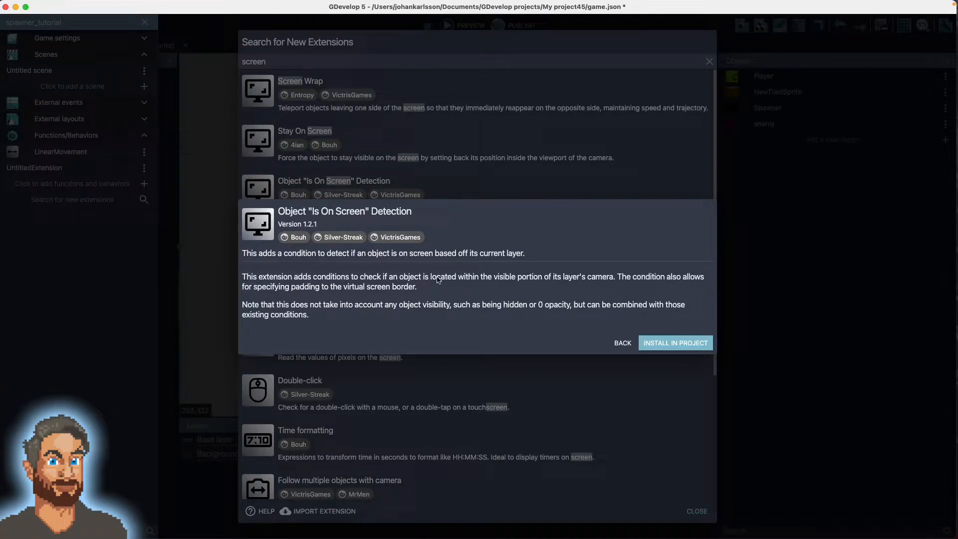
mouse_move(598, 307)
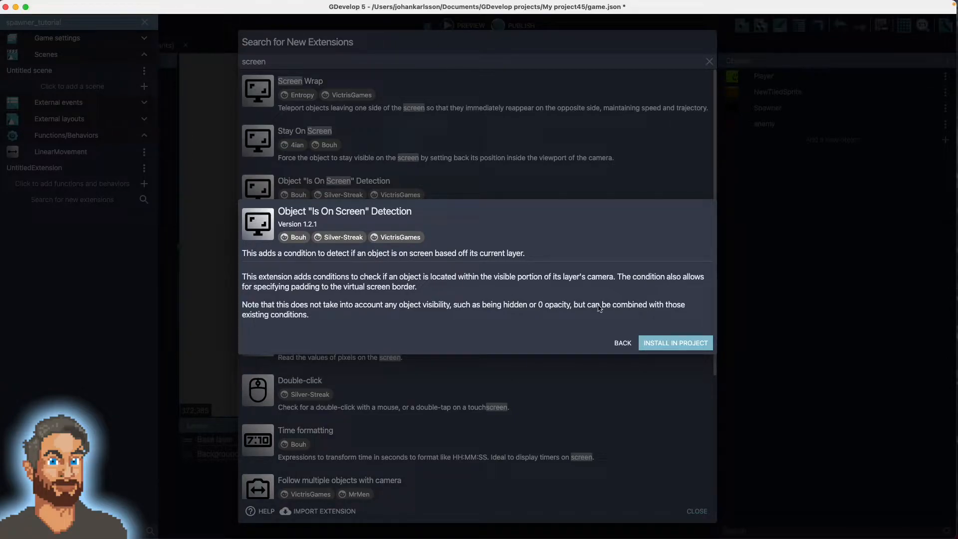
Install the Is On Screen extension, search 'spawner', install Object spawner, and close the search.
click(675, 342)
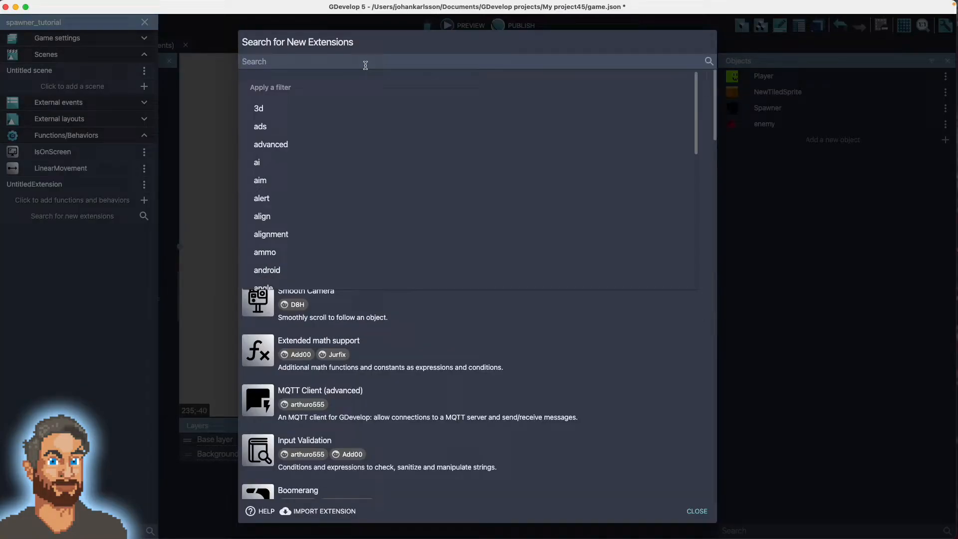
text(spawner)
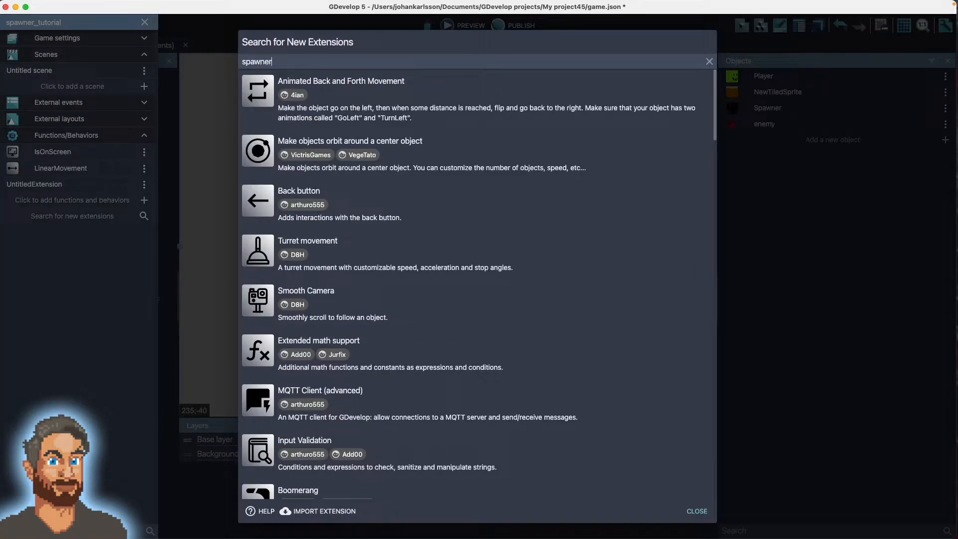
text(spawner)
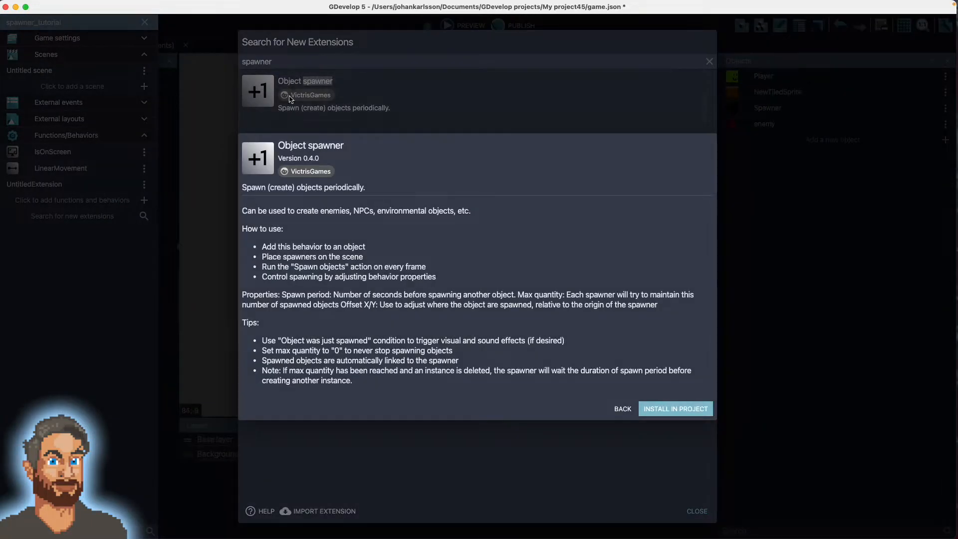
mouse_move(353, 271)
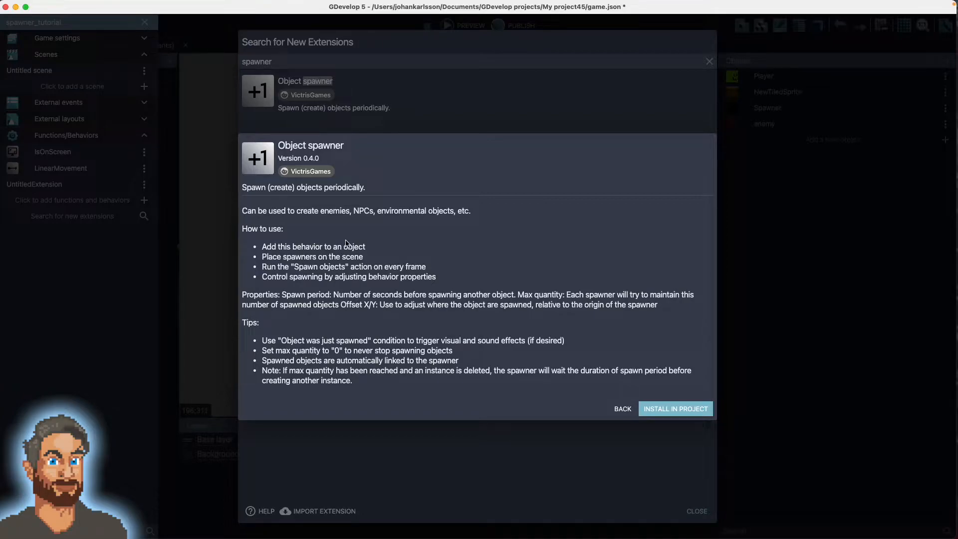
mouse_move(365, 348)
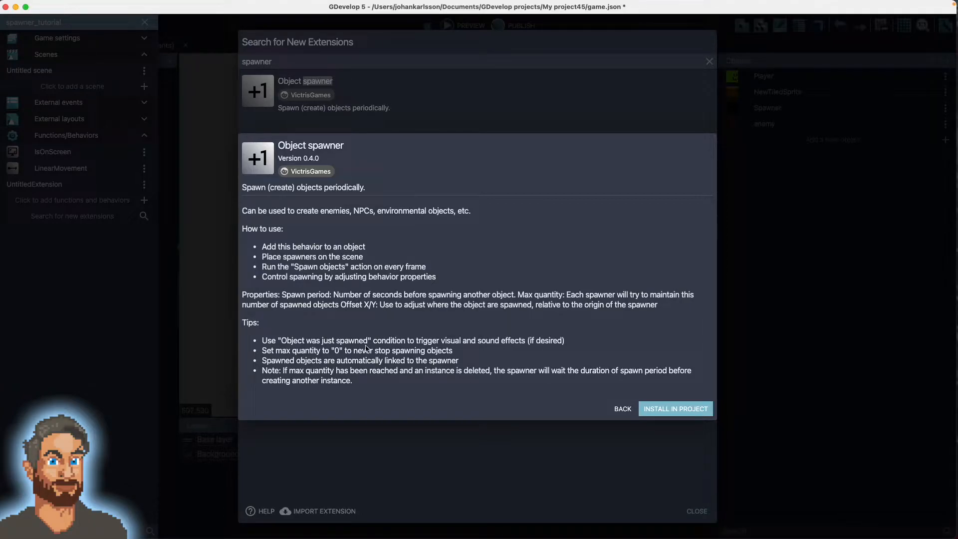
mouse_move(665, 391)
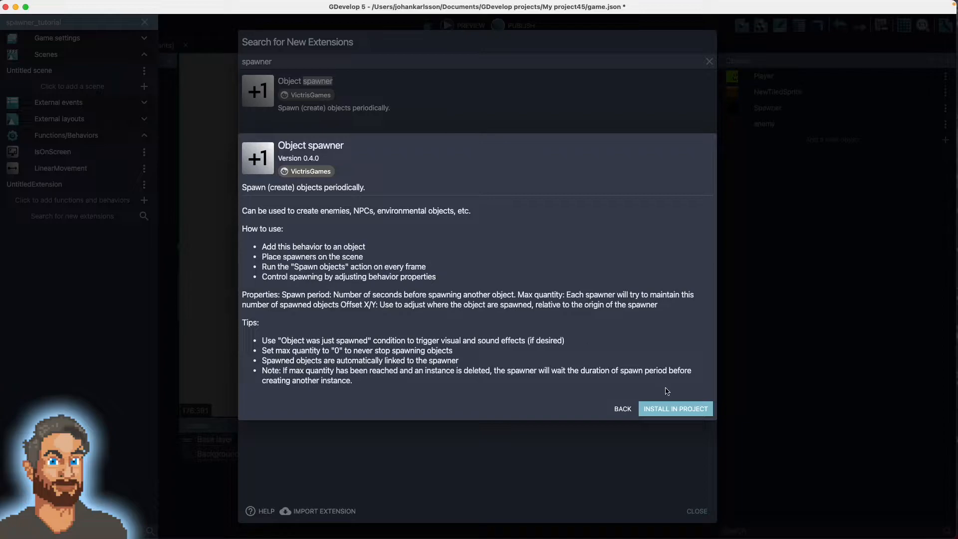
click(674, 408)
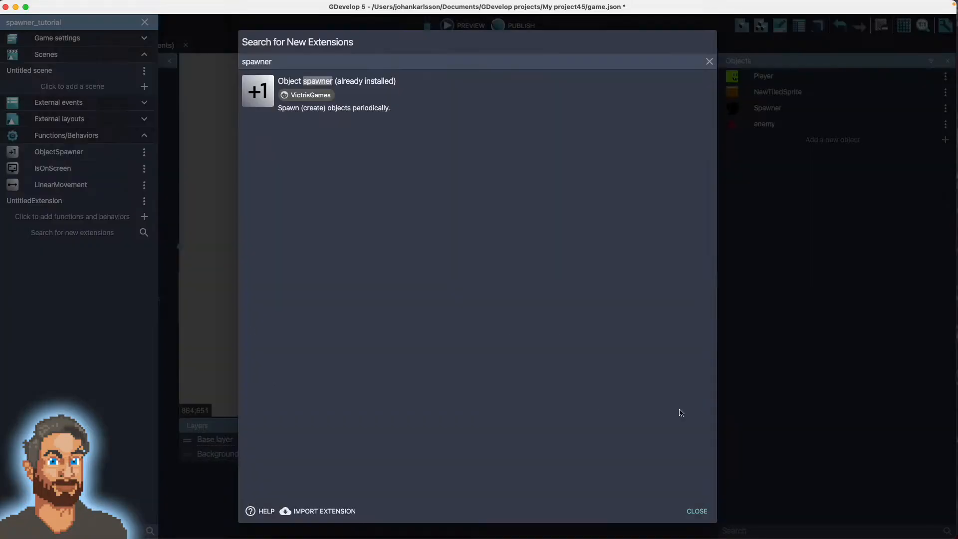
mouse_move(670, 492)
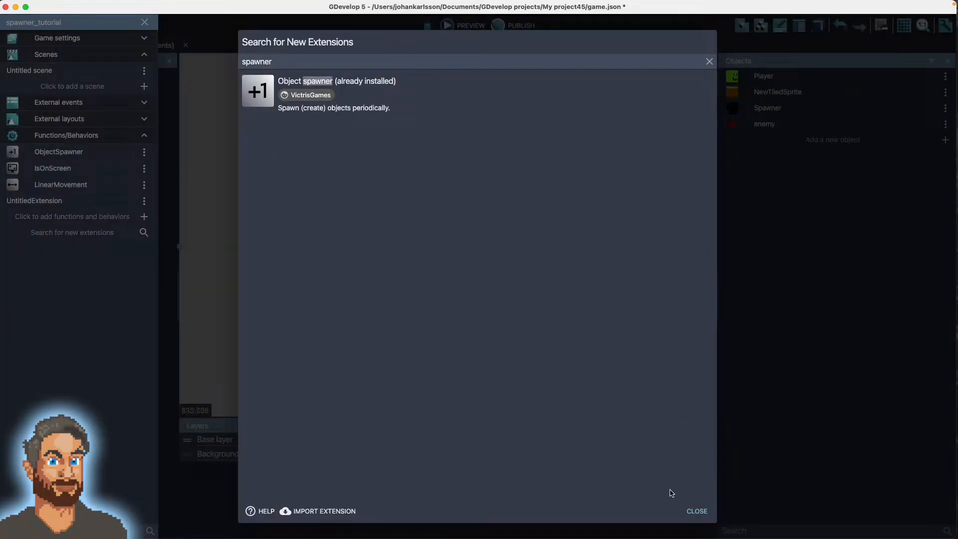
click(696, 511)
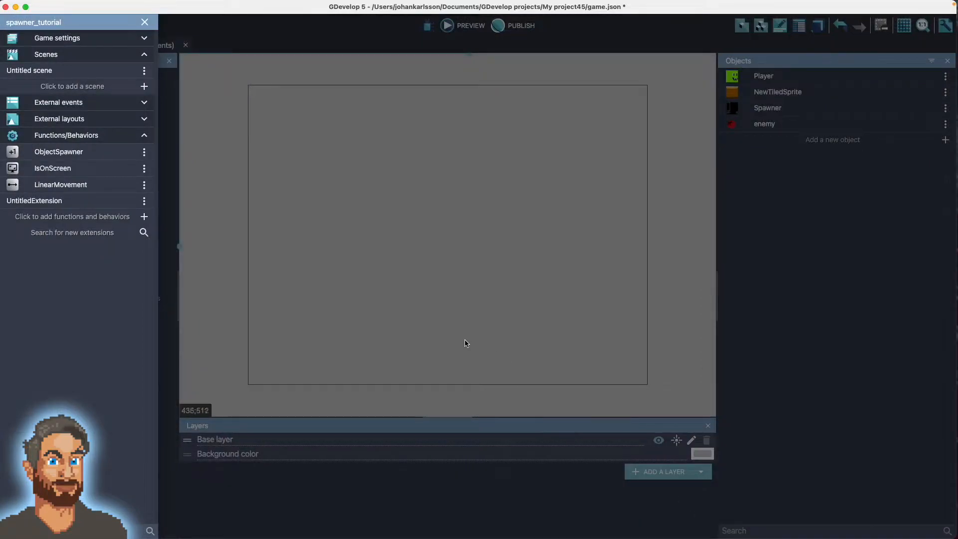
mouse_move(216, 307)
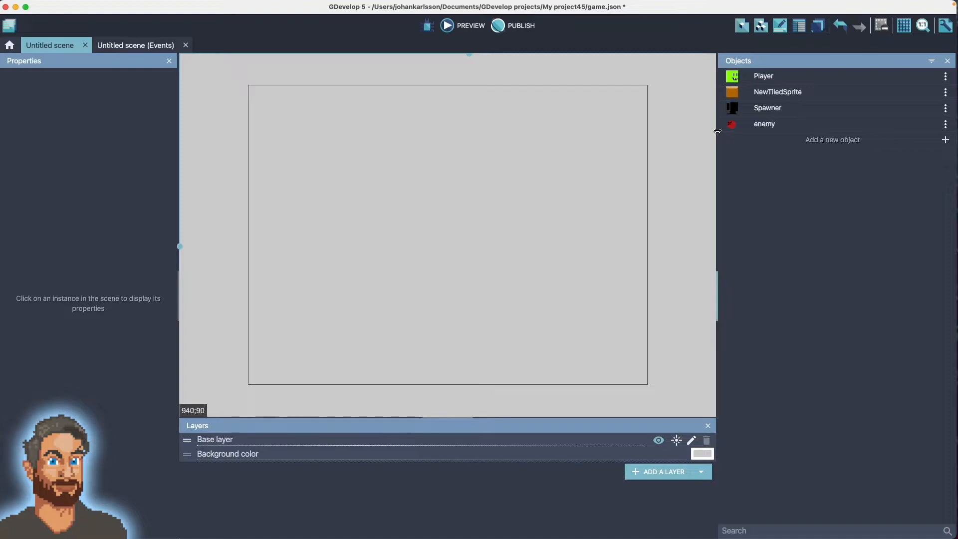
mouse_move(763, 76)
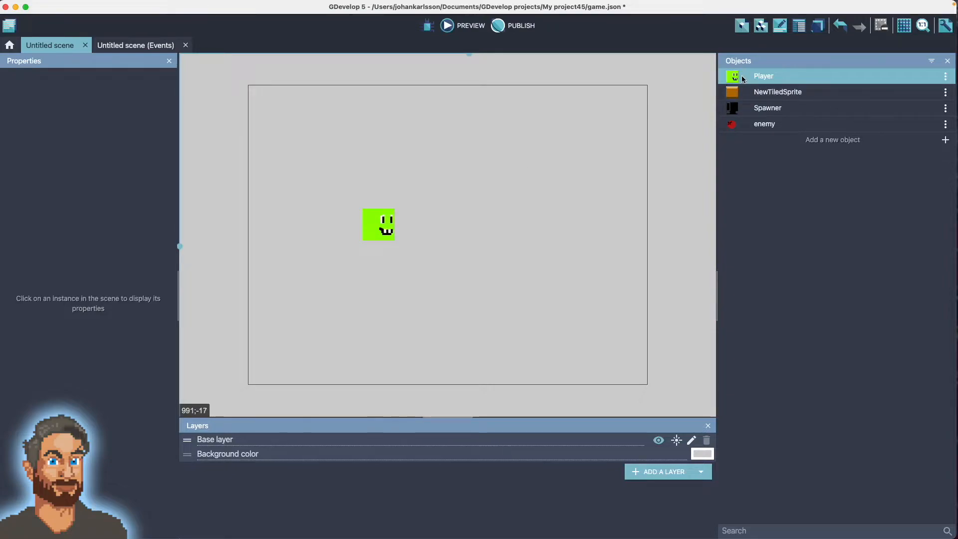
Review the Player object's settings and cancel without changes.
double_click(763, 75)
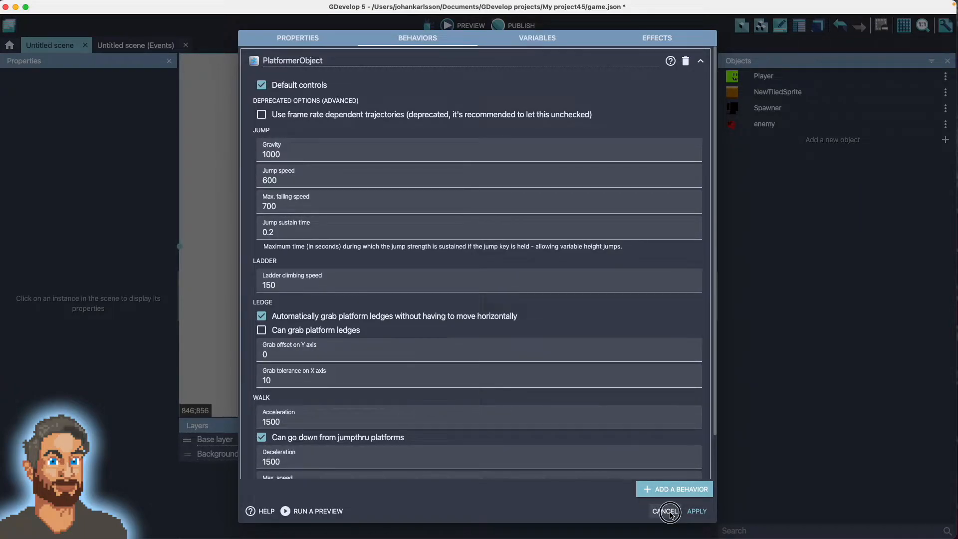
click(665, 511)
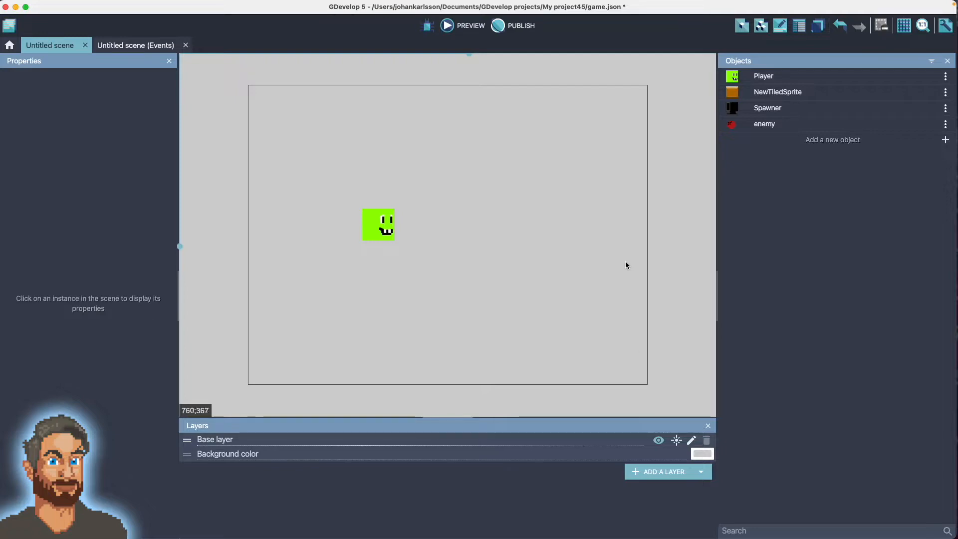
mouse_move(815, 88)
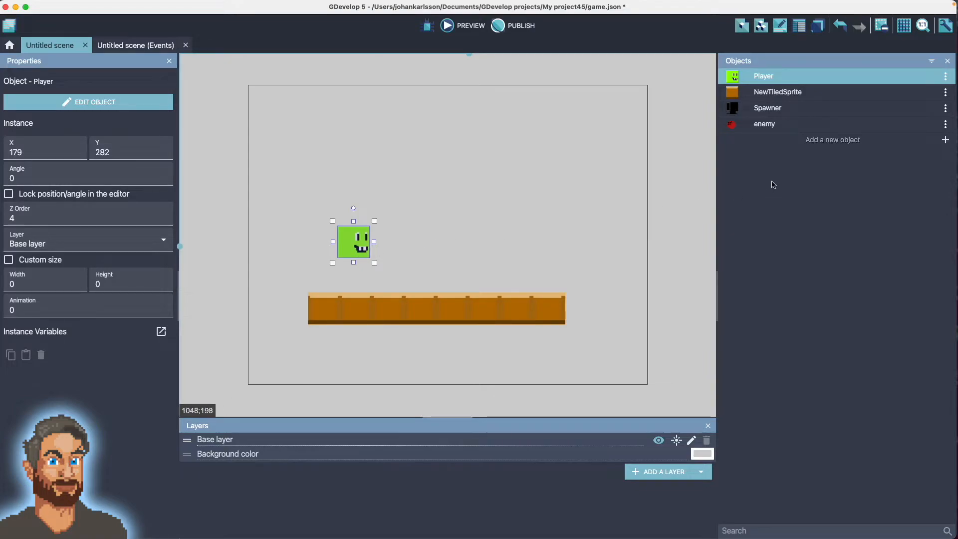
Turn on Show grid in the scene, then test-run the preview and close it.
click(903, 25)
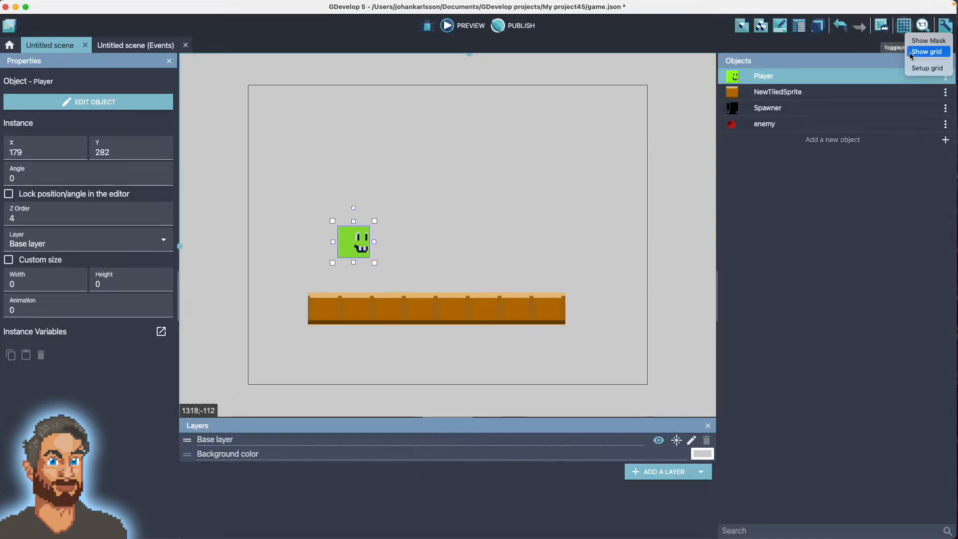
click(927, 51)
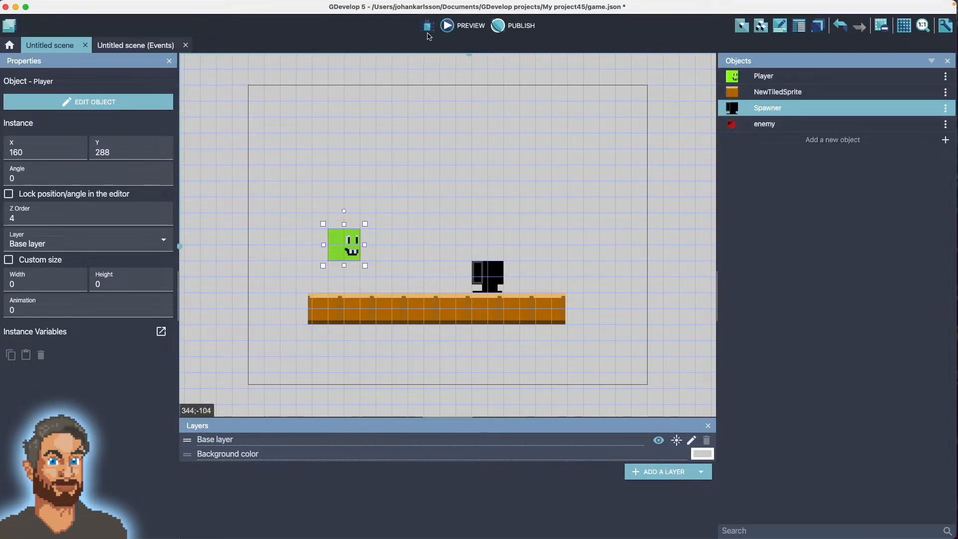
click(446, 24)
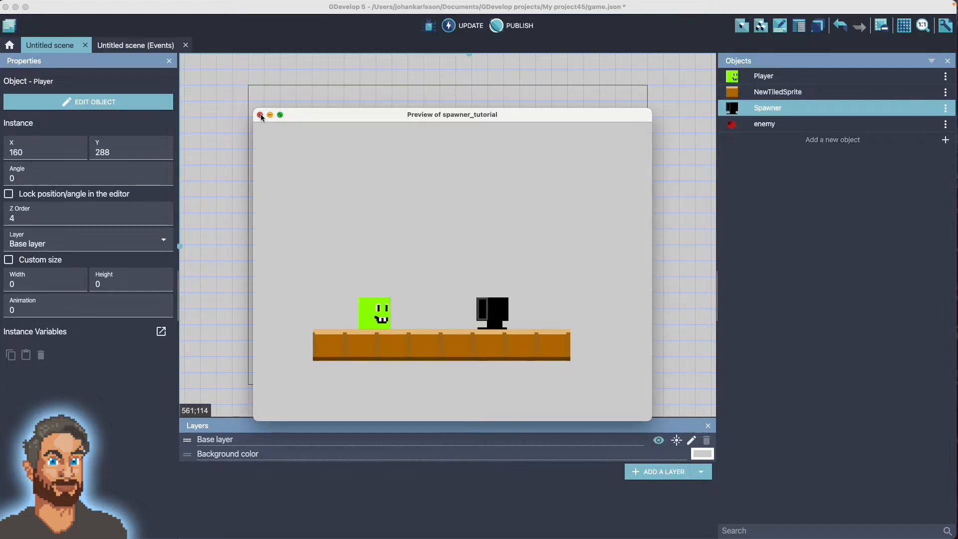
click(261, 114)
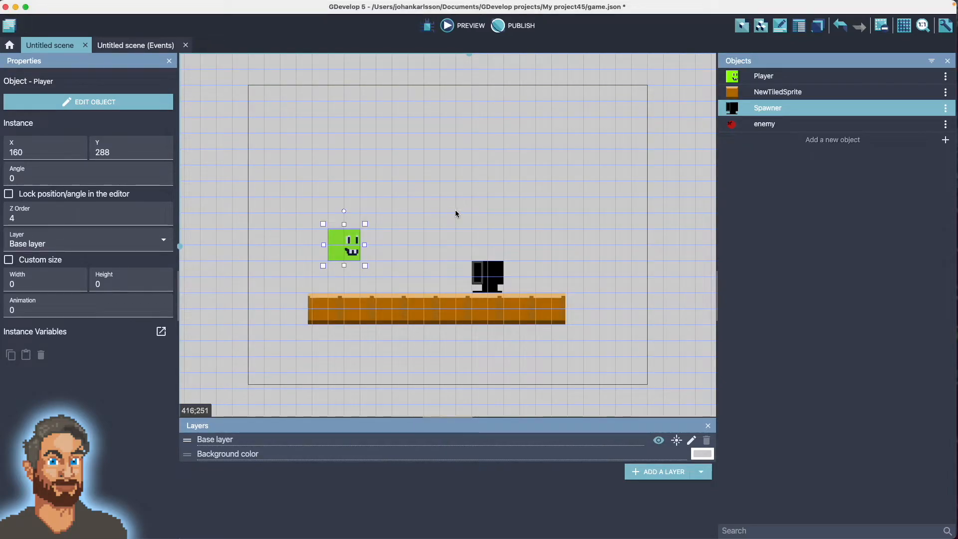
mouse_move(500, 263)
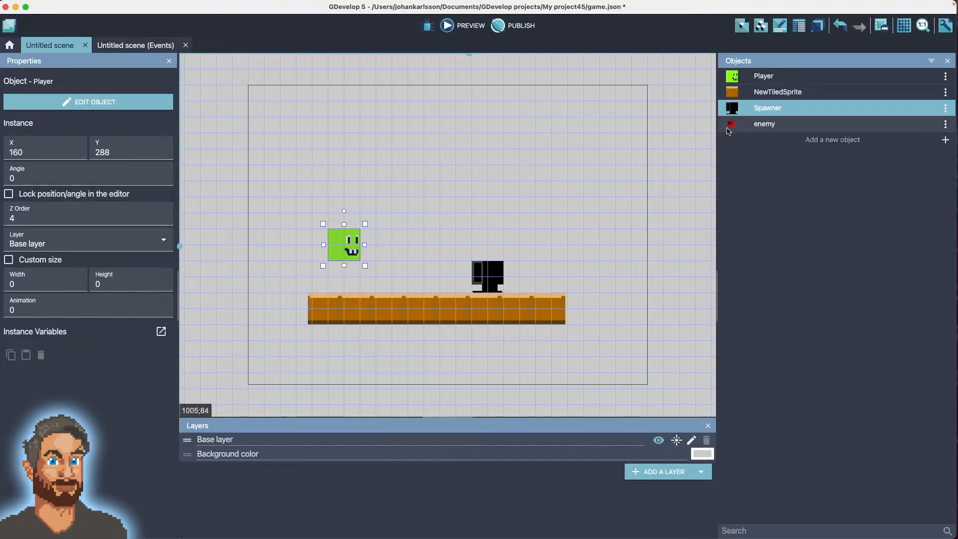
Add the Linear movement behavior to the enemy object.
double_click(764, 123)
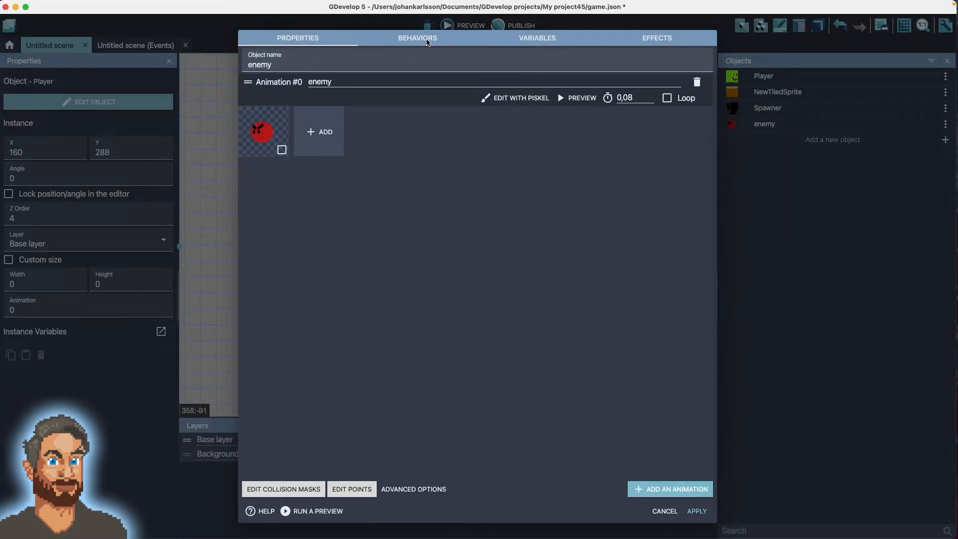
click(417, 38)
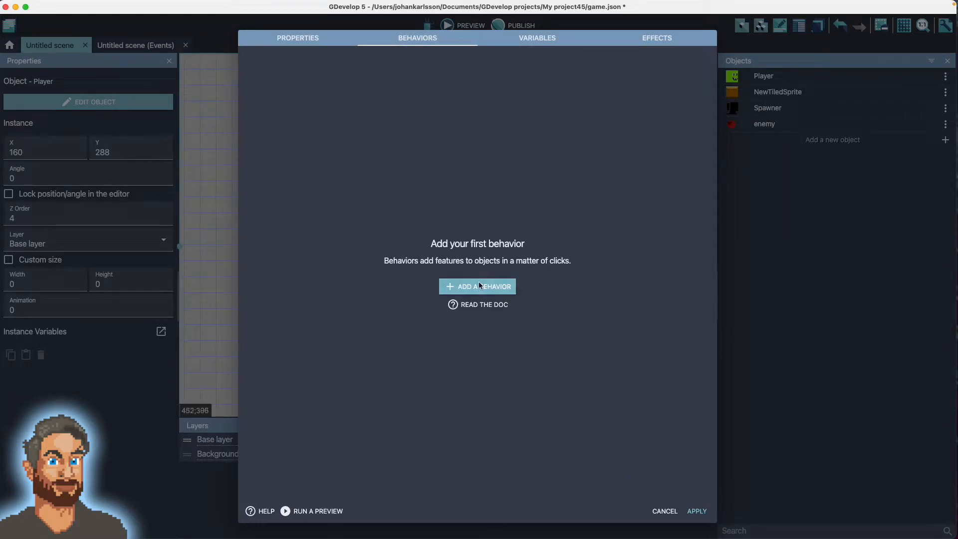
click(477, 286)
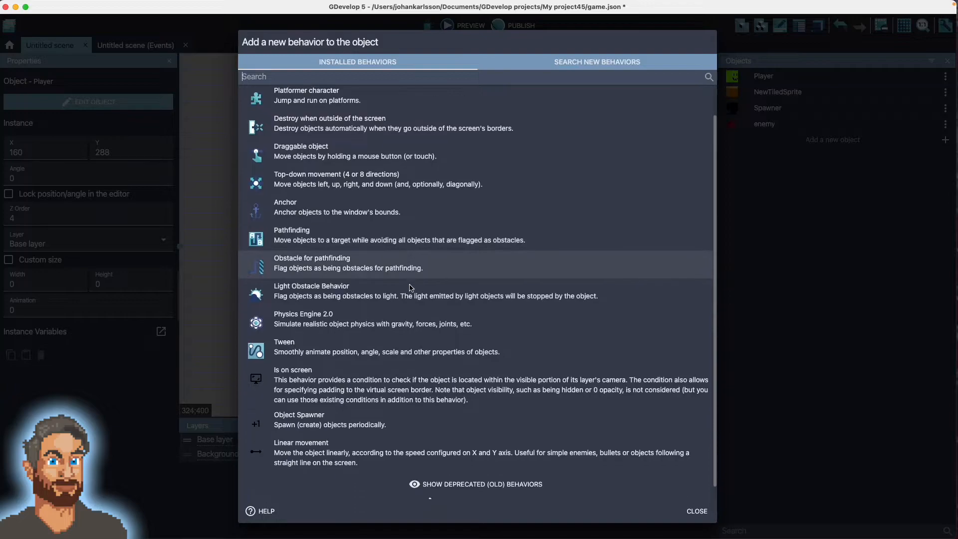
scroll(down, 3)
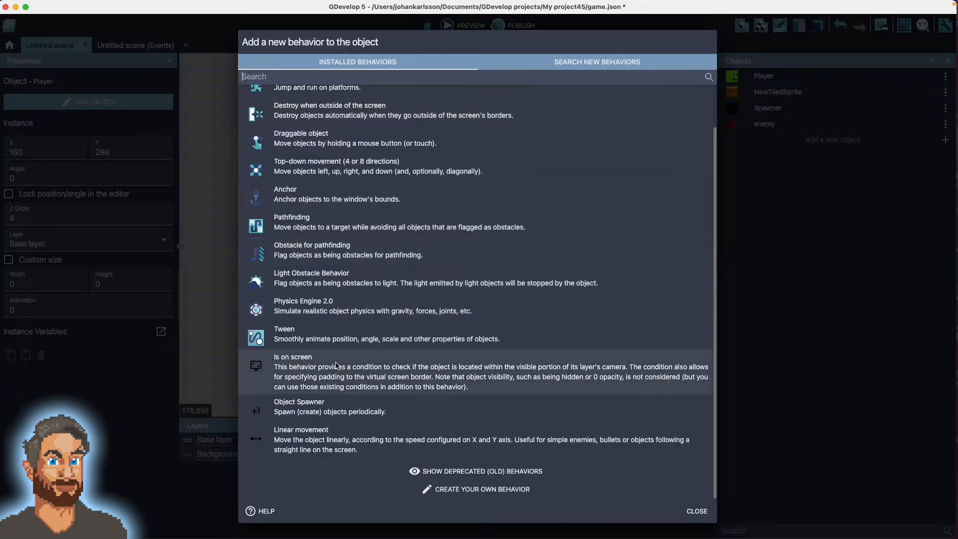
click(301, 439)
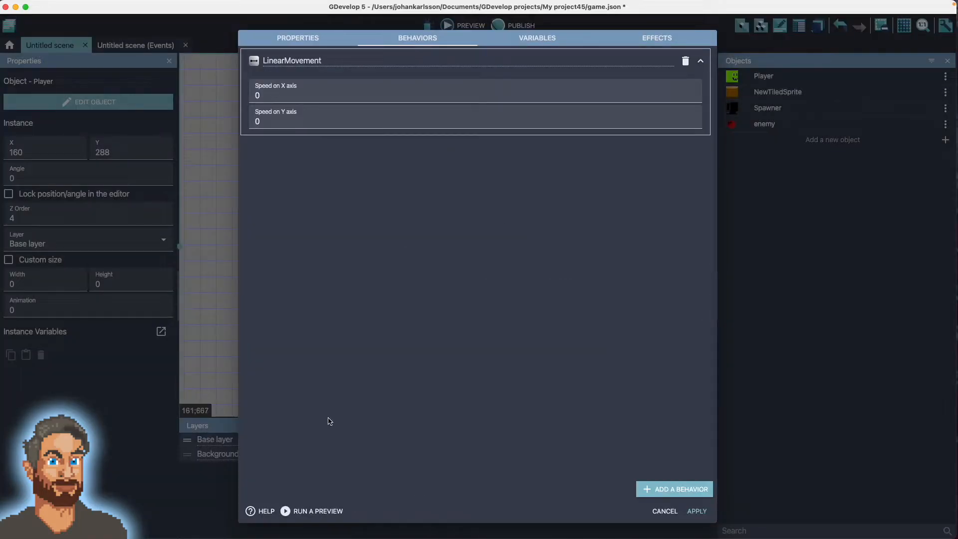
mouse_move(312, 145)
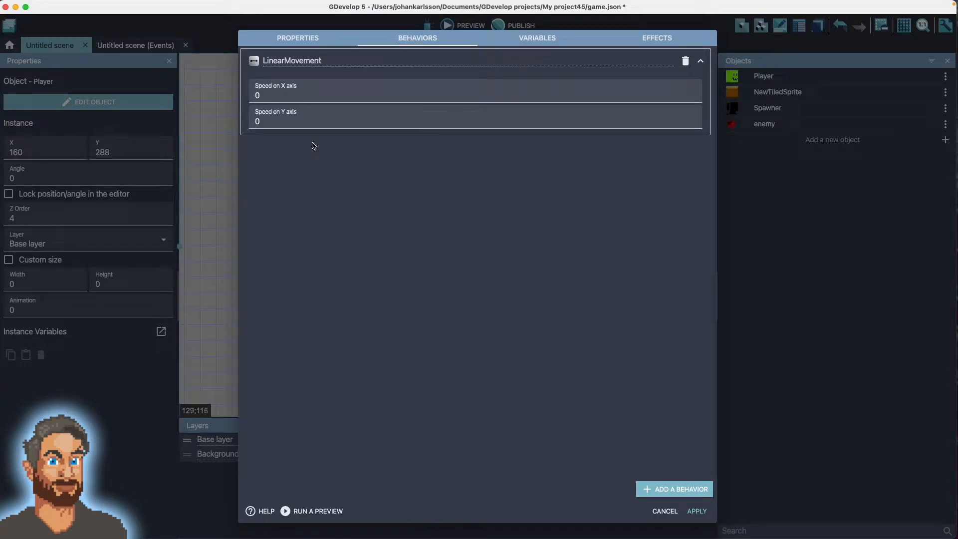
mouse_move(318, 132)
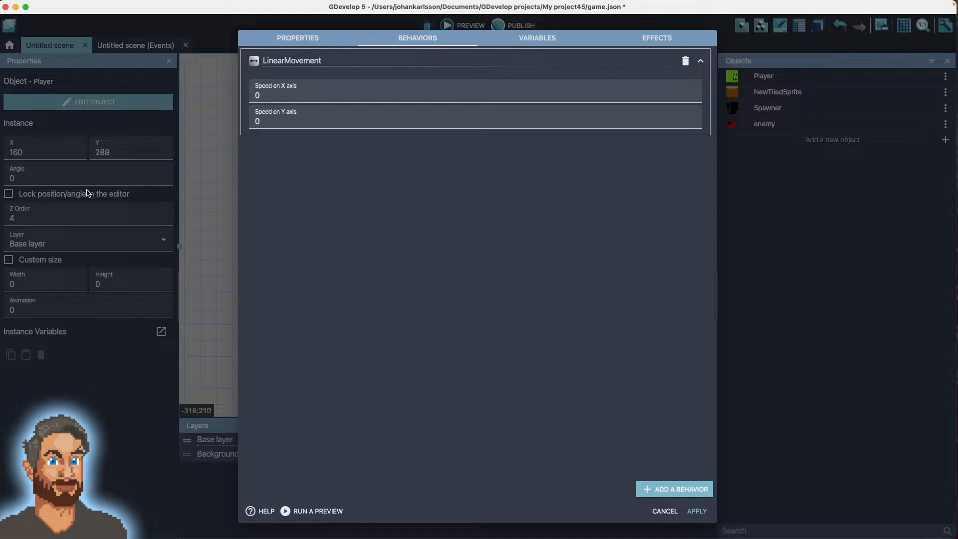
mouse_move(550, 251)
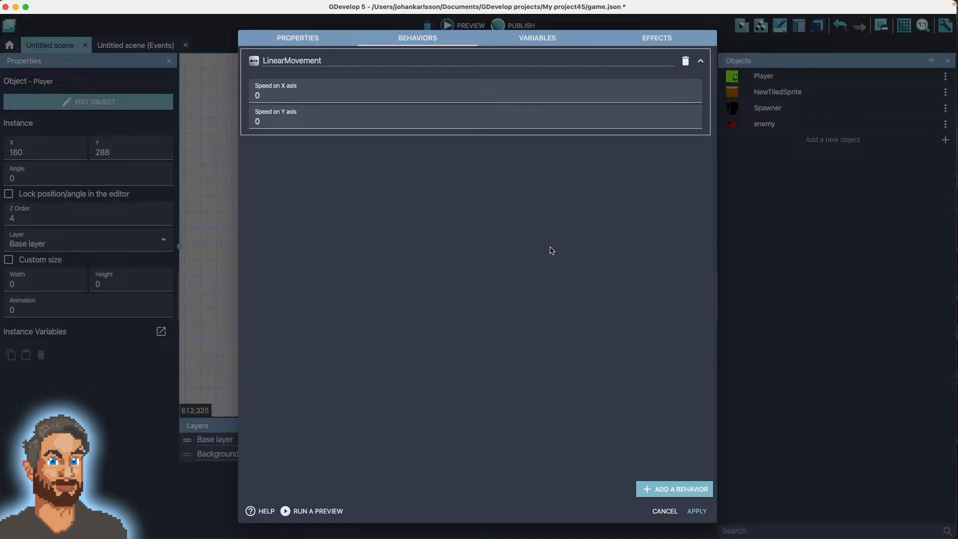
Set the enemy's Speed on X axis to -100 and apply the behavior settings.
click(265, 96)
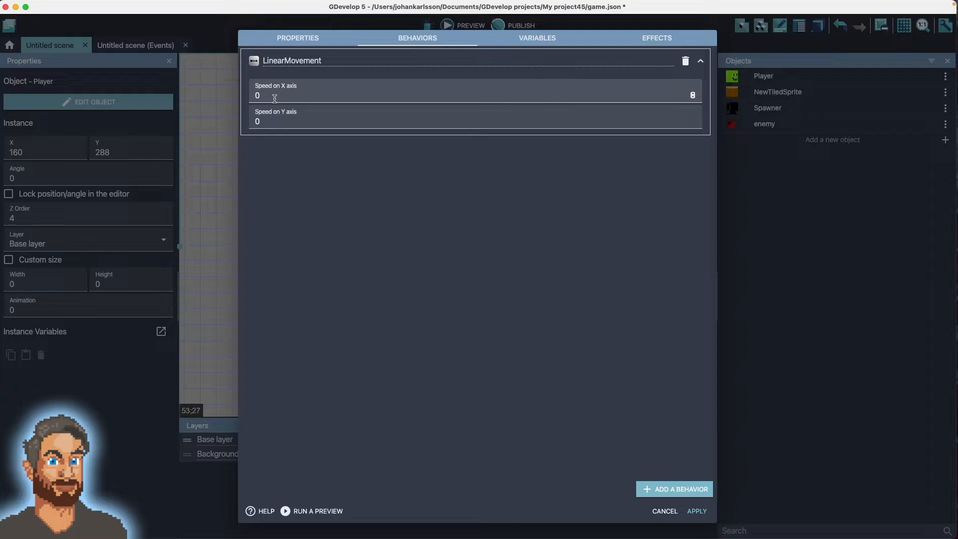
mouse_move(644, 210)
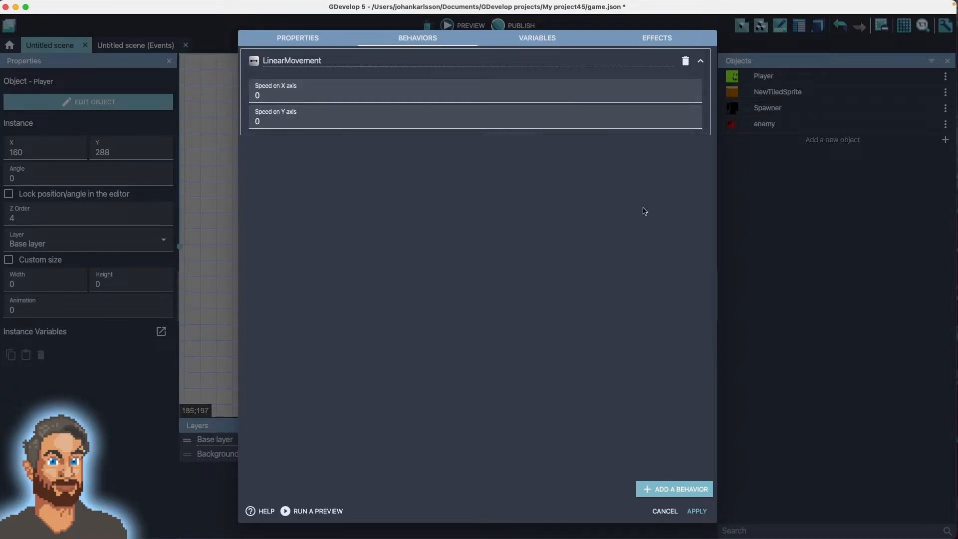
mouse_move(299, 181)
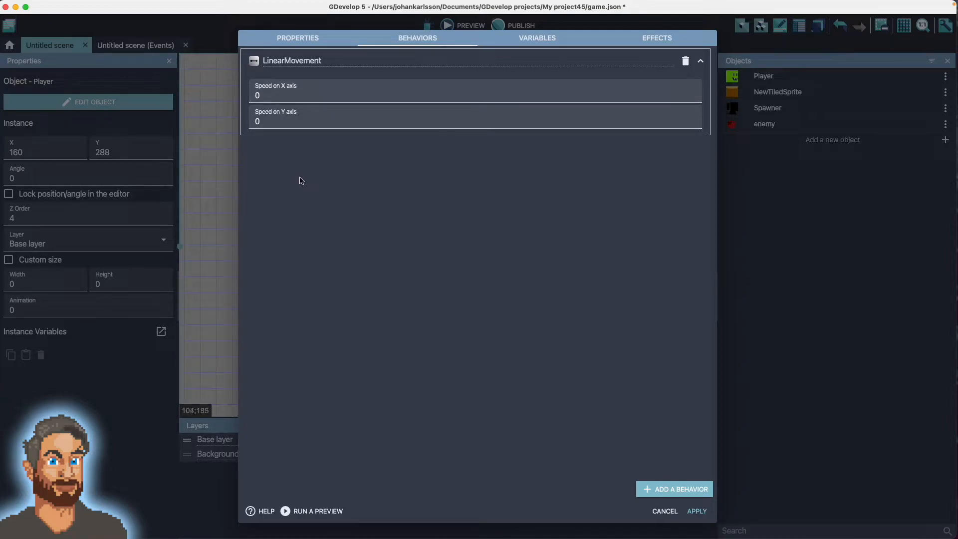
mouse_move(316, 183)
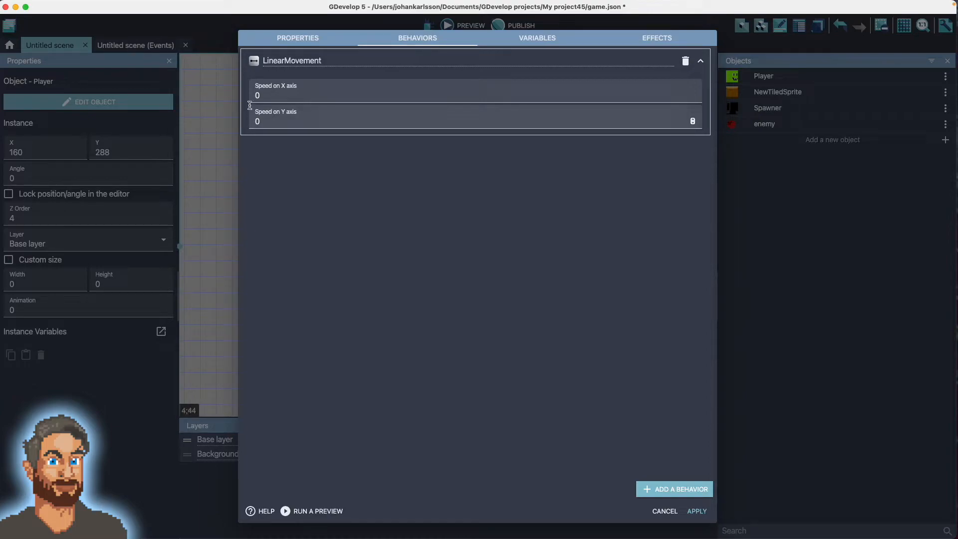
text(-100)
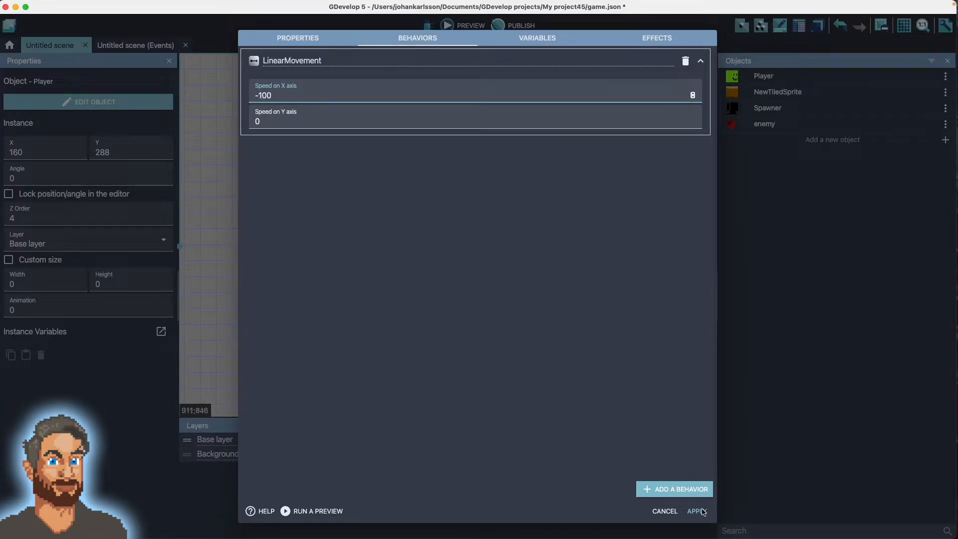
click(693, 510)
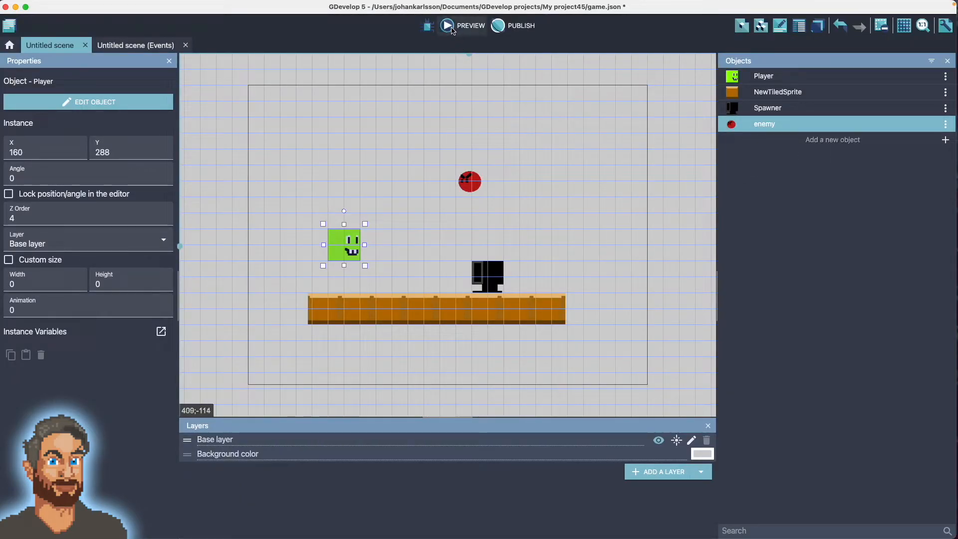
Test-run the scene in a preview and close it again.
click(463, 26)
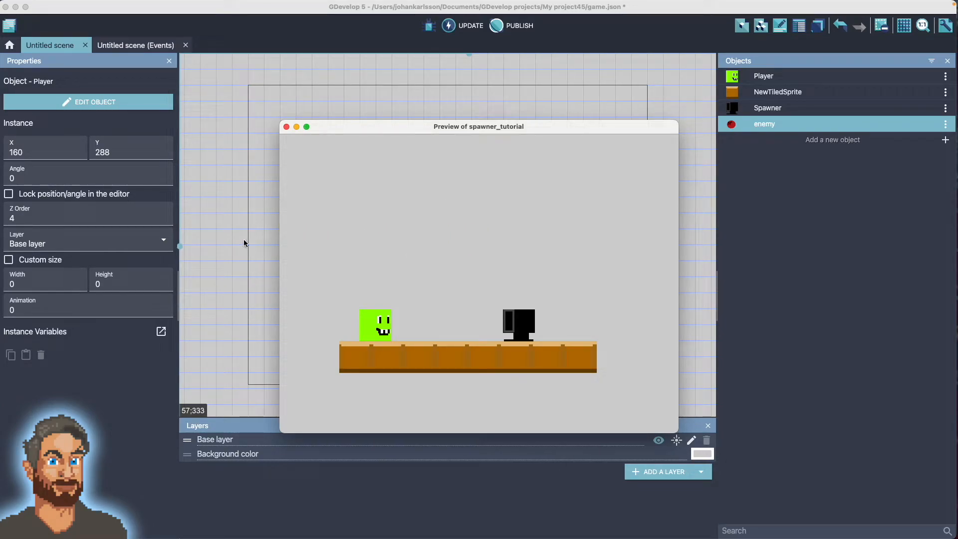
mouse_move(140, 227)
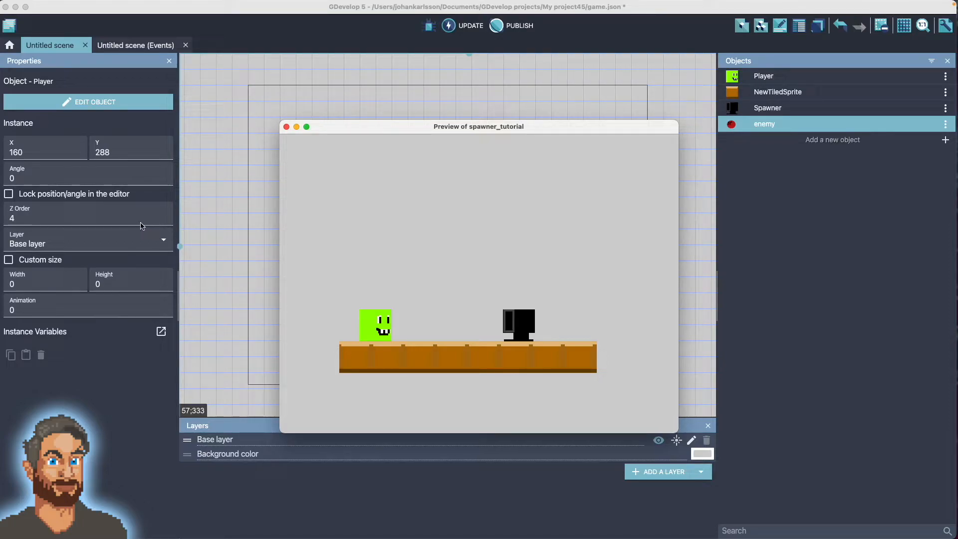
mouse_move(57, 224)
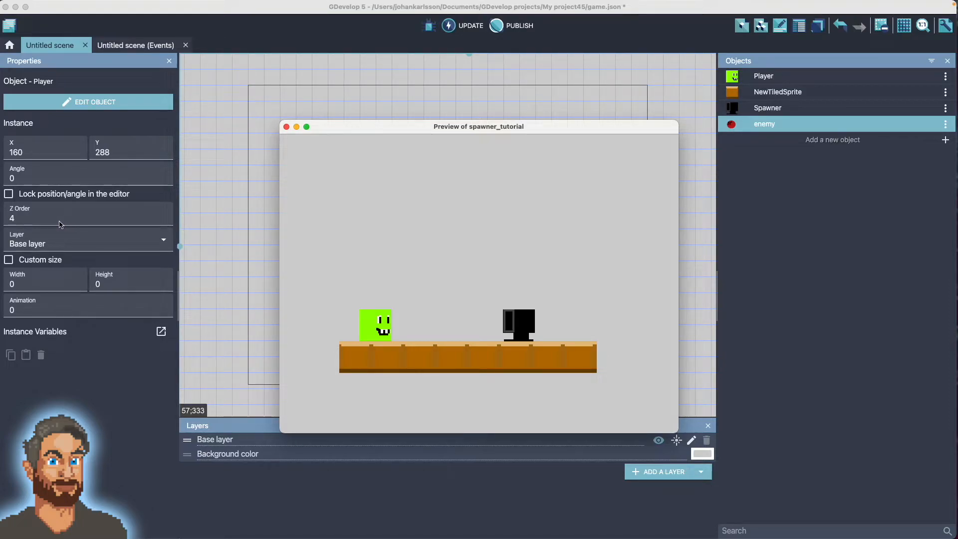
mouse_move(293, 225)
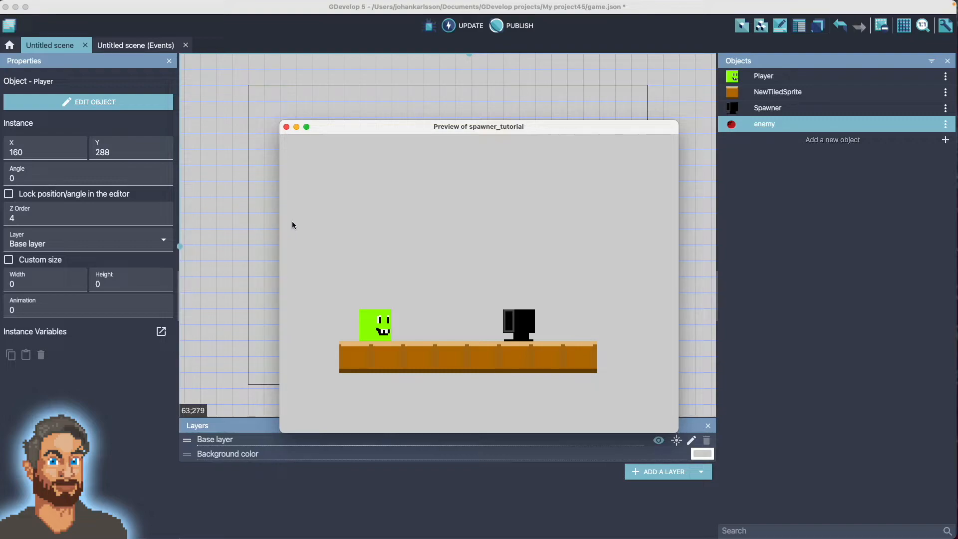
mouse_move(284, 182)
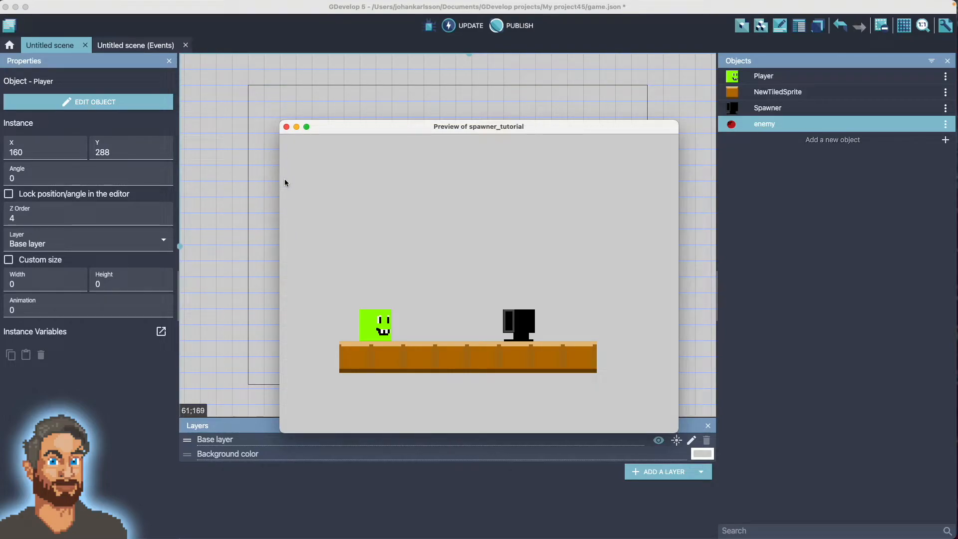
click(286, 126)
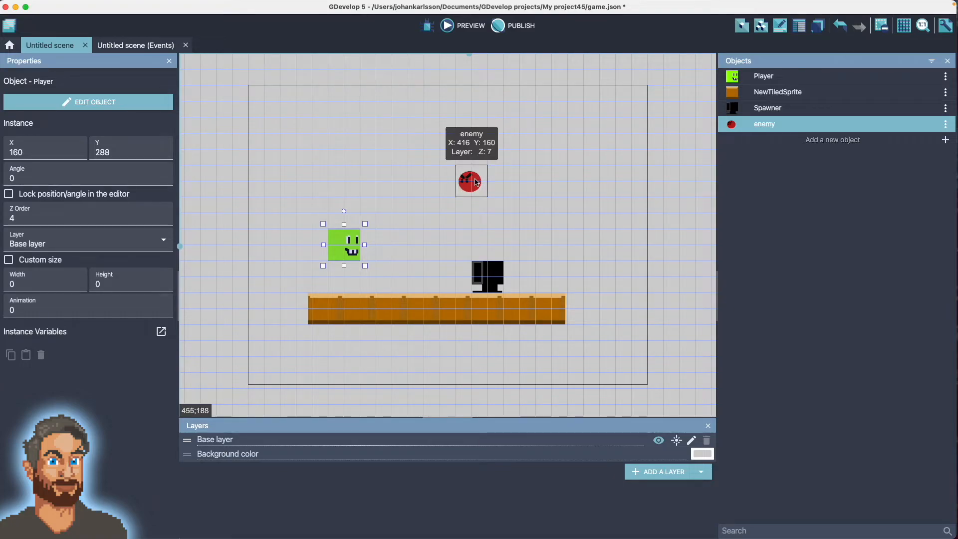
Add the Is on screen behavior to the enemy alongside Linear movement and apply.
double_click(471, 181)
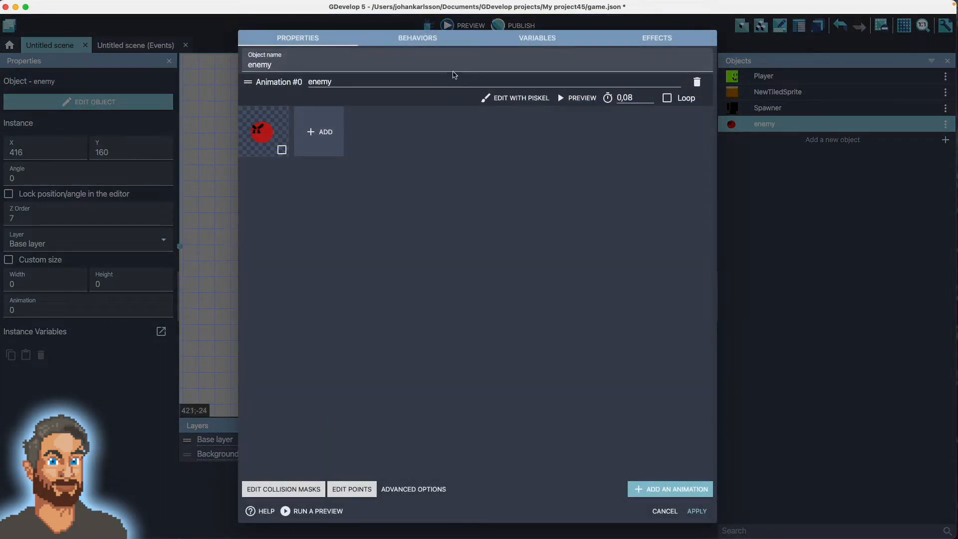
click(417, 37)
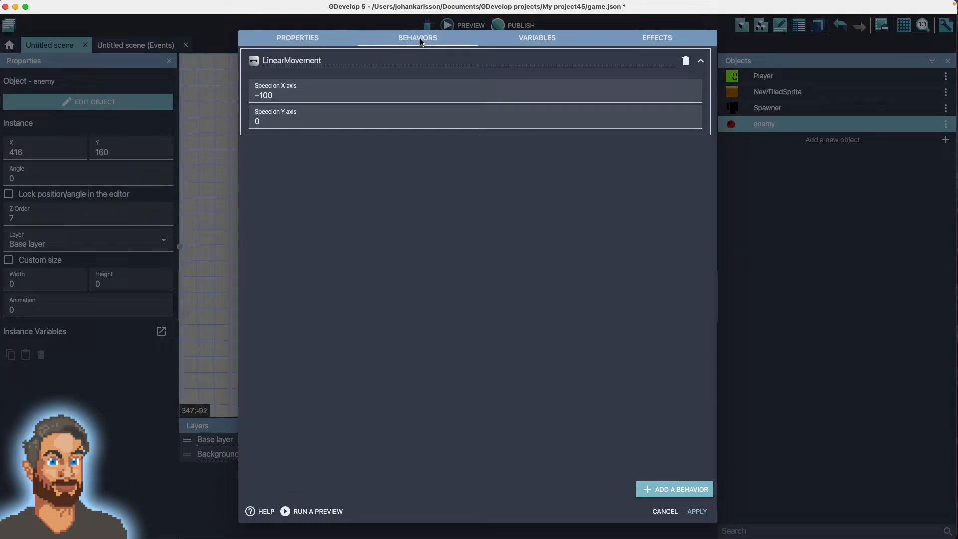
click(674, 489)
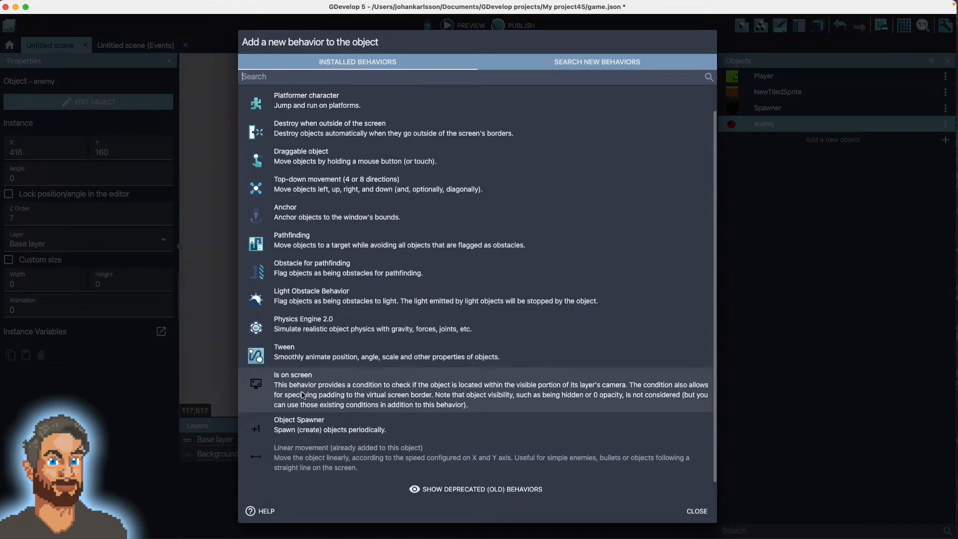
click(293, 374)
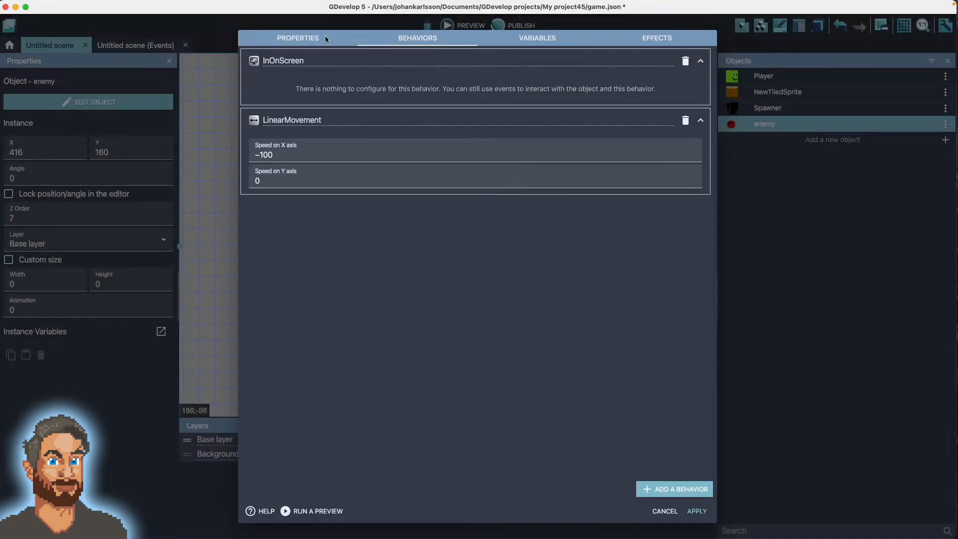
mouse_move(688, 488)
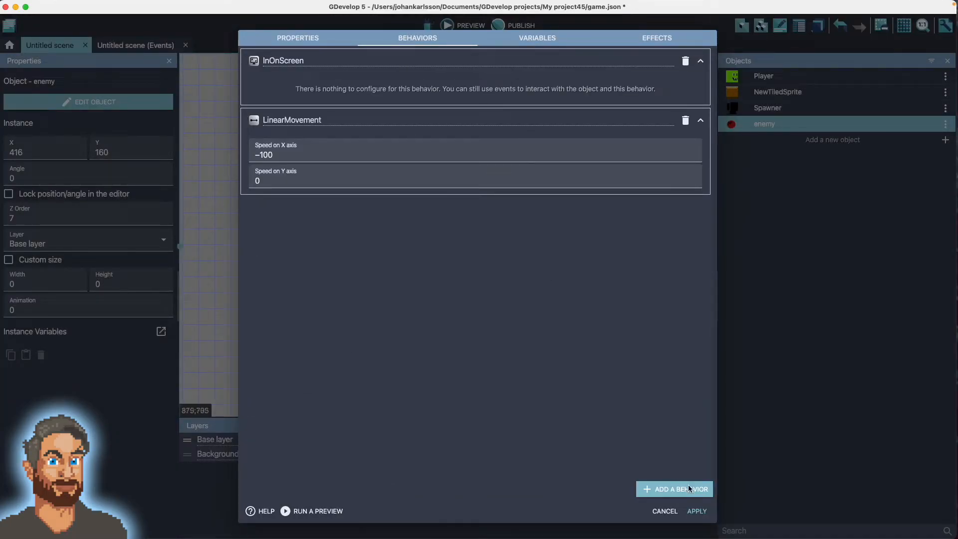
click(695, 511)
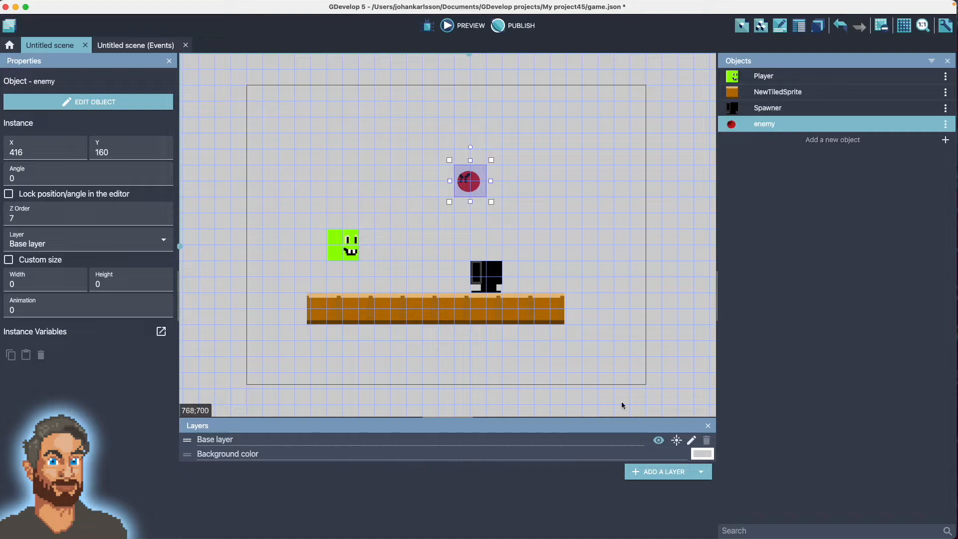
mouse_move(269, 110)
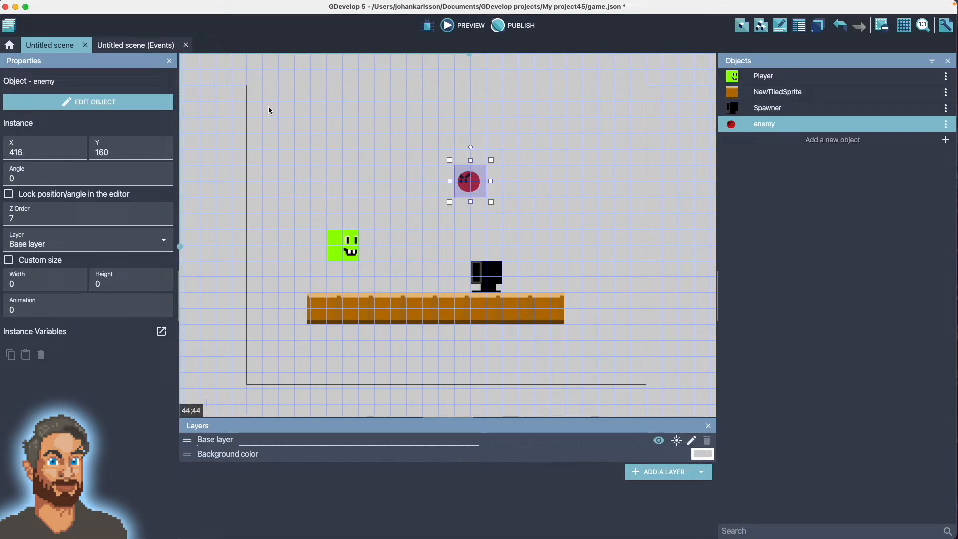
Add a first event with an inverted 'enemy is on screen' condition to detect off-screen enemies.
click(135, 45)
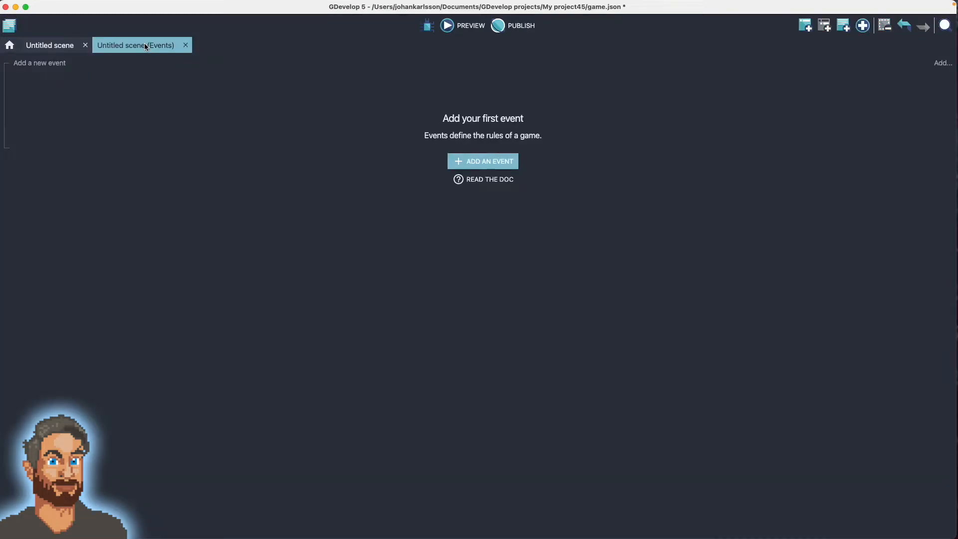
click(481, 161)
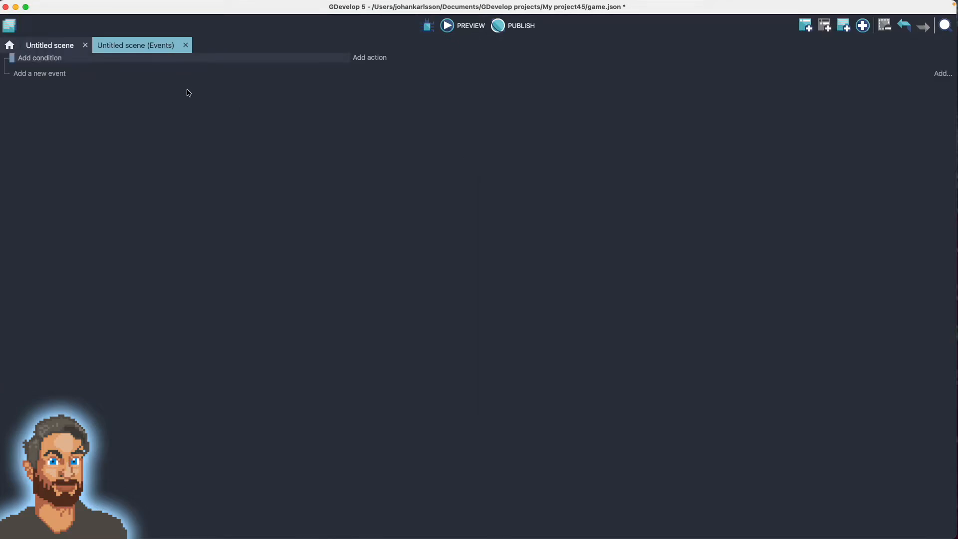
click(39, 58)
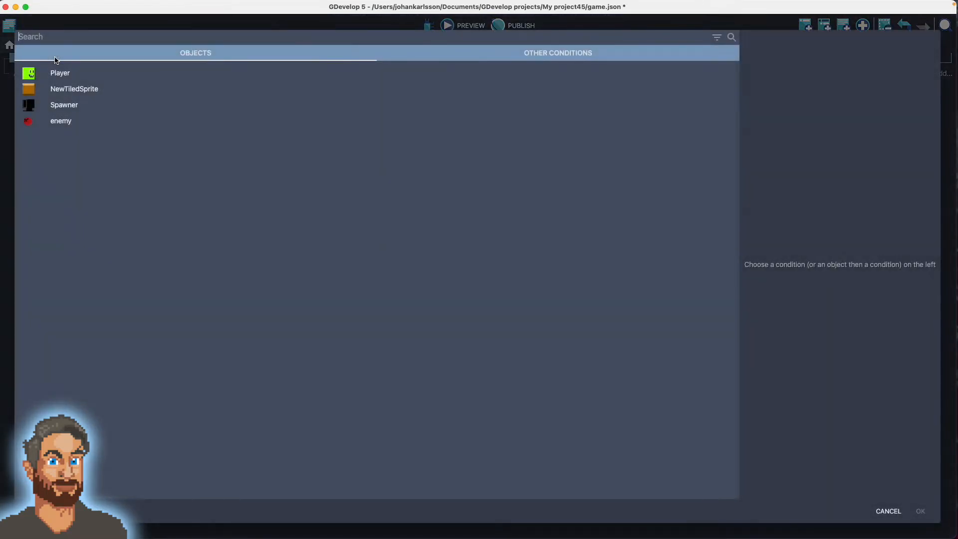
click(61, 120)
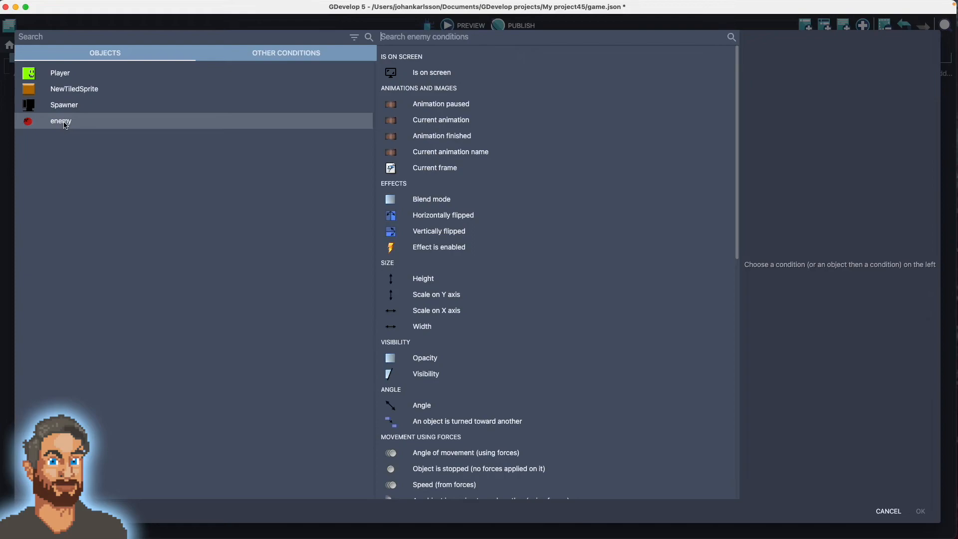
click(430, 72)
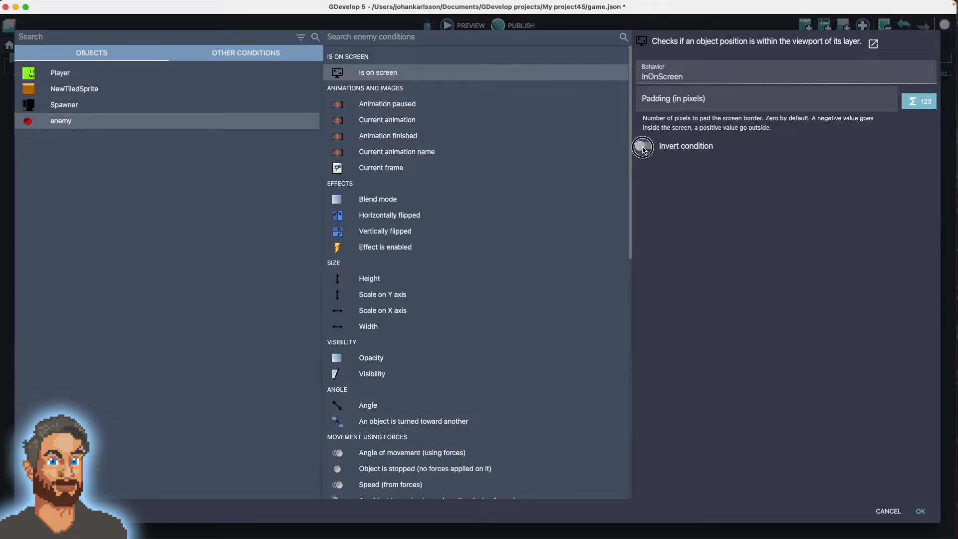
click(920, 511)
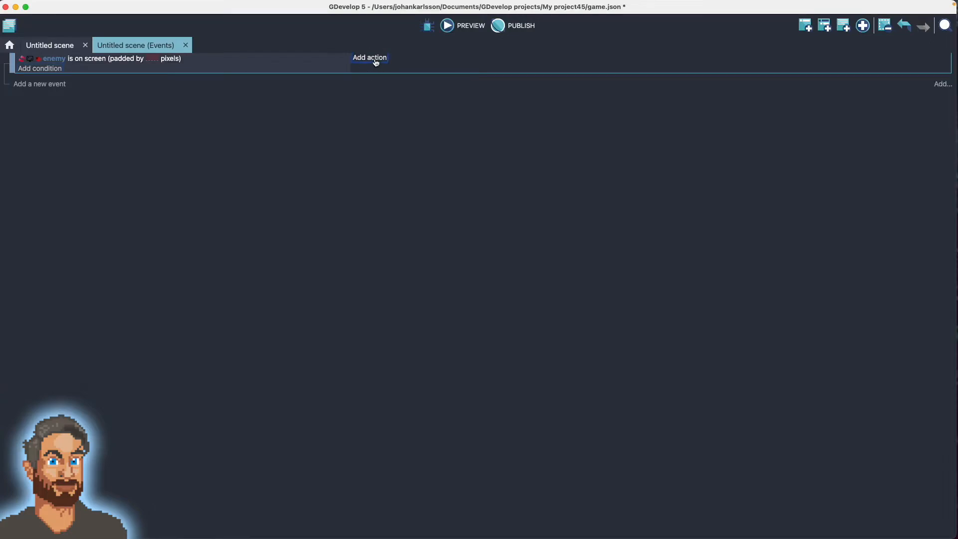
Add a 'Delete the object' action on enemy to that event and launch a preview.
click(369, 58)
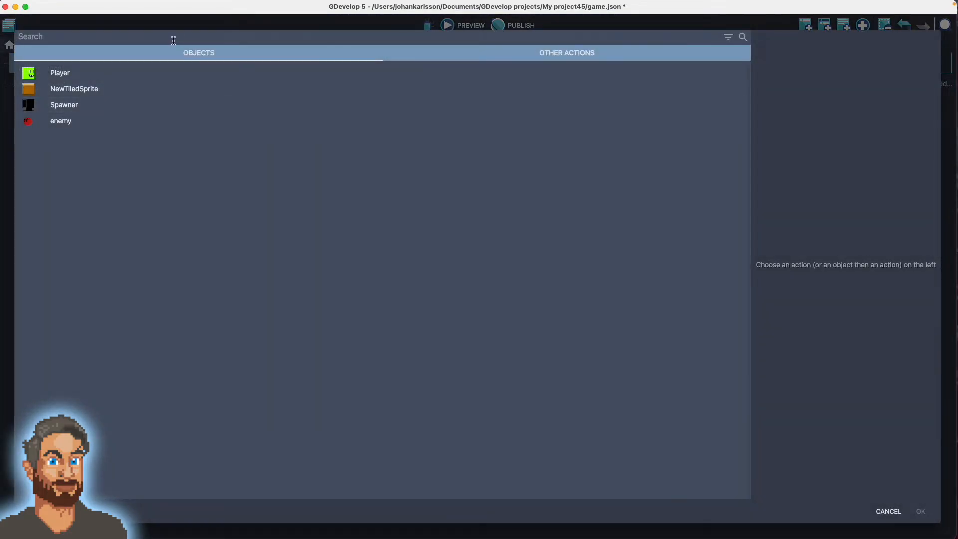
text(delete)
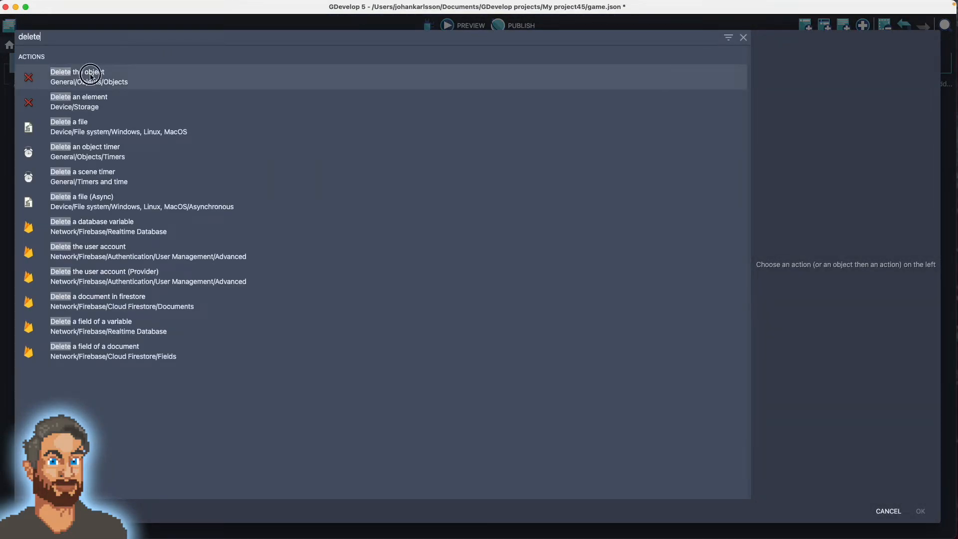
click(77, 76)
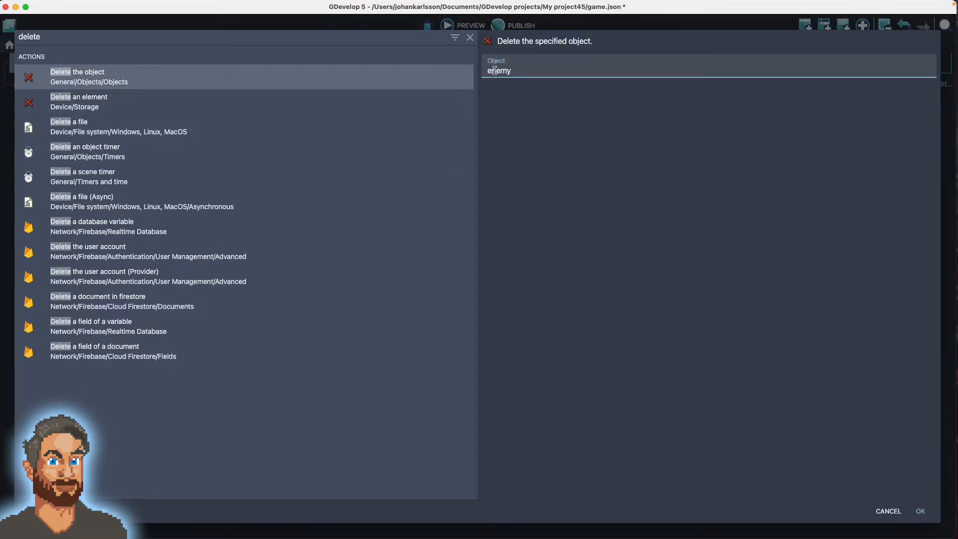
click(918, 511)
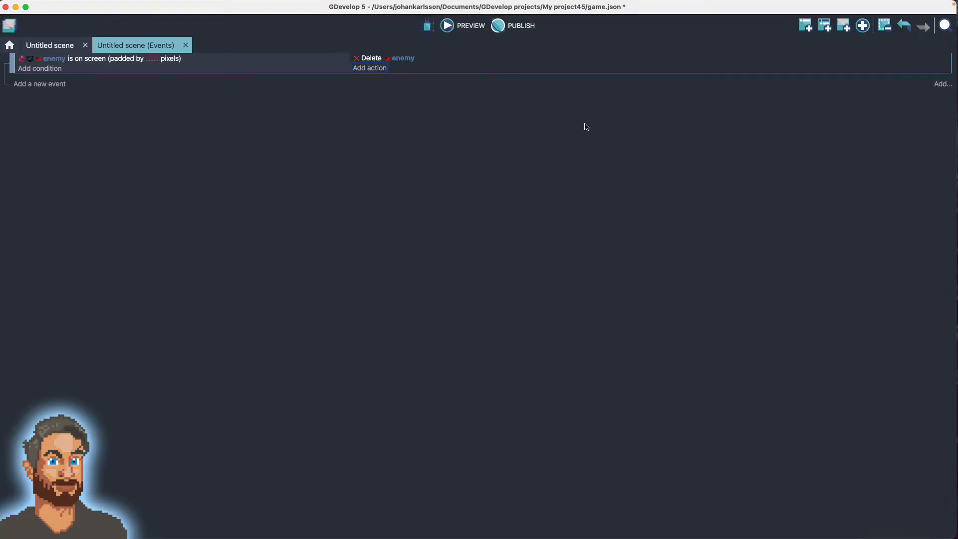
click(446, 25)
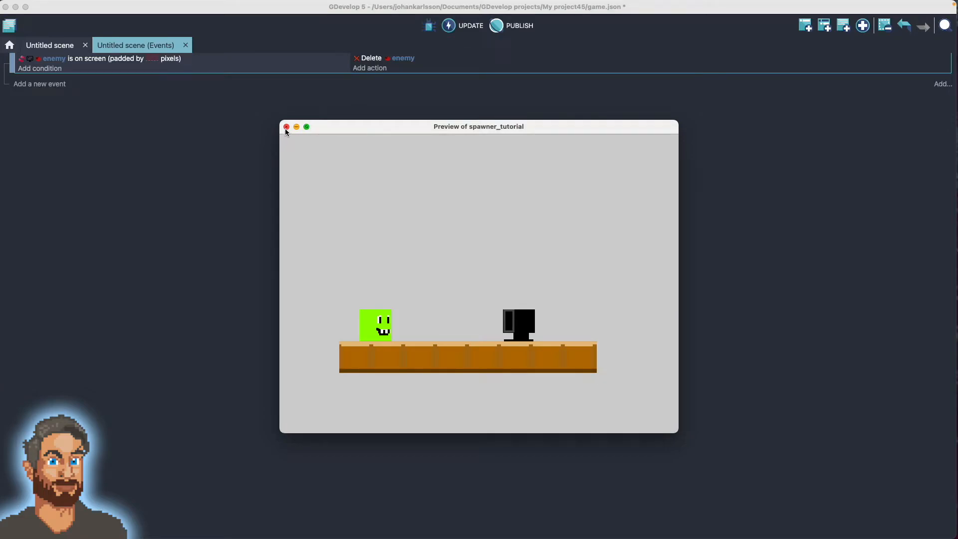
Close the preview and bring up the Spawner object's Behaviors settings.
click(286, 127)
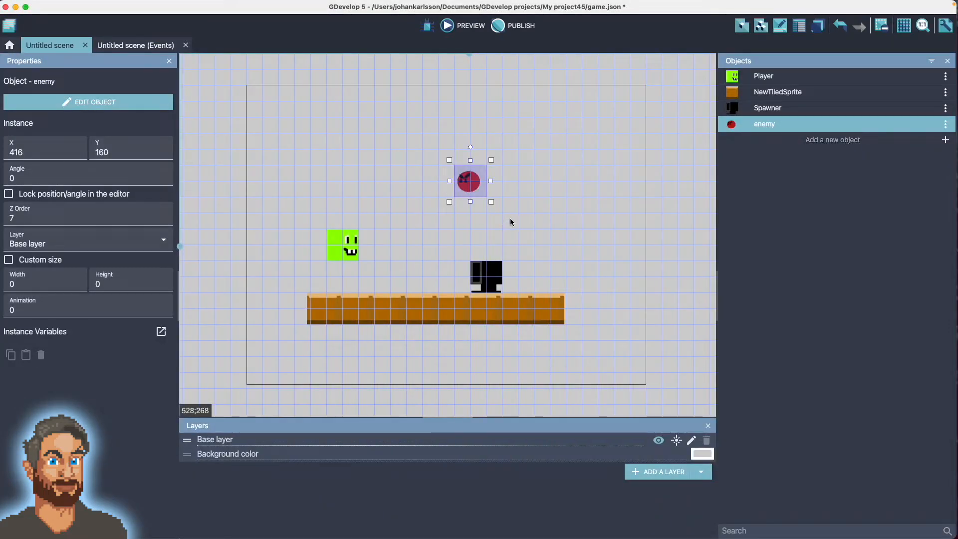
mouse_move(488, 197)
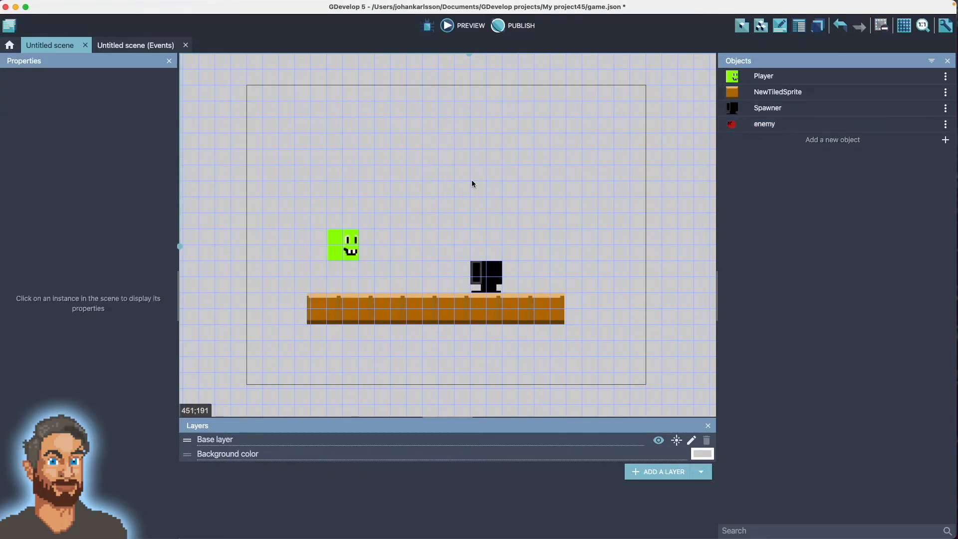
click(486, 277)
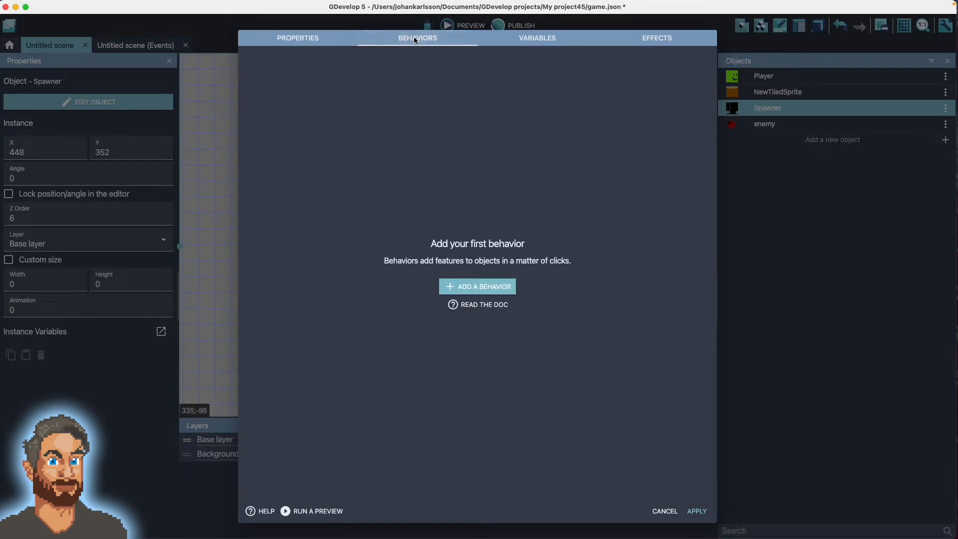
Give the Spawner an ObjectSpawner behavior with Max quantity 1 and apply it.
click(477, 286)
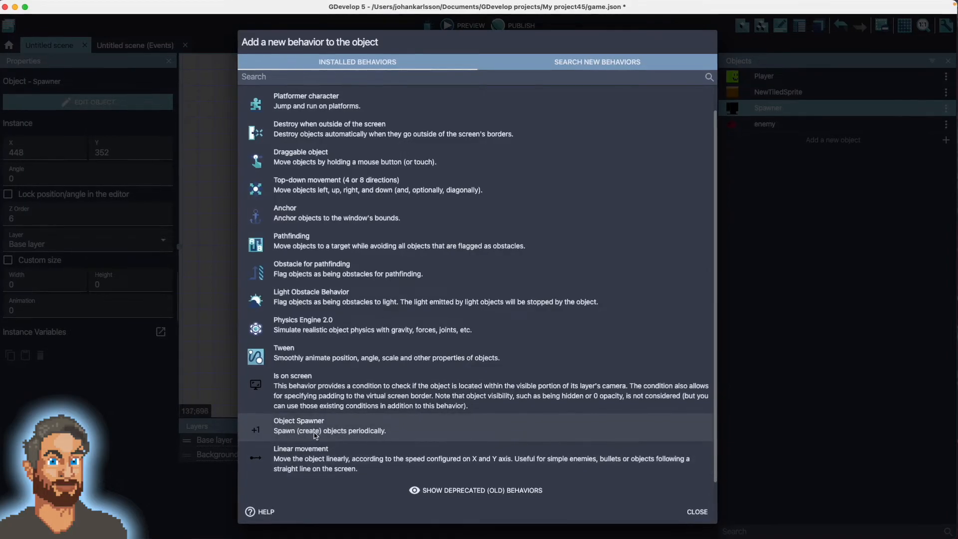
click(330, 426)
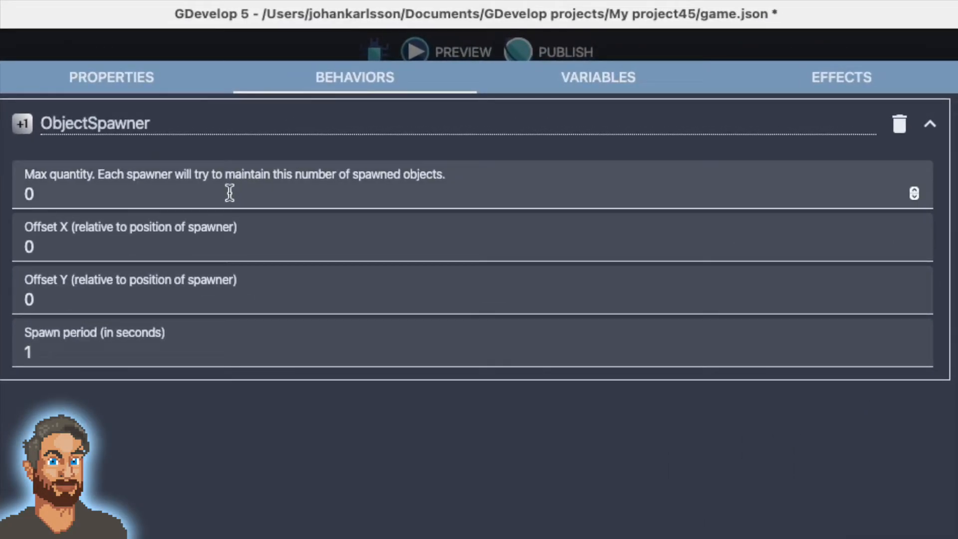
mouse_move(195, 197)
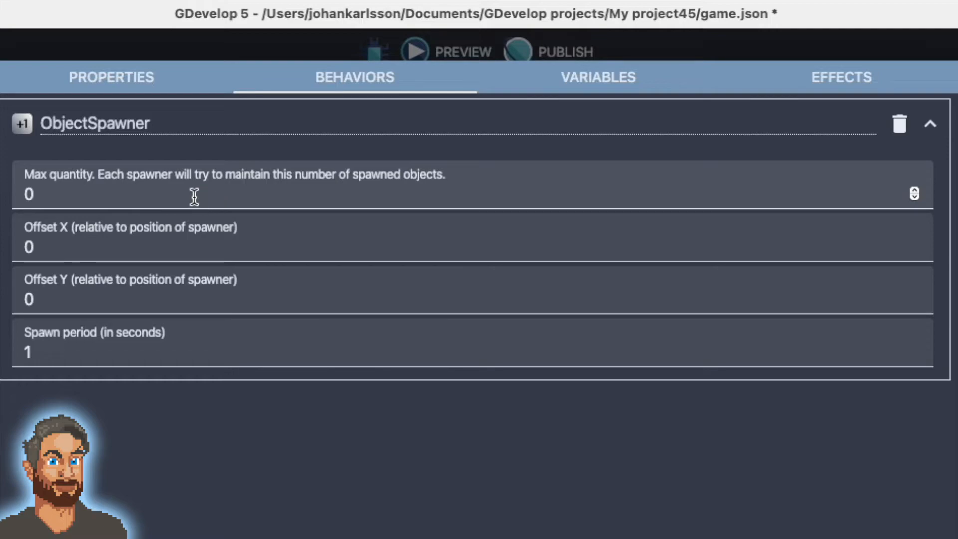
mouse_move(59, 178)
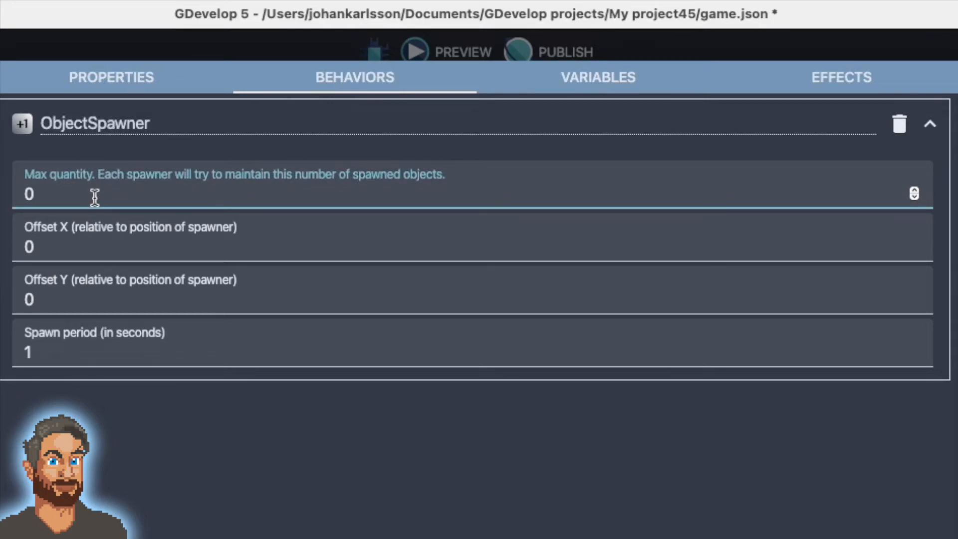
mouse_move(129, 199)
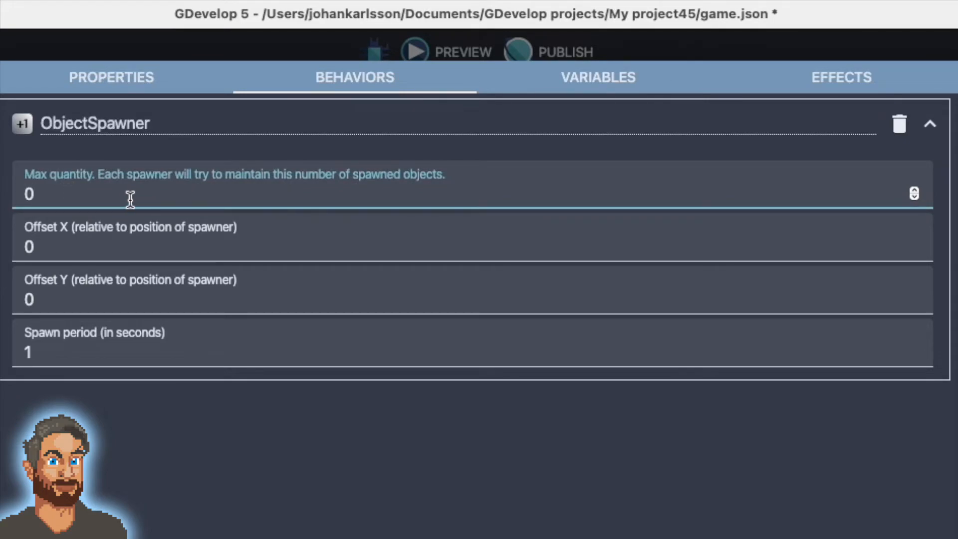
text(1)
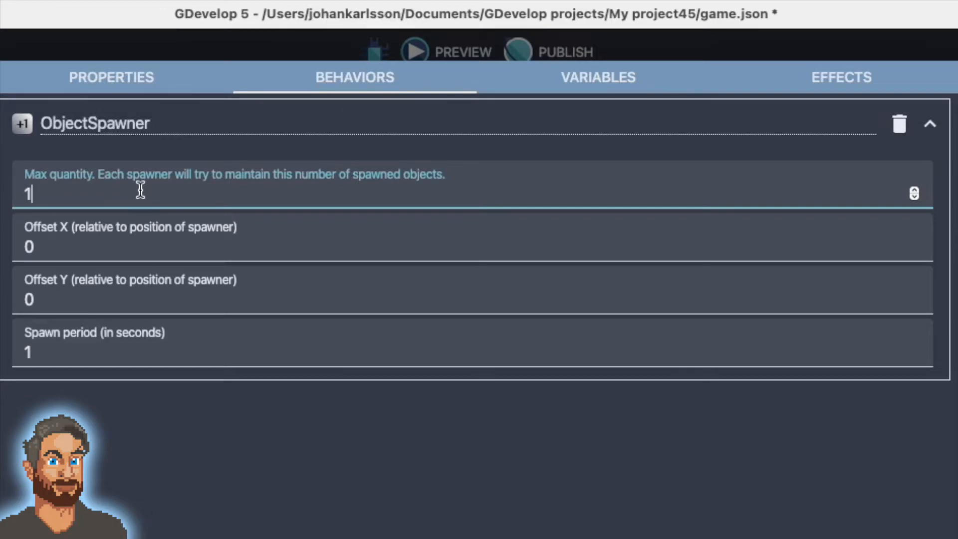
mouse_move(64, 192)
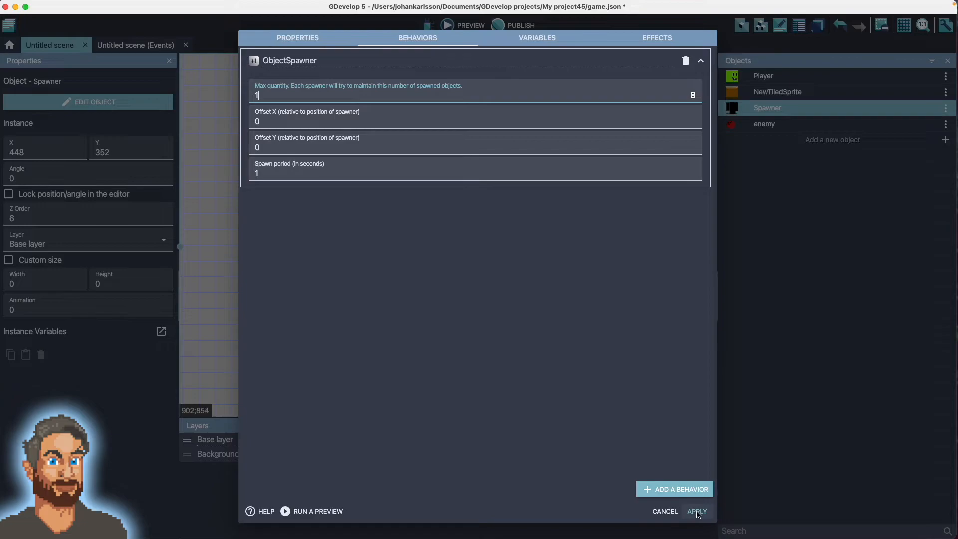
click(695, 511)
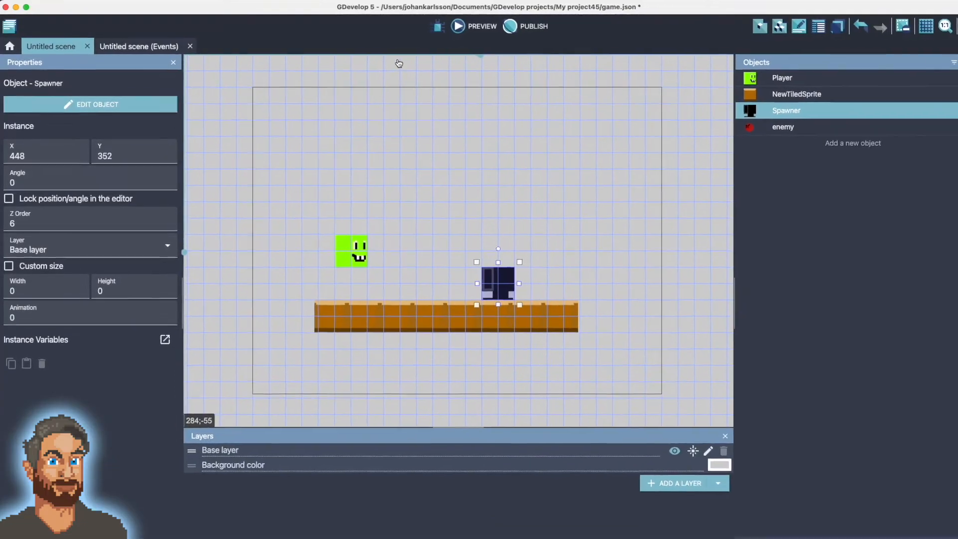
Add a 'Spawn objects periodically' action on Spawner spawning enemy to the second event.
click(139, 46)
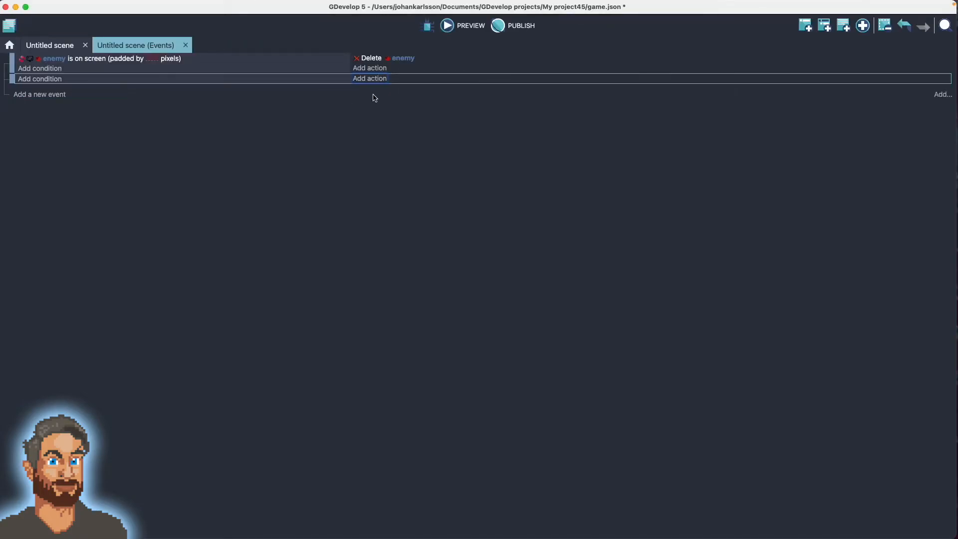
click(369, 68)
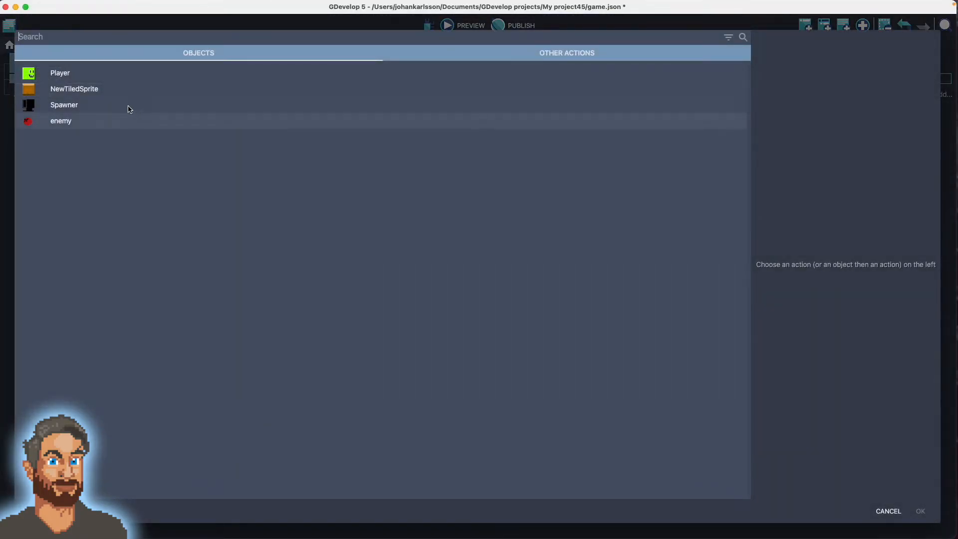
click(64, 105)
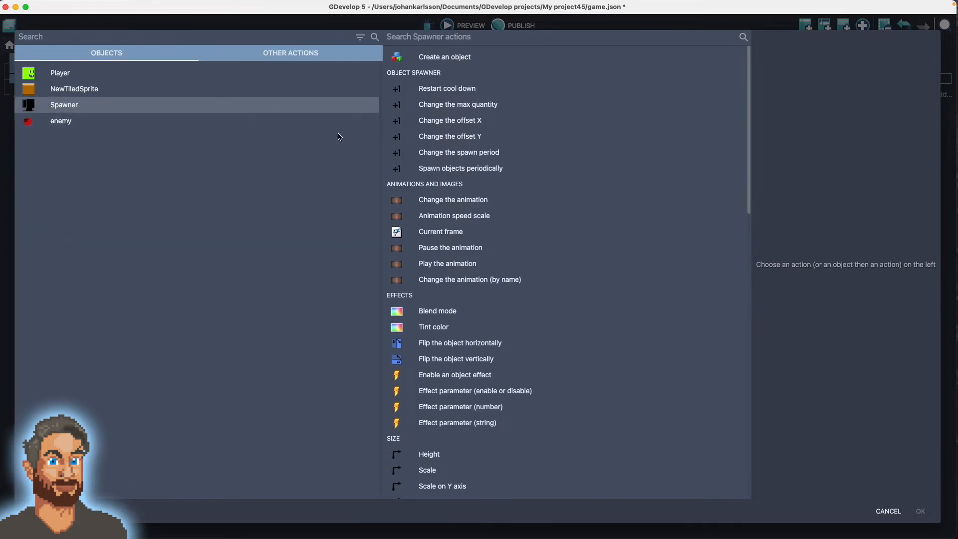
click(460, 168)
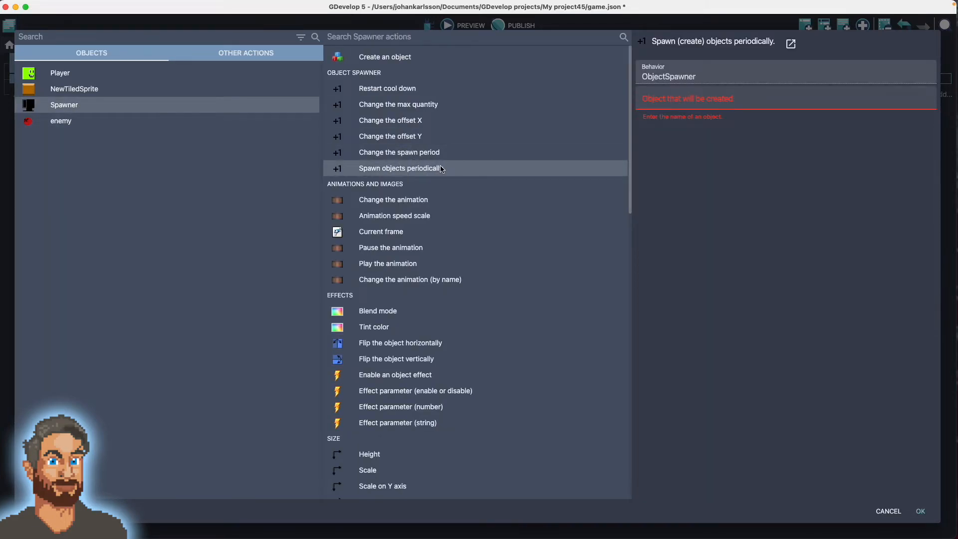
mouse_move(485, 154)
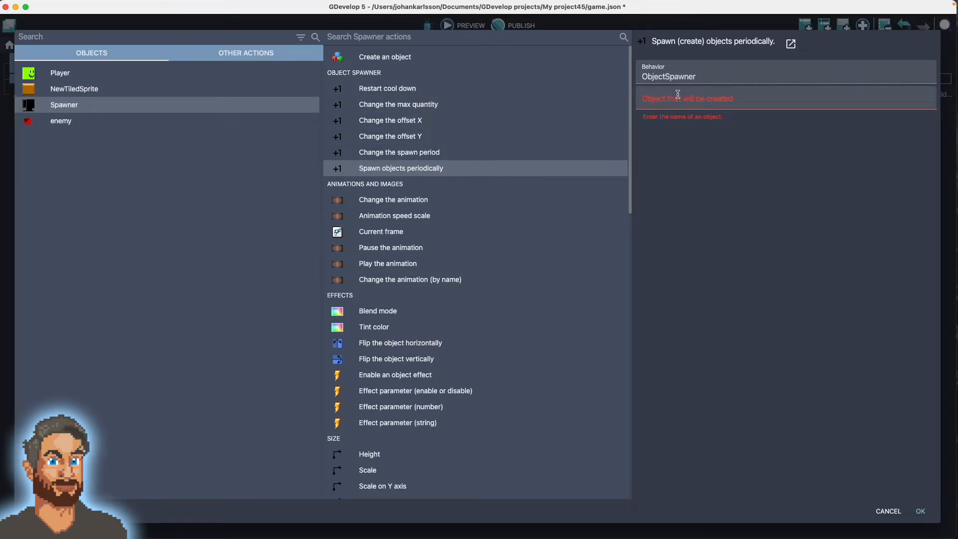
click(684, 98)
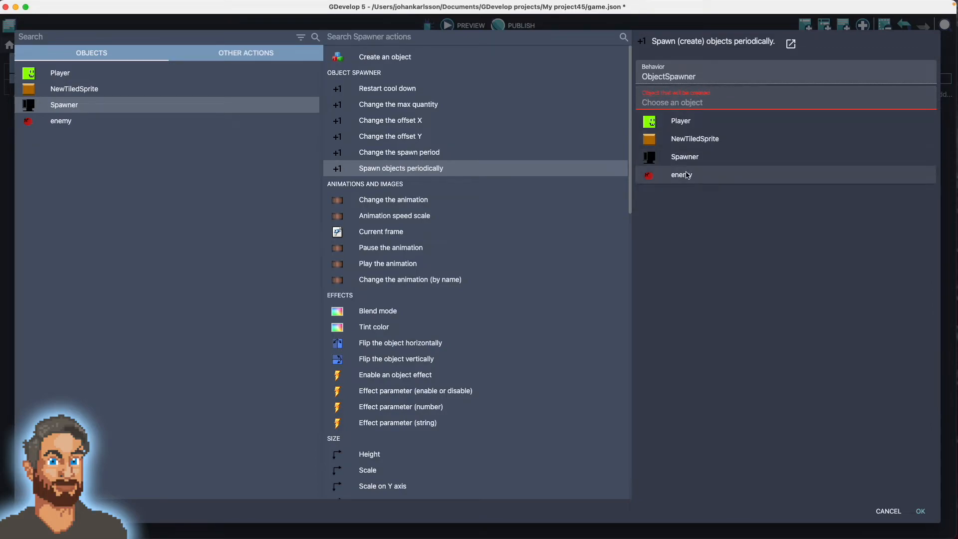
click(680, 173)
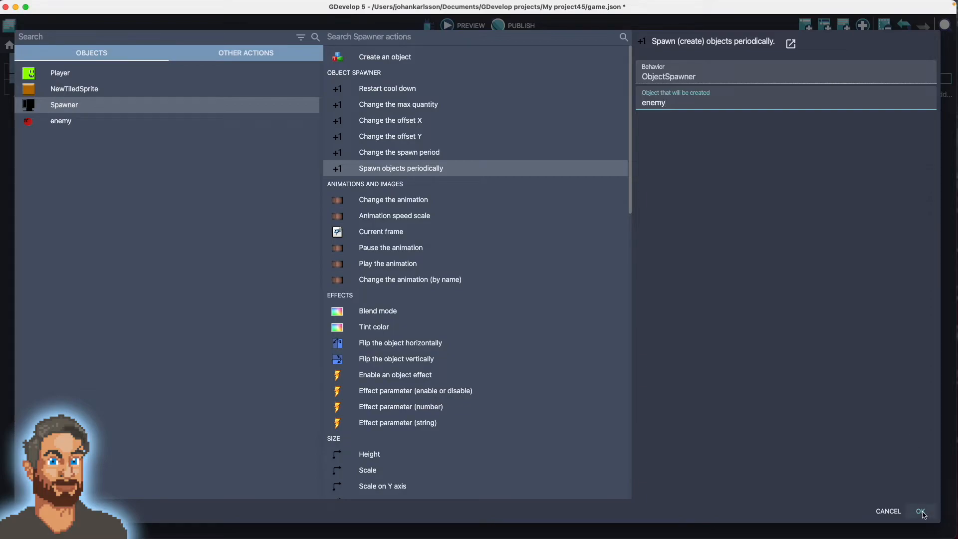
click(921, 511)
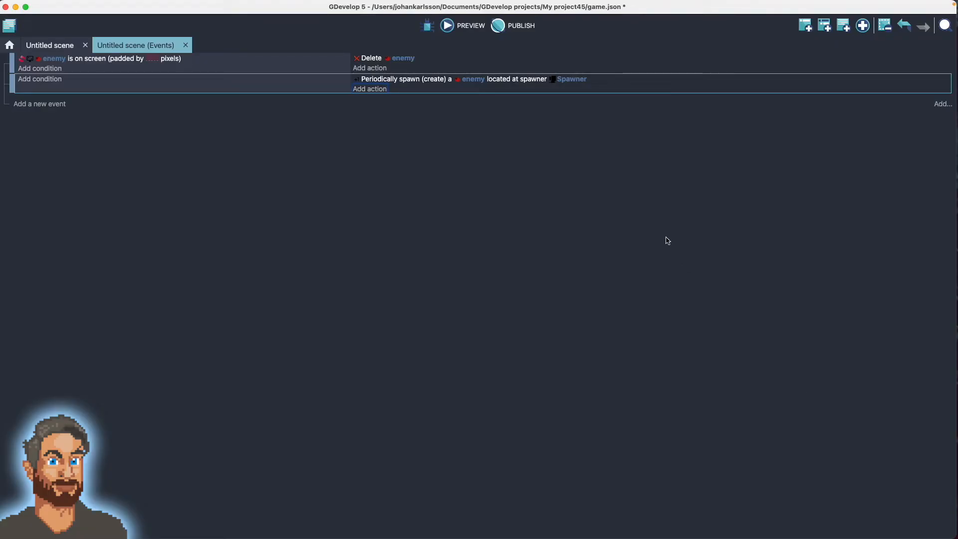
click(447, 26)
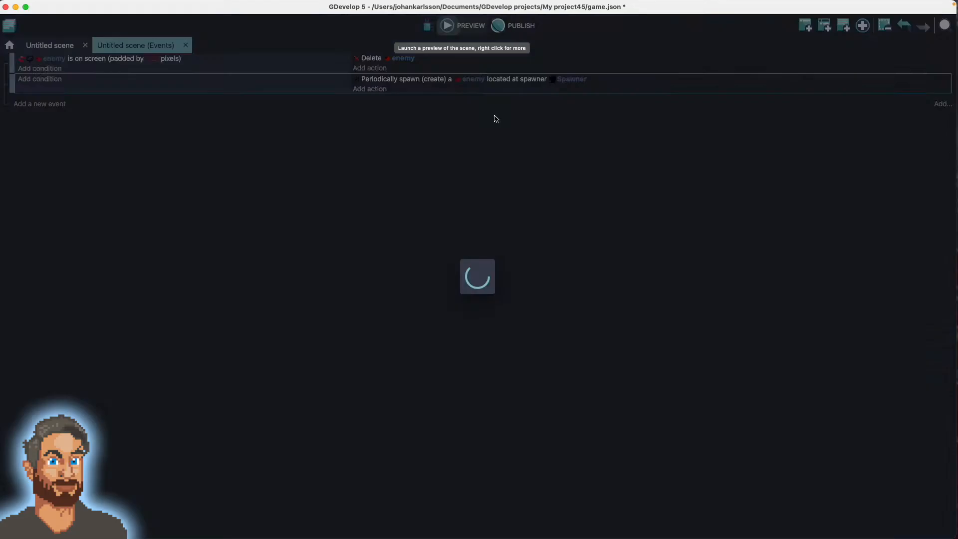
click(462, 25)
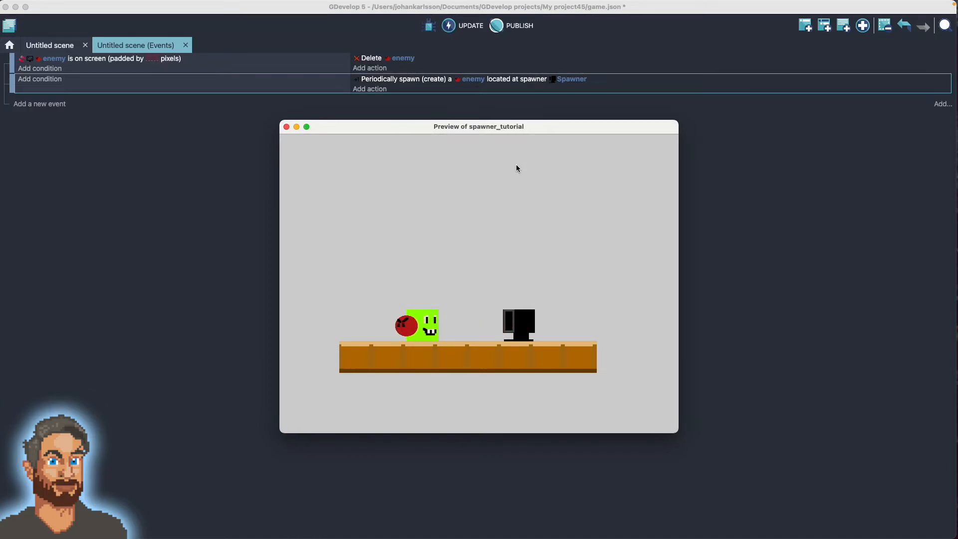
click(285, 127)
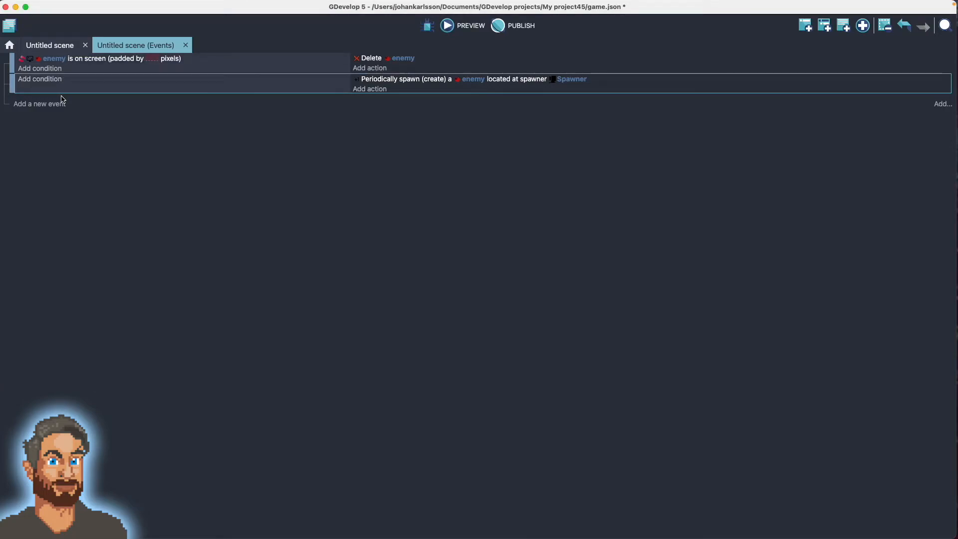
mouse_move(59, 105)
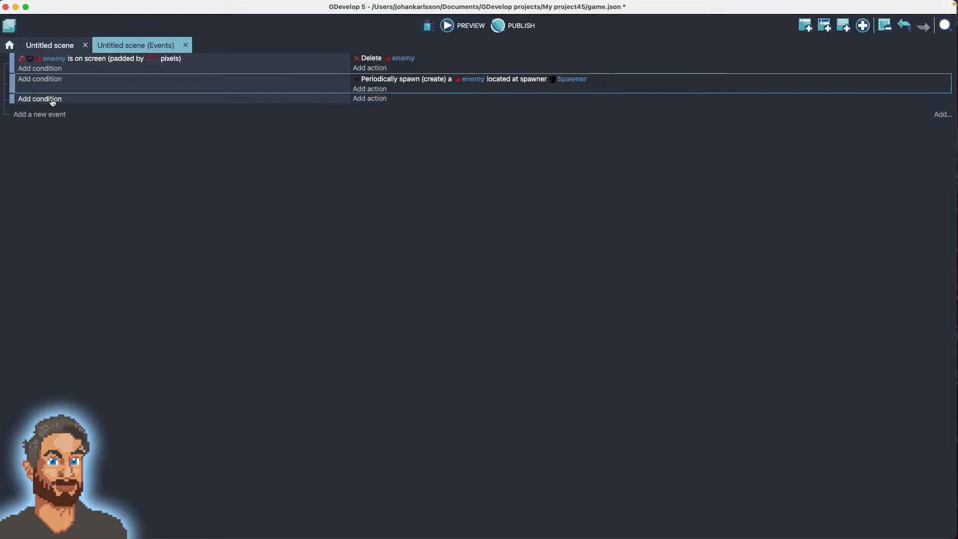
Add a collision condition between Player and enemy to the new event.
click(40, 99)
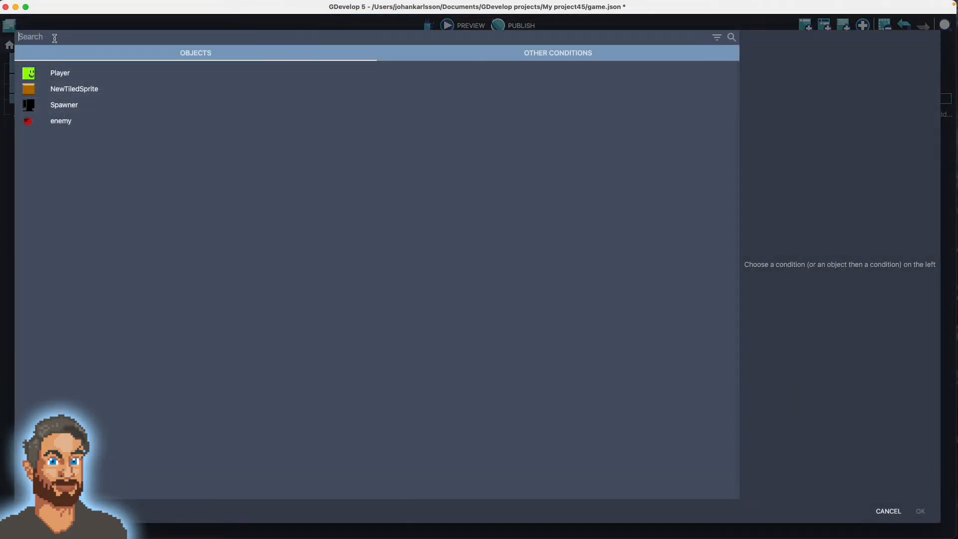
text(coll)
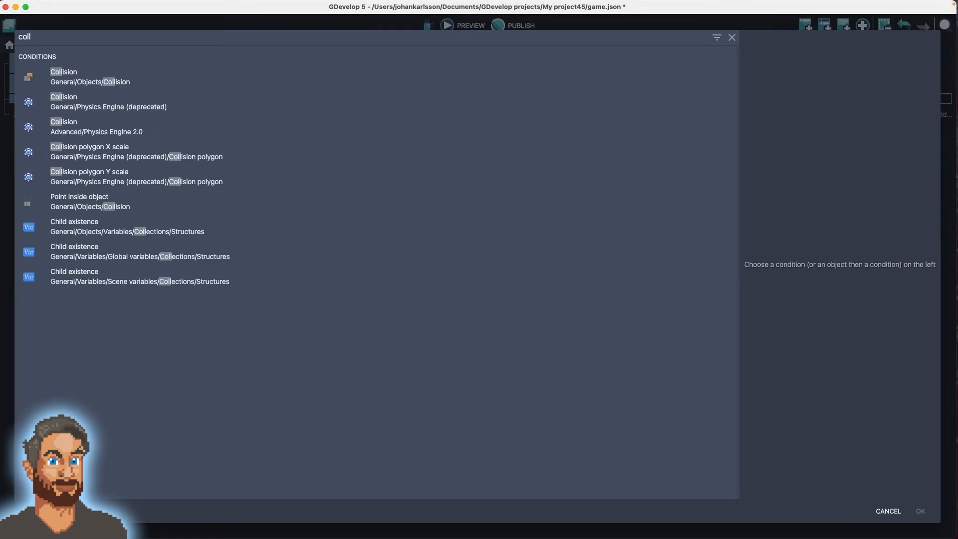
click(90, 77)
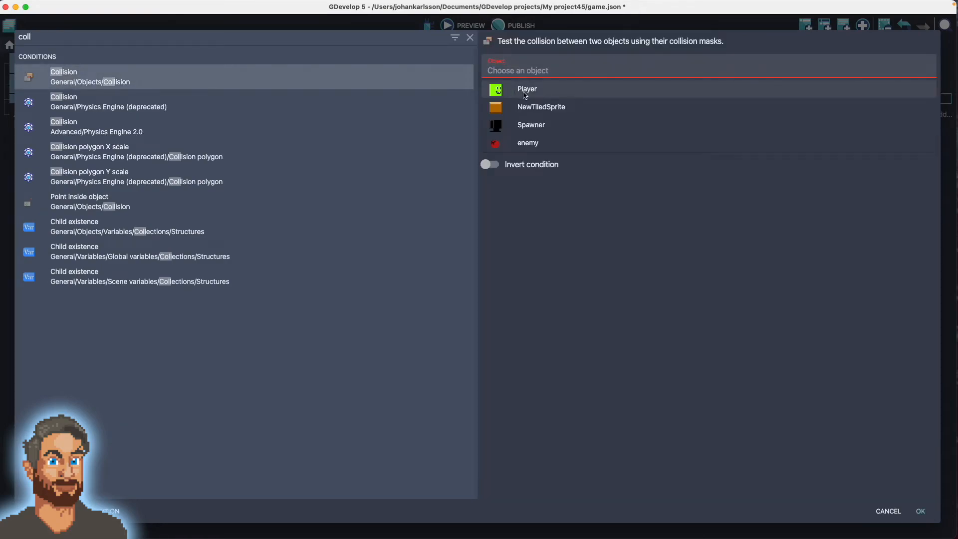
click(527, 88)
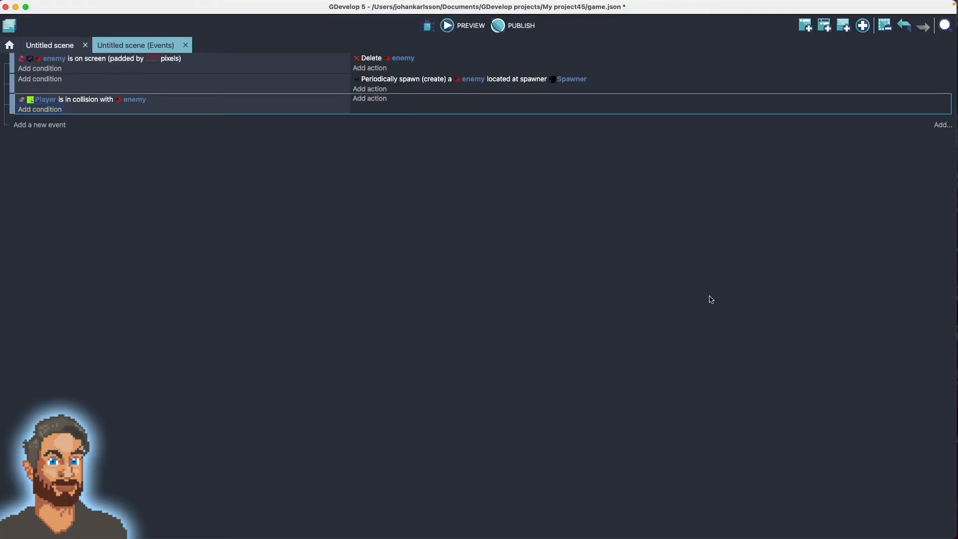
Add a 'Delete the object' action on Player to the collision event.
click(369, 99)
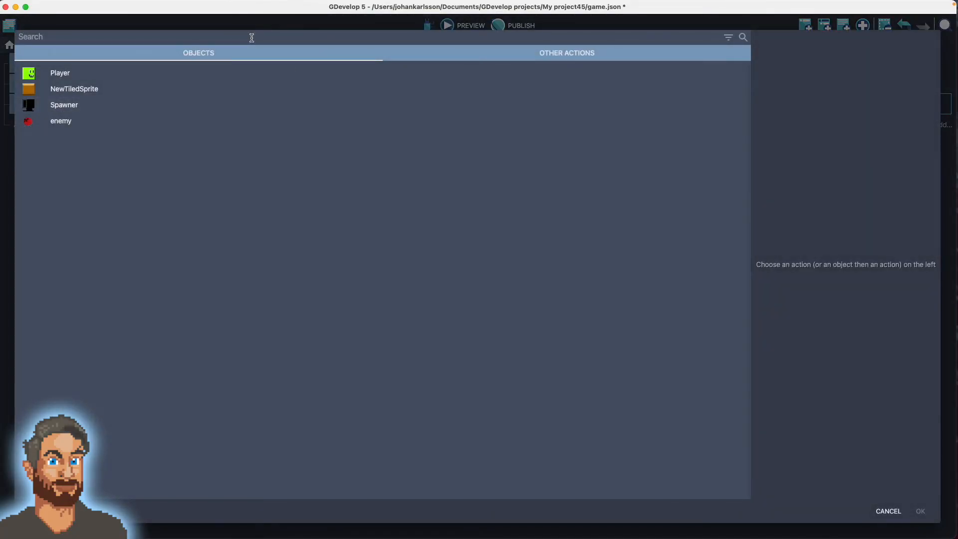
text(delete)
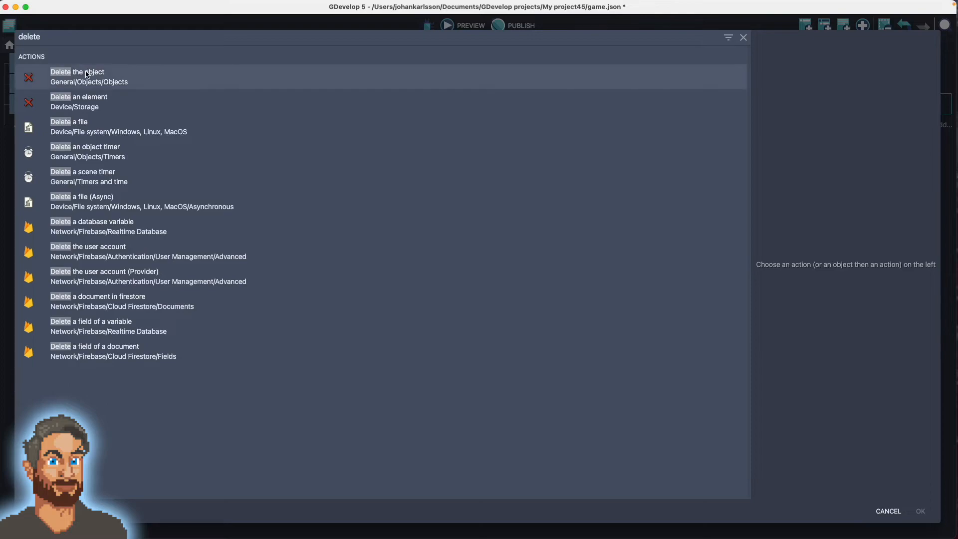
click(77, 77)
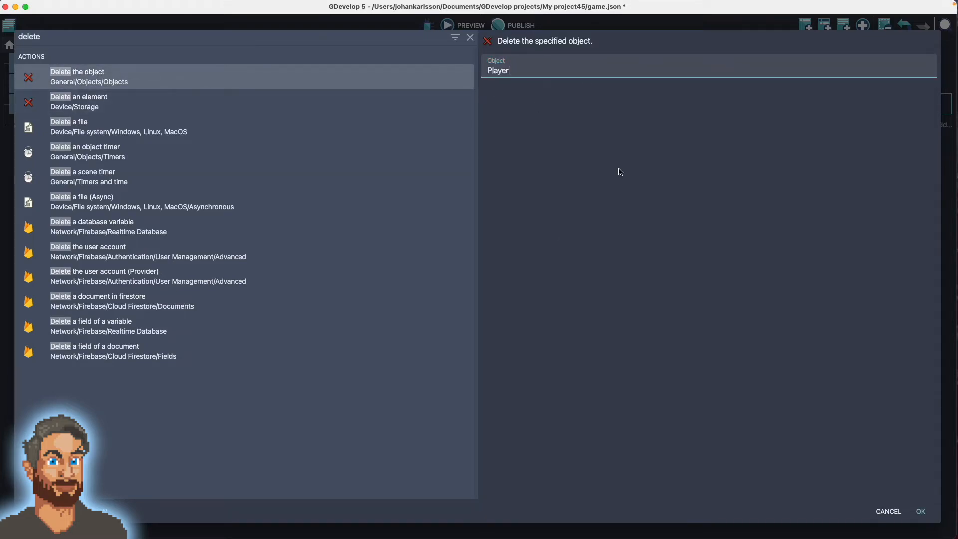
click(918, 511)
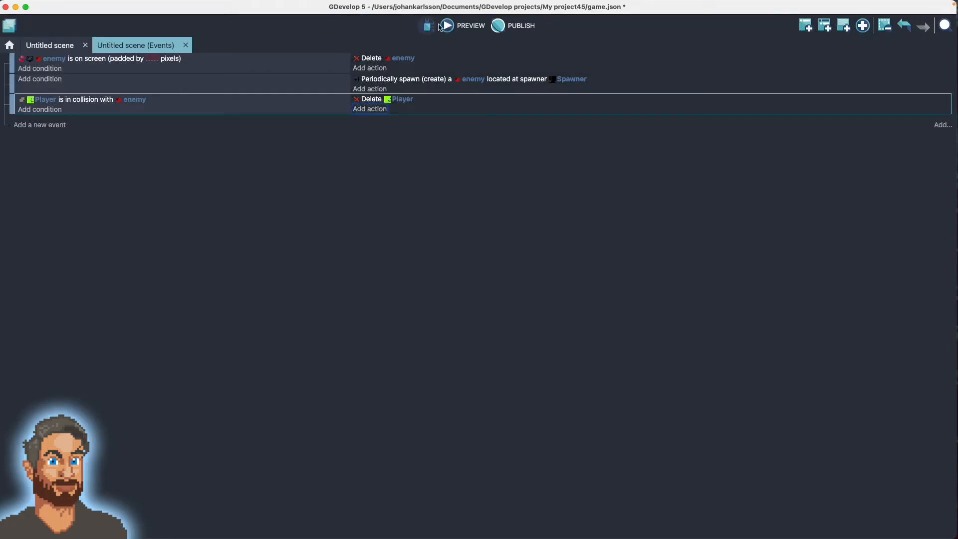
Preview the game to test the collision, close it, and return to the scene layout.
click(446, 25)
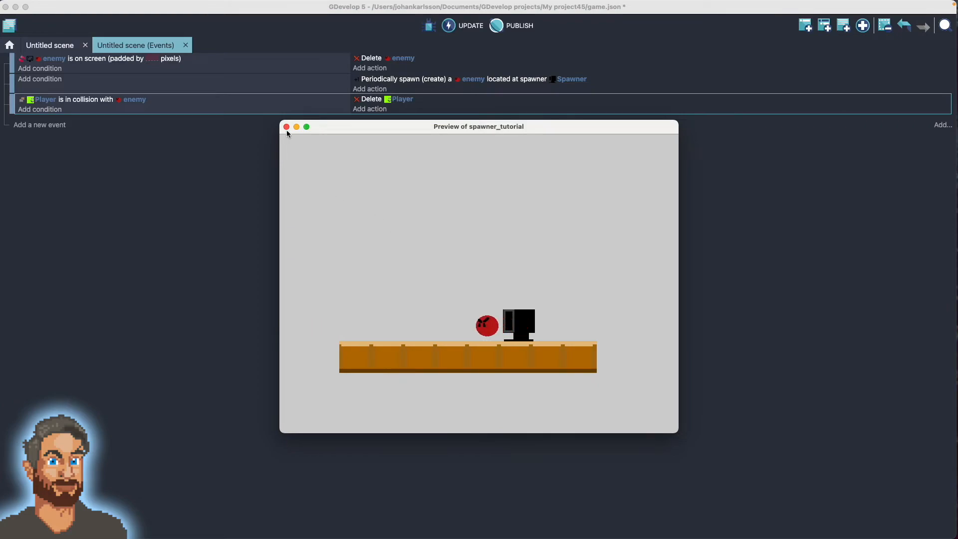
click(285, 127)
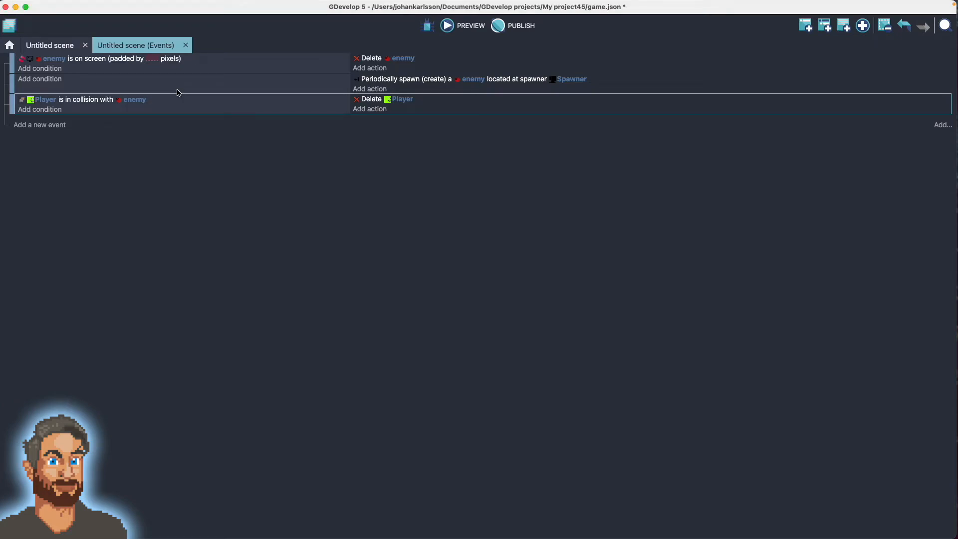
click(49, 45)
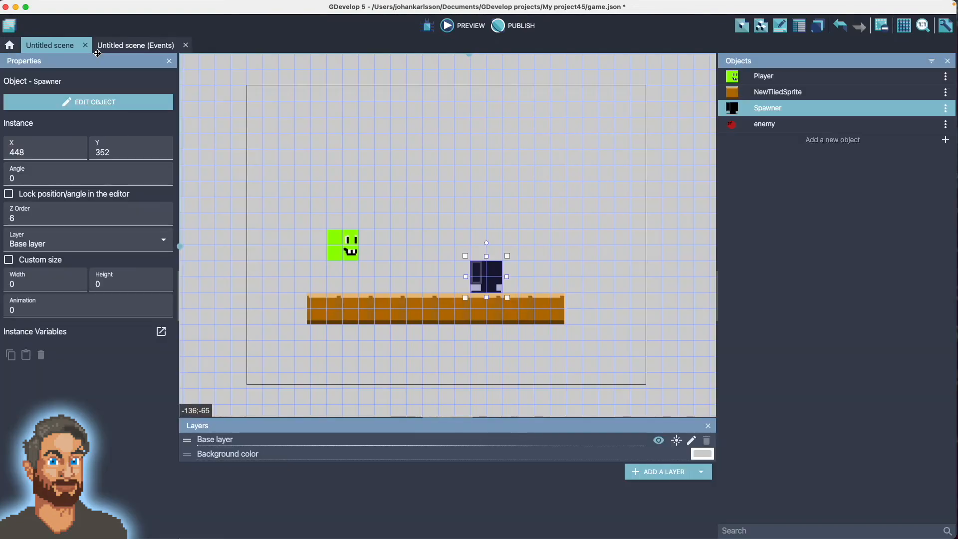
mouse_move(483, 276)
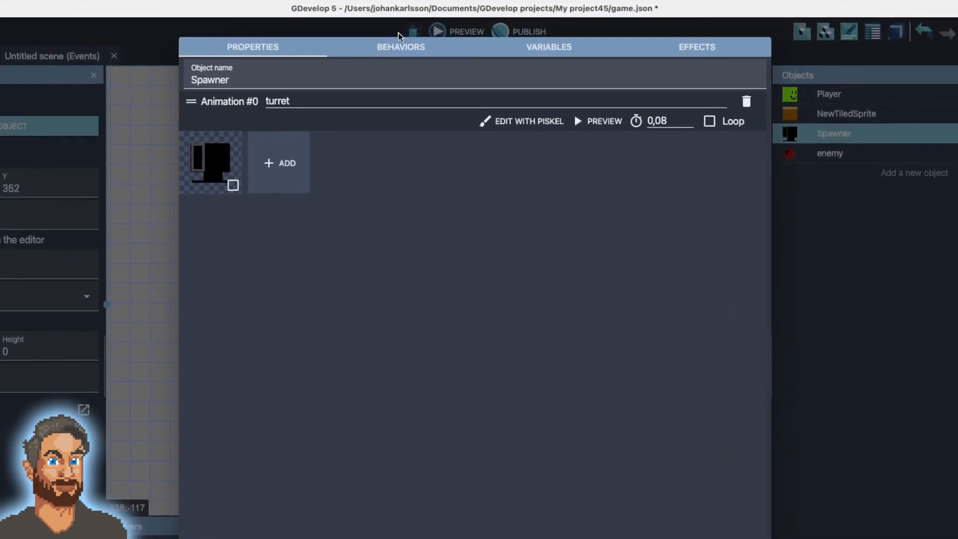
Set the Spawner's ObjectSpawner Offset X to -50 and Offset Y to -10 and apply.
click(401, 47)
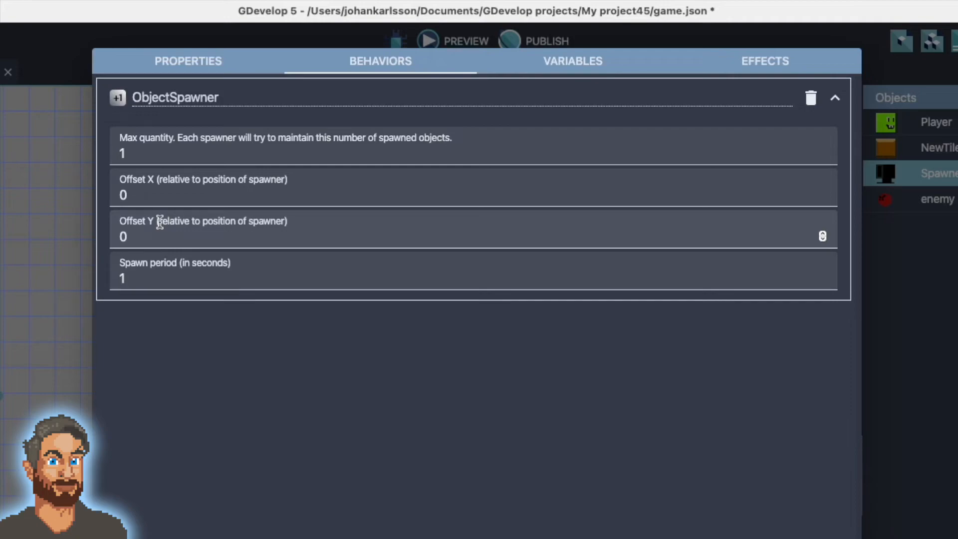
mouse_move(164, 224)
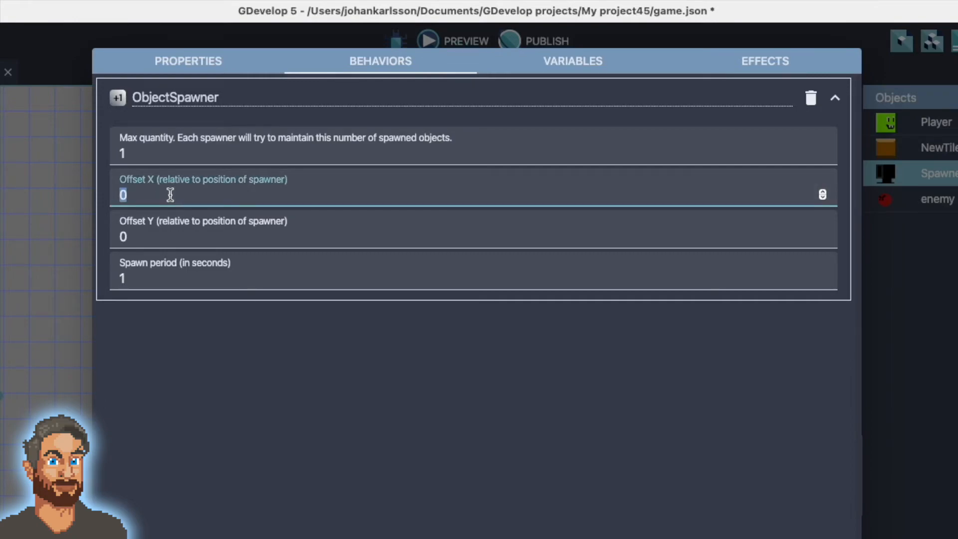
text(-)
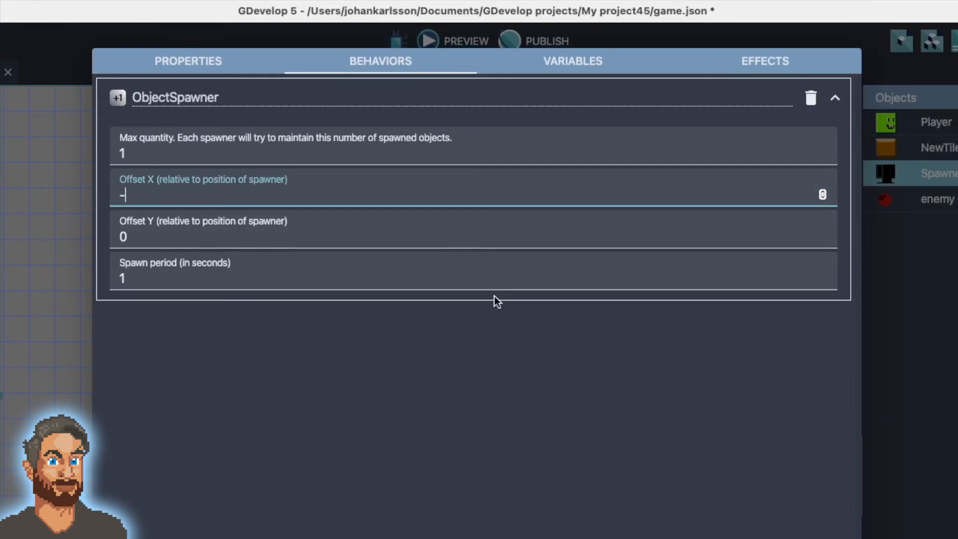
mouse_move(162, 217)
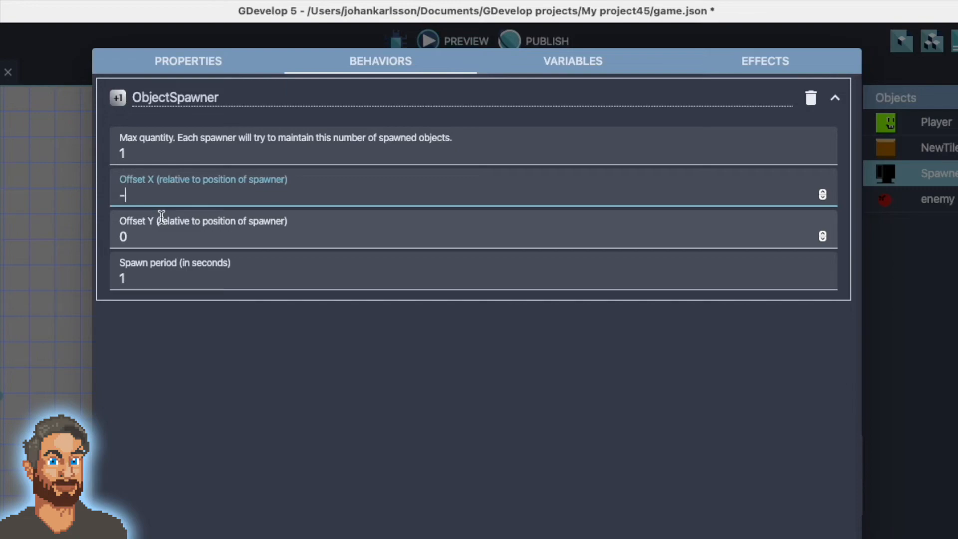
text(50)
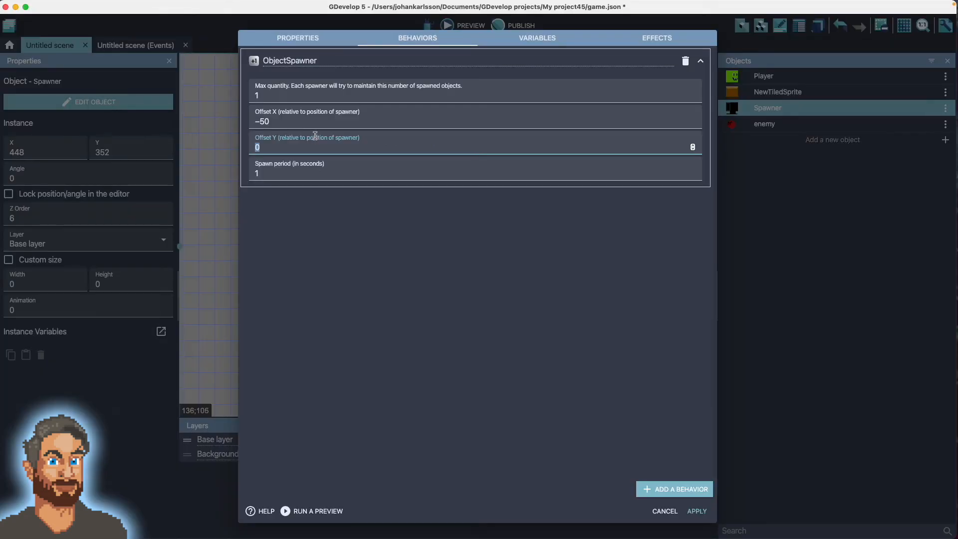
mouse_move(282, 194)
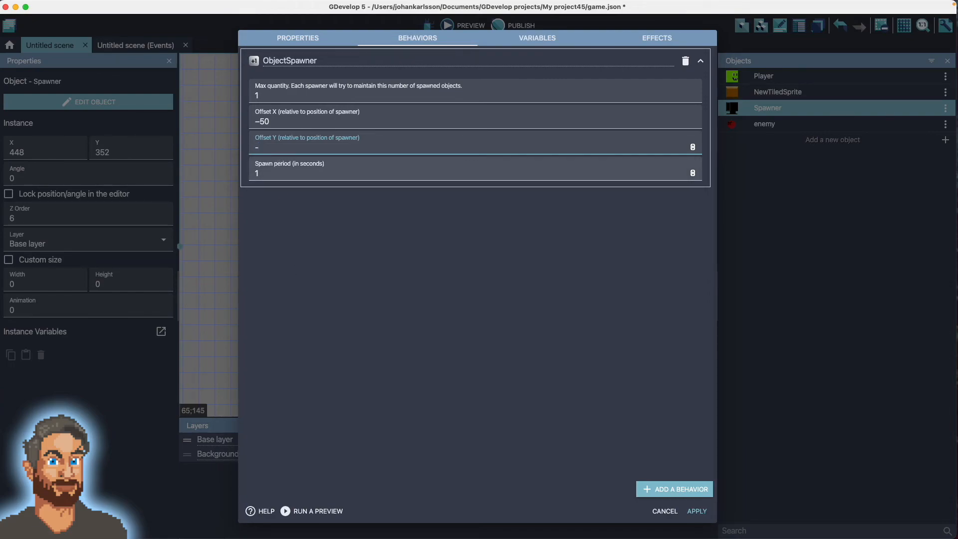
text(-10)
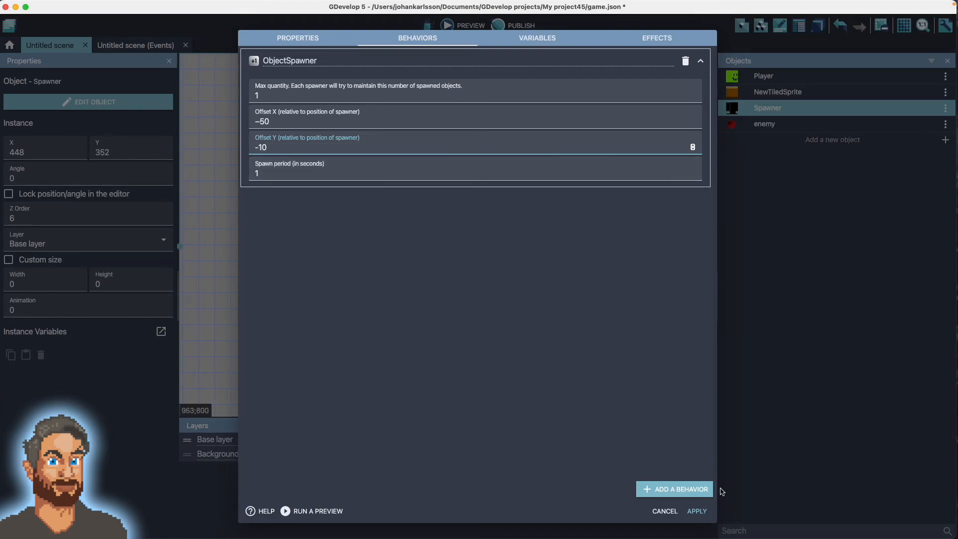
click(695, 511)
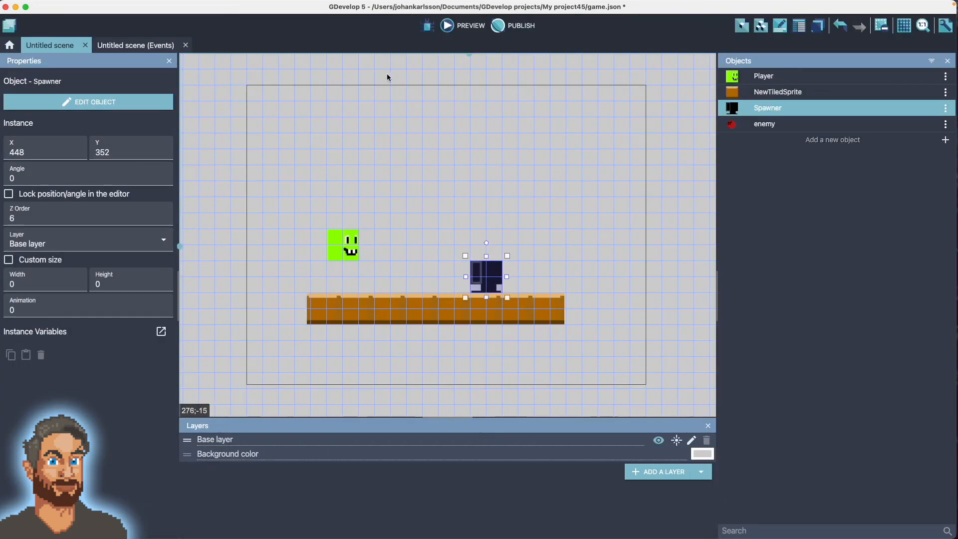
click(462, 25)
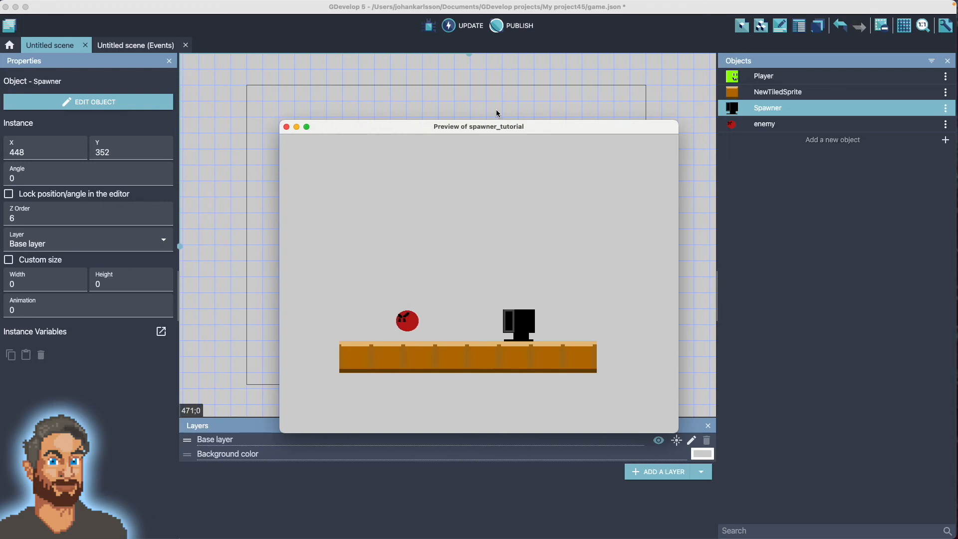
click(286, 127)
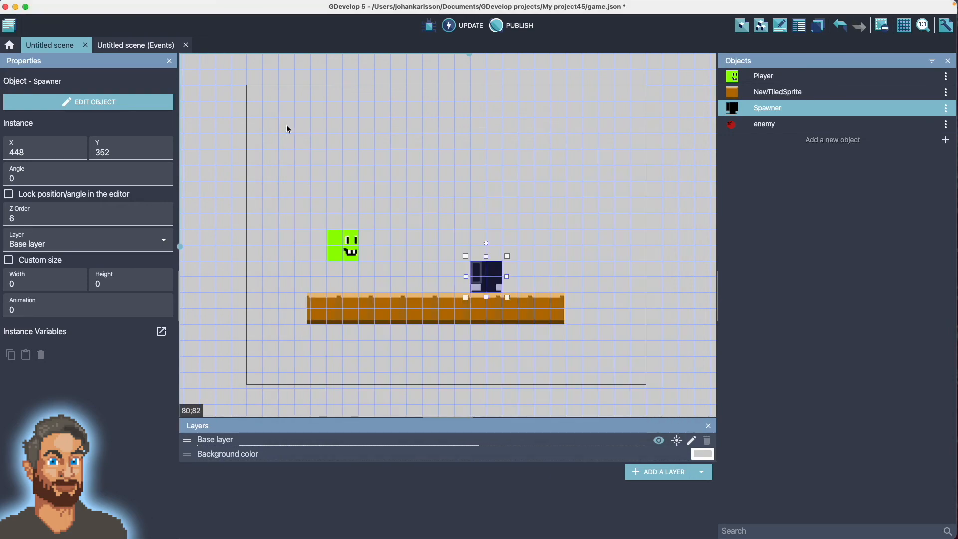
mouse_move(447, 24)
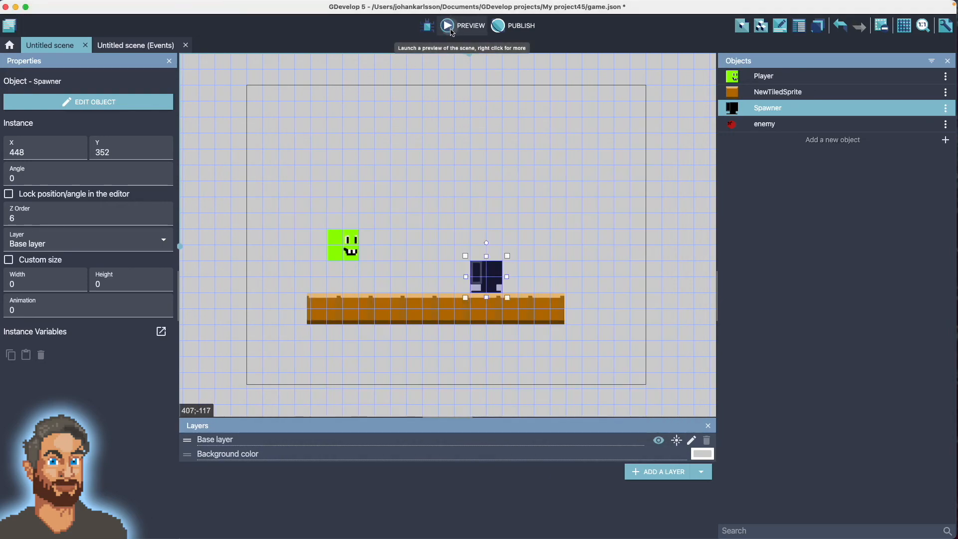
click(447, 25)
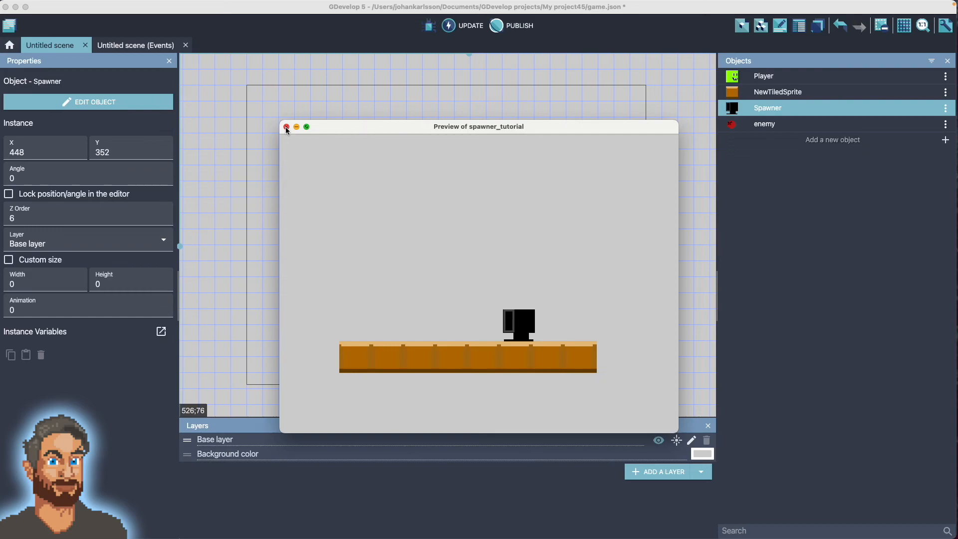
click(286, 127)
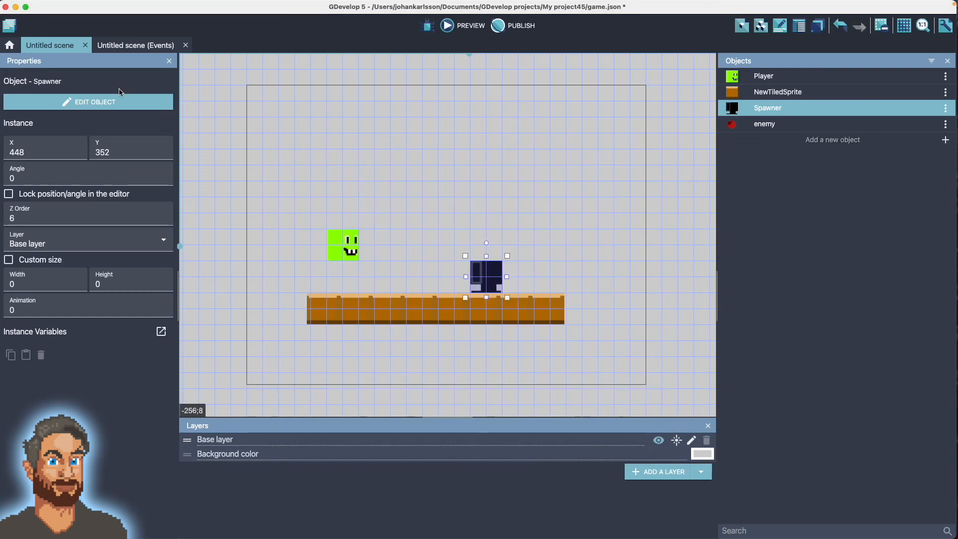
click(9, 25)
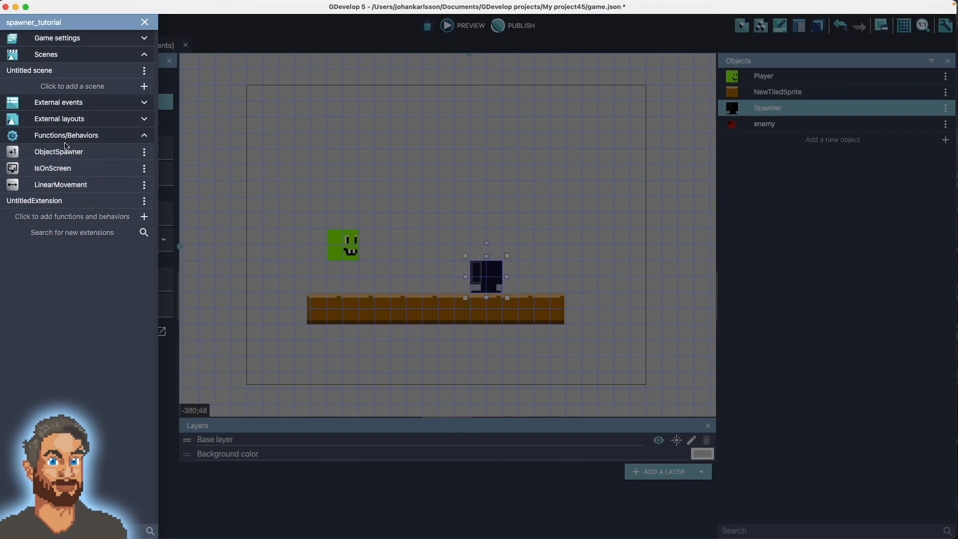
mouse_move(80, 139)
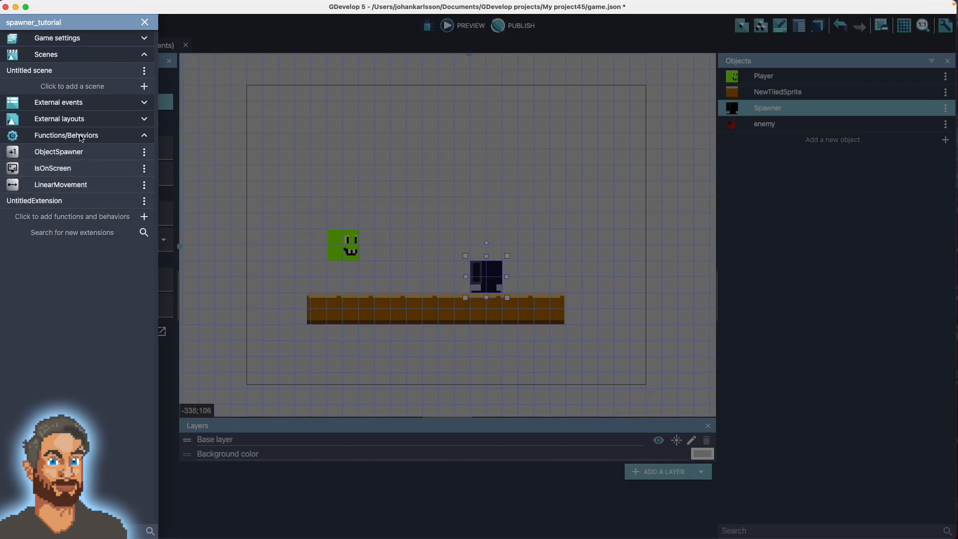
mouse_move(78, 238)
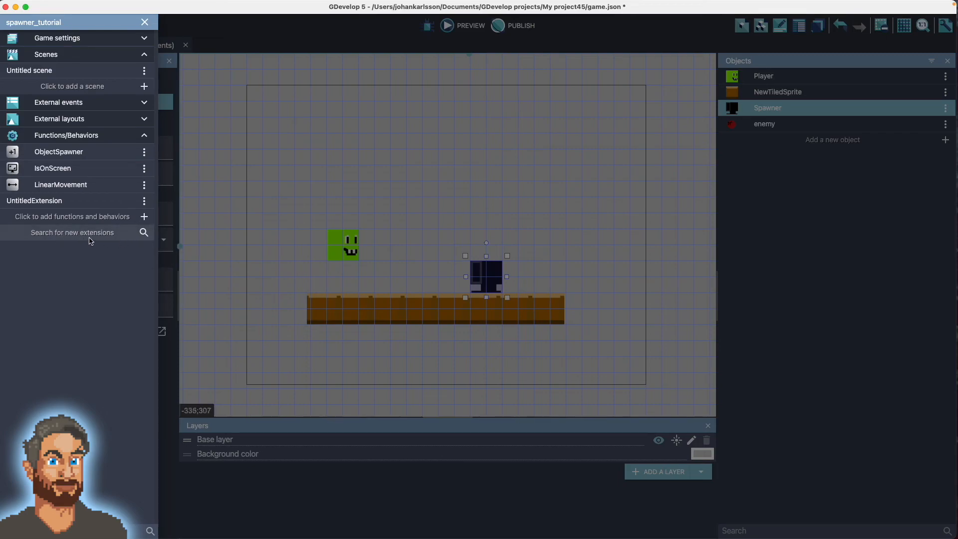
mouse_move(99, 237)
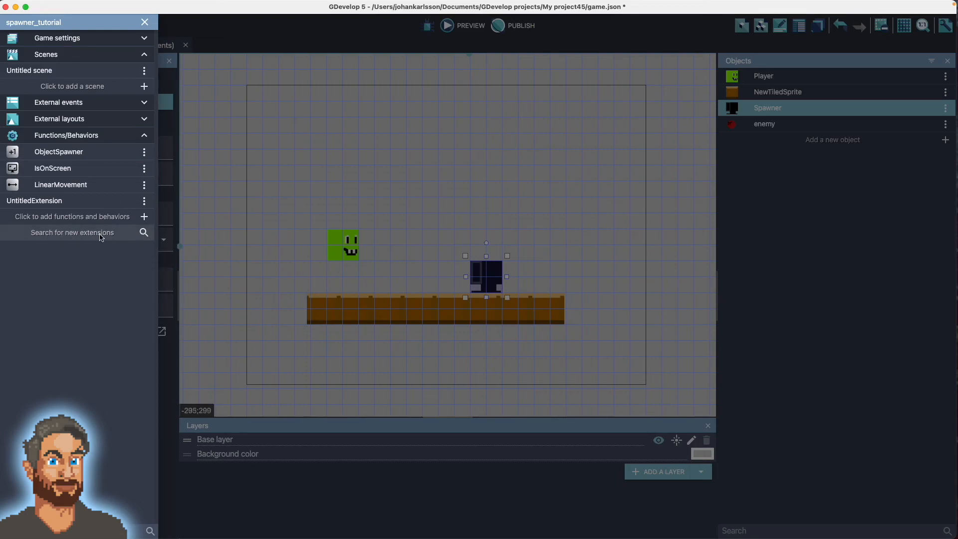
click(486, 276)
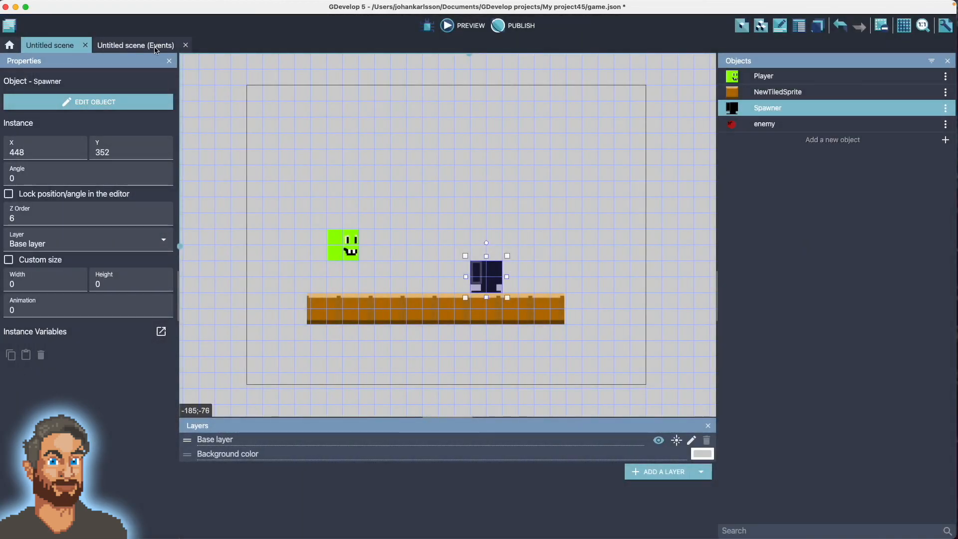
mouse_move(456, 267)
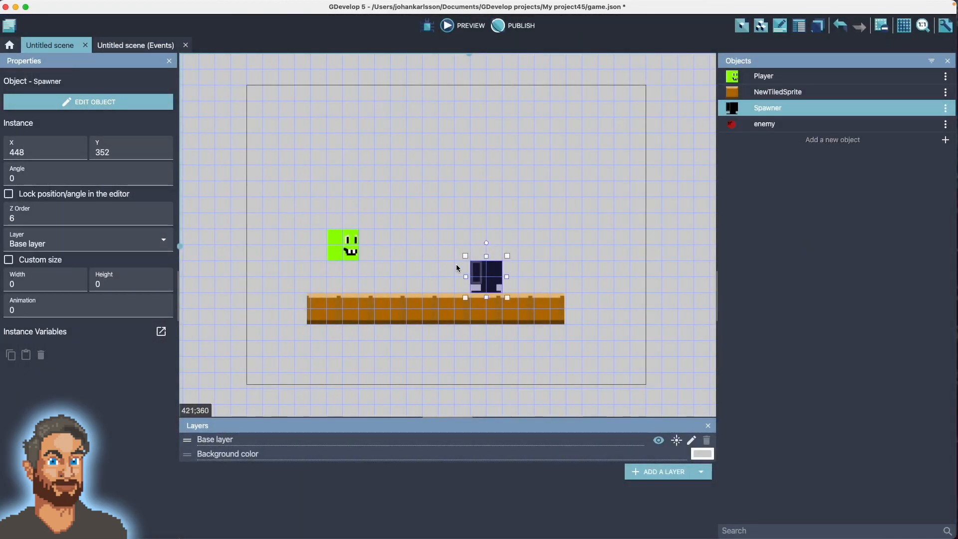
mouse_move(444, 260)
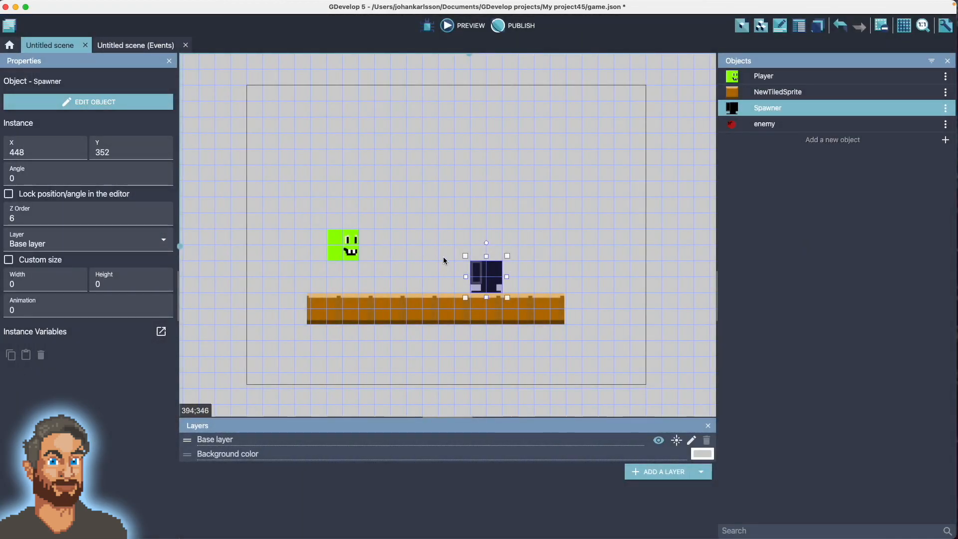
mouse_move(426, 249)
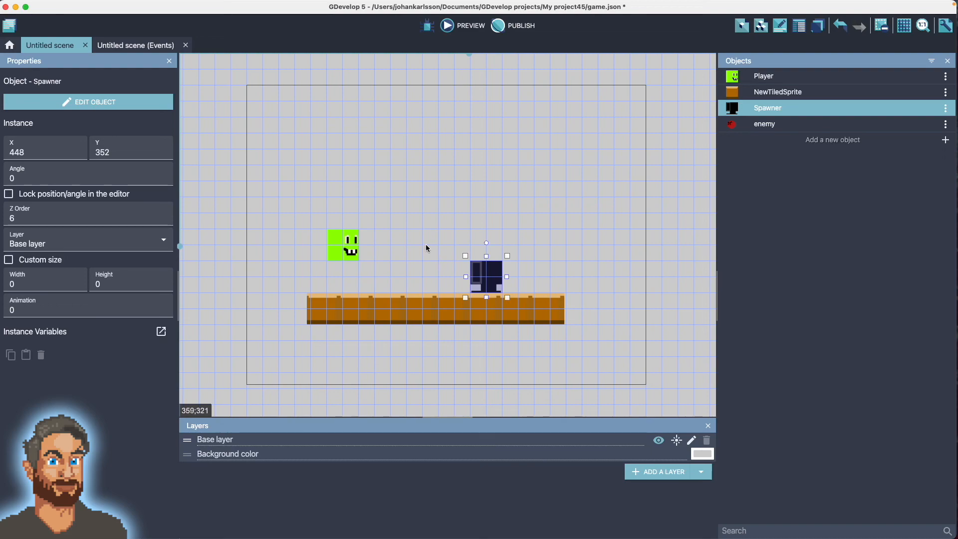
mouse_move(516, 153)
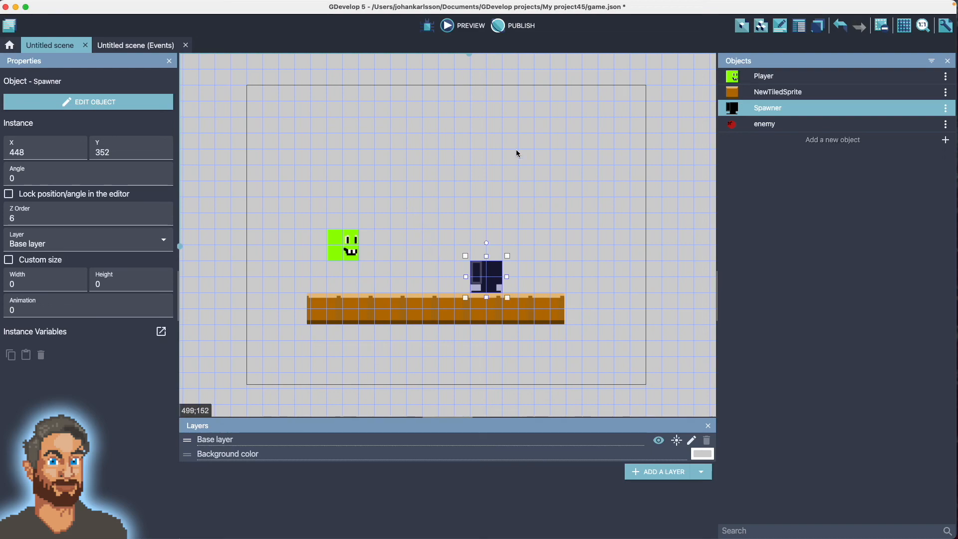
mouse_move(609, 40)
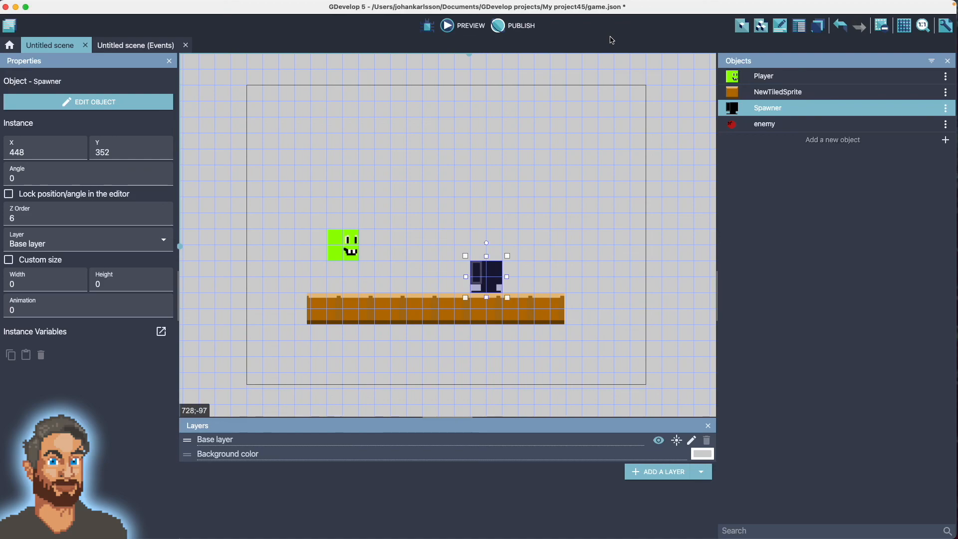